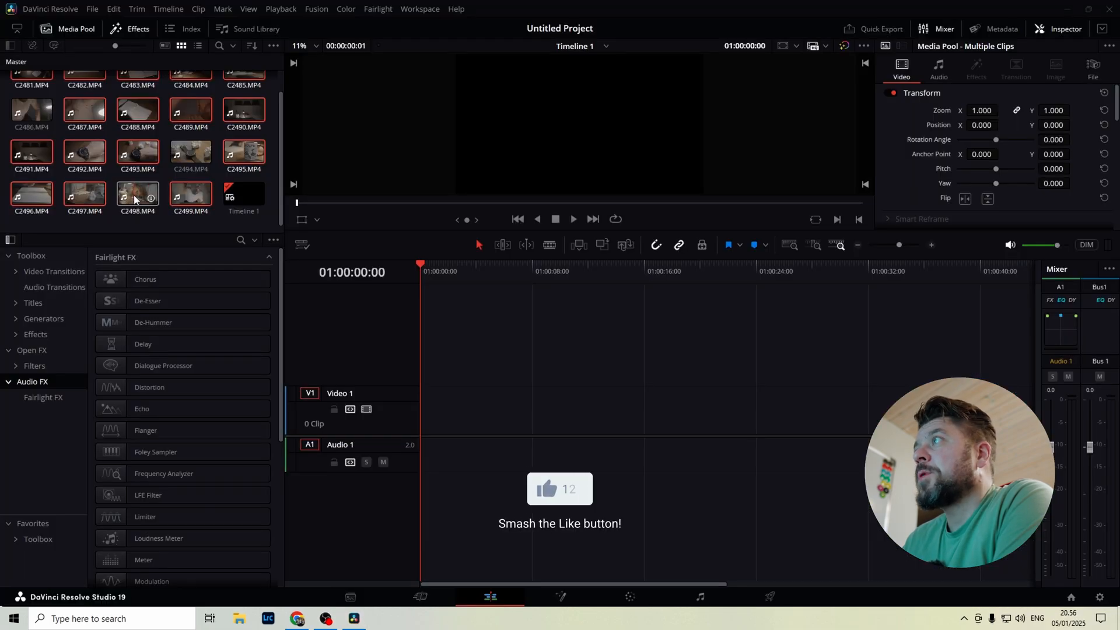
- Switch to the Color page with the sleeping-man clip and its single-node graph
click(138, 193)
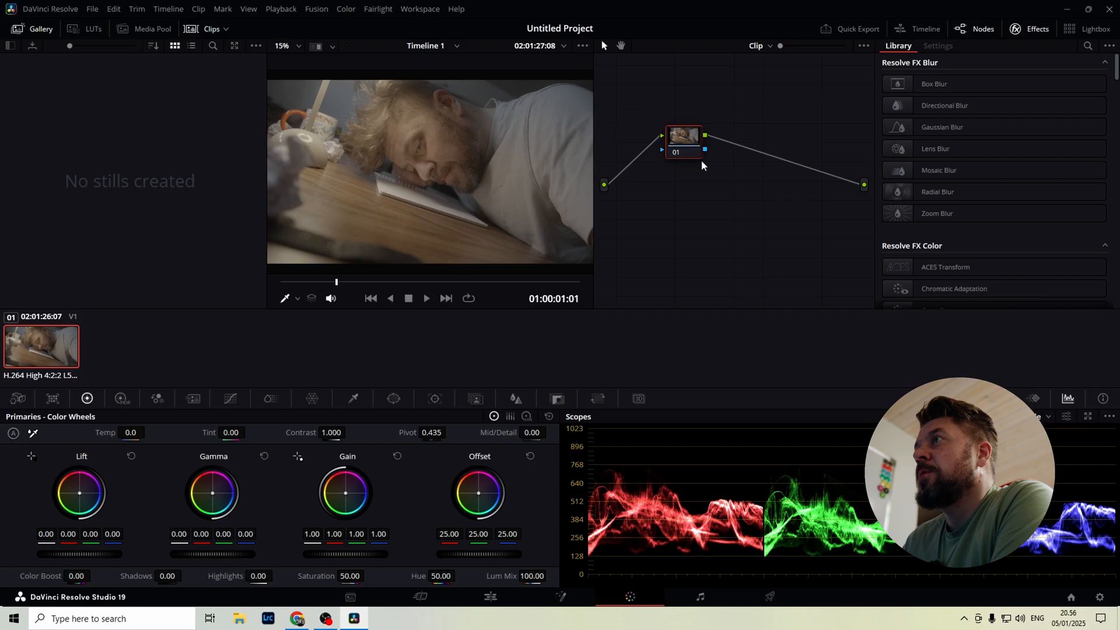
- Add nodes (Alt+S) and set node 01's Color Space Transform from Sony S-Gamut3.Cine/S-Log3 to DaVinci Wide Gamut/Intermediate
key(alt+s)
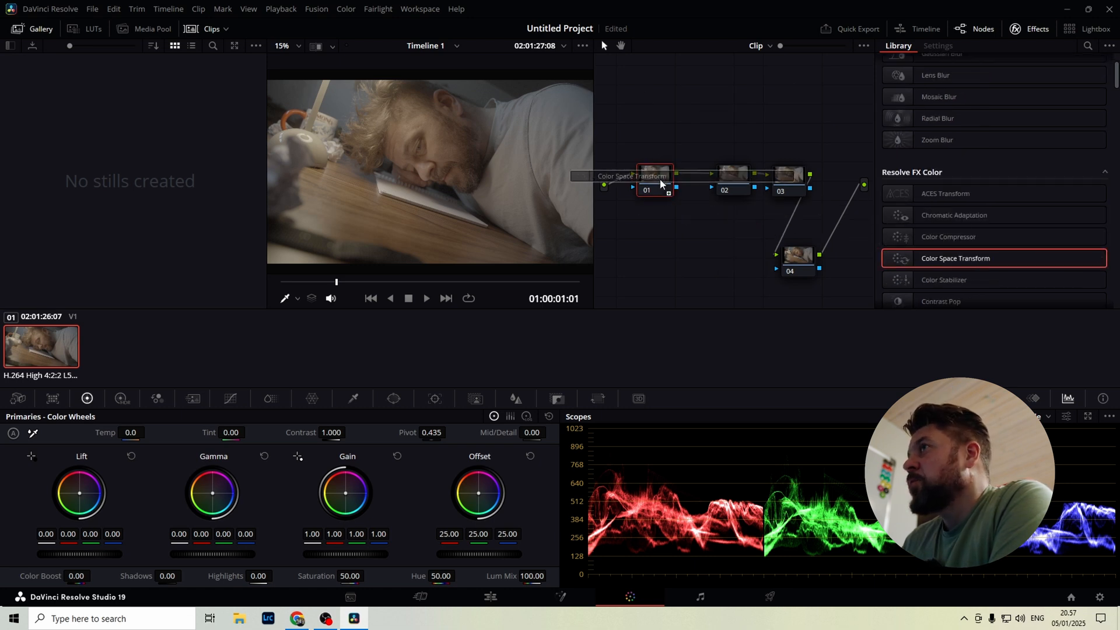
click(938, 46)
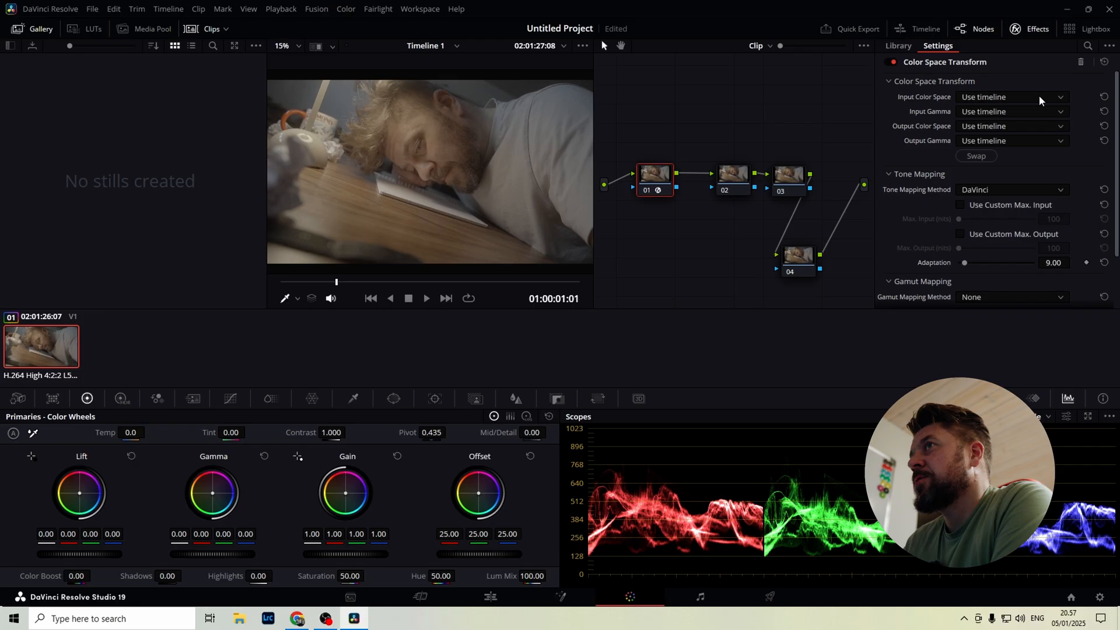
click(1012, 96)
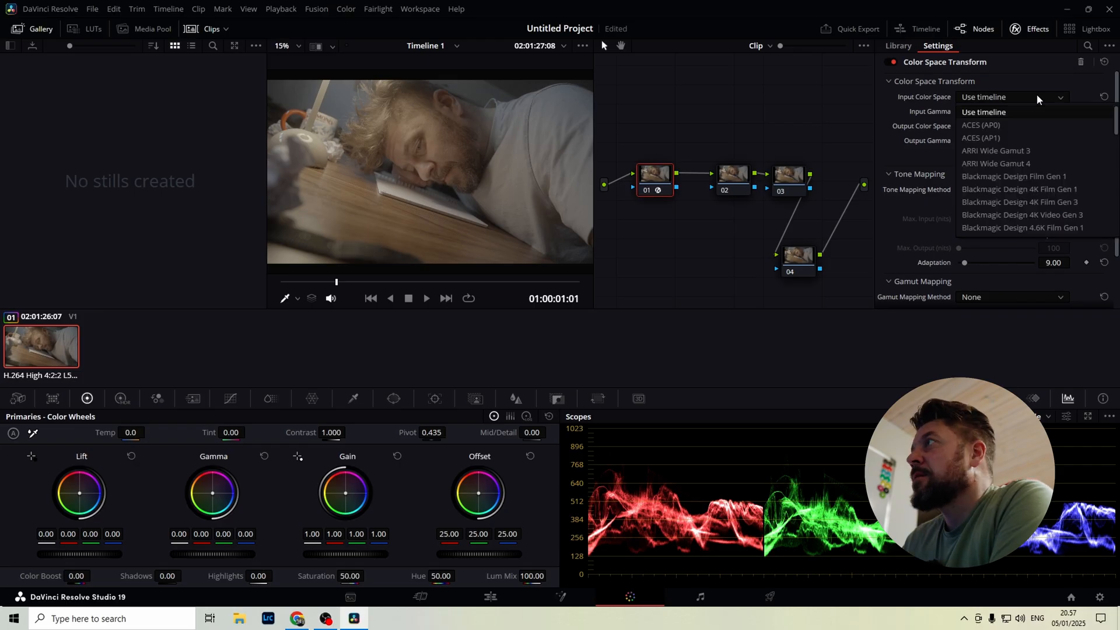
scroll(down, 3)
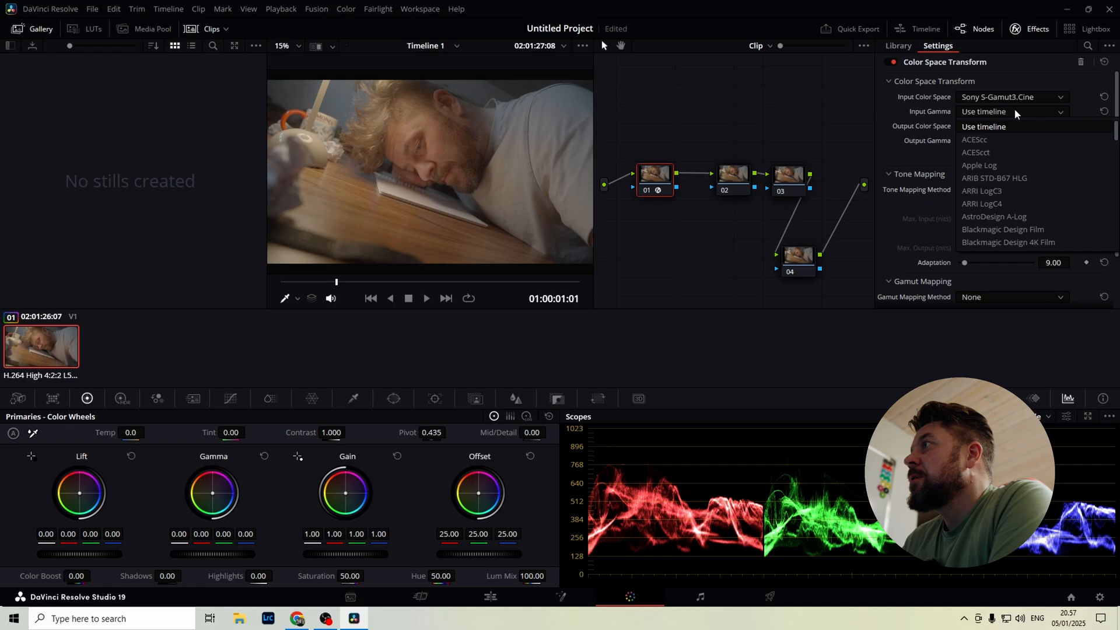
scroll(down, 3)
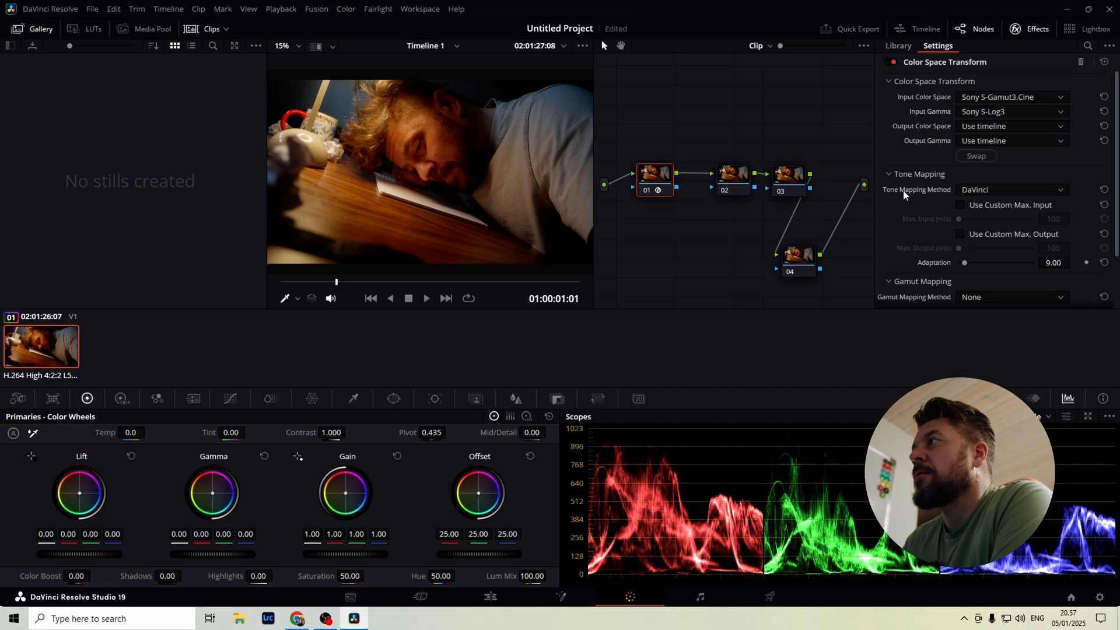
click(1012, 126)
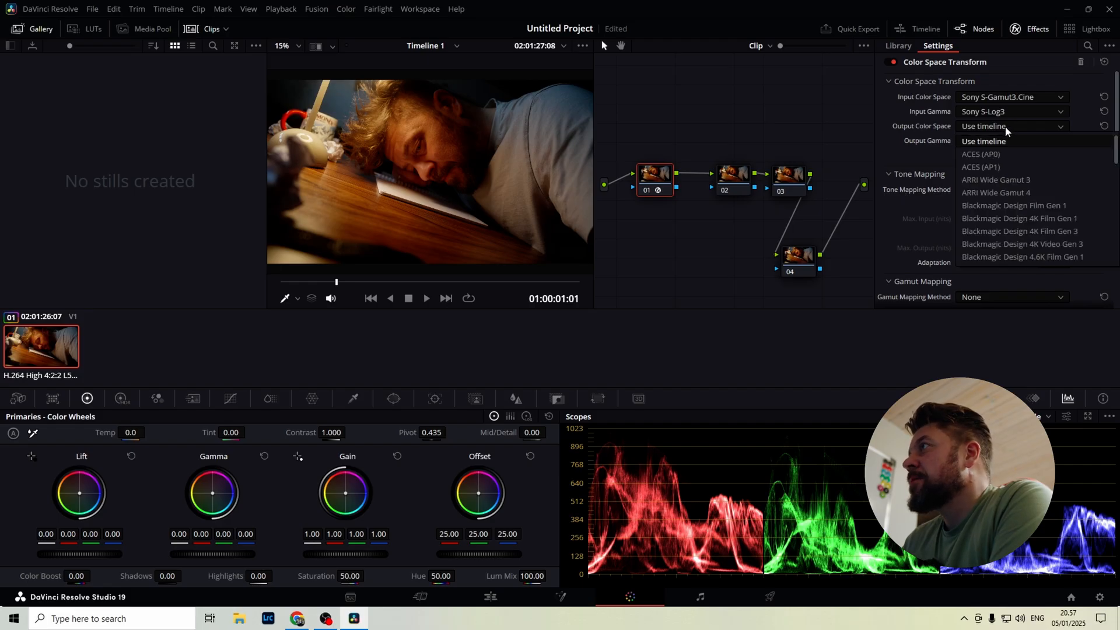
scroll(down, 3)
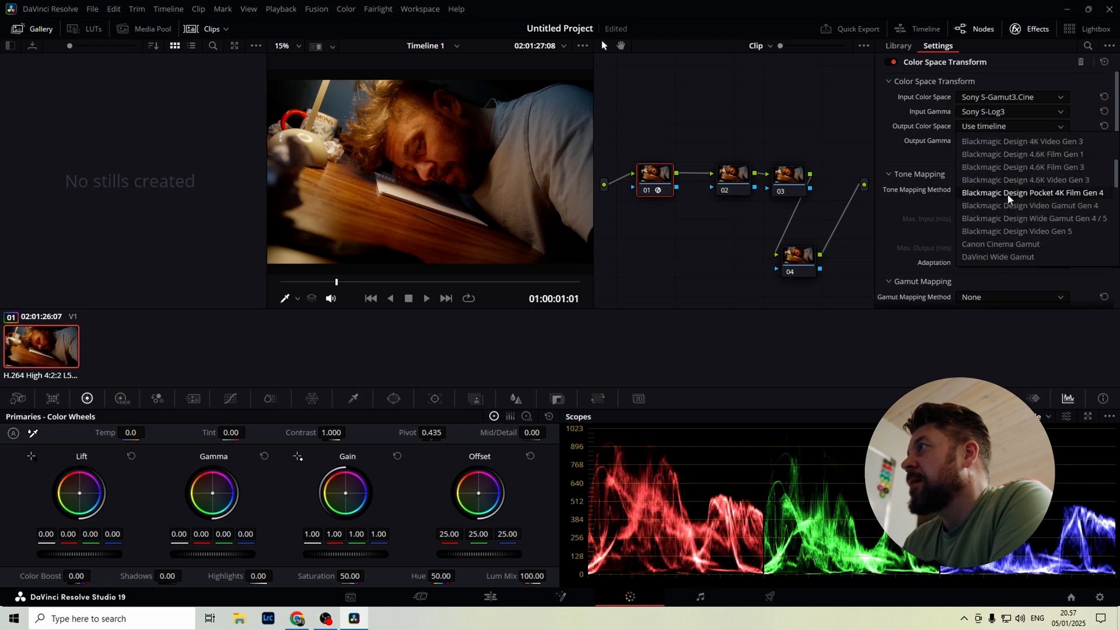
click(998, 257)
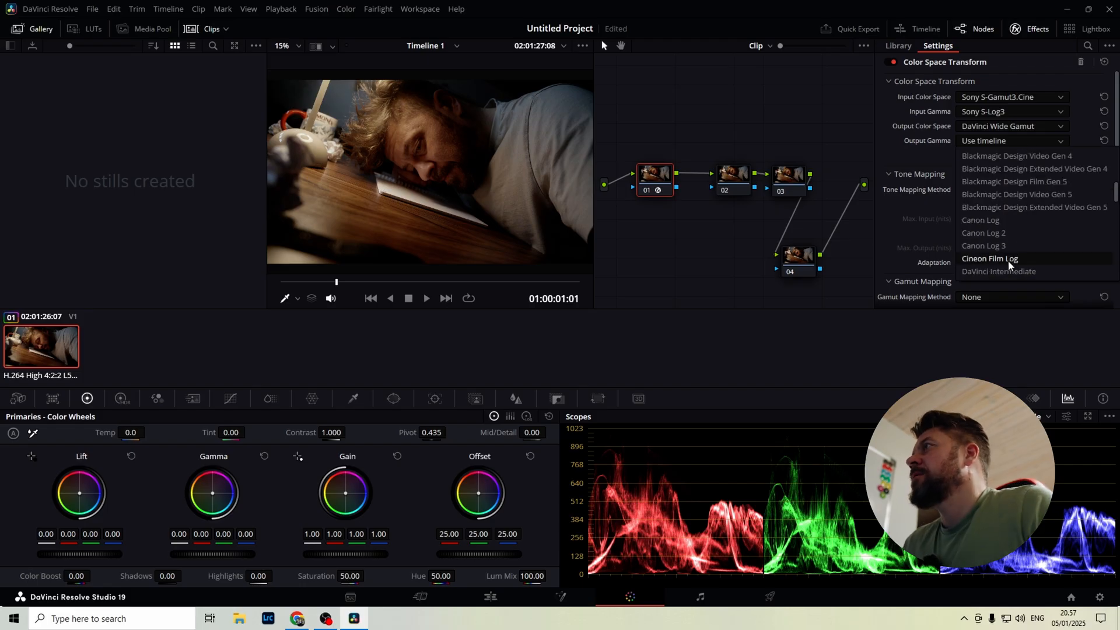
click(999, 270)
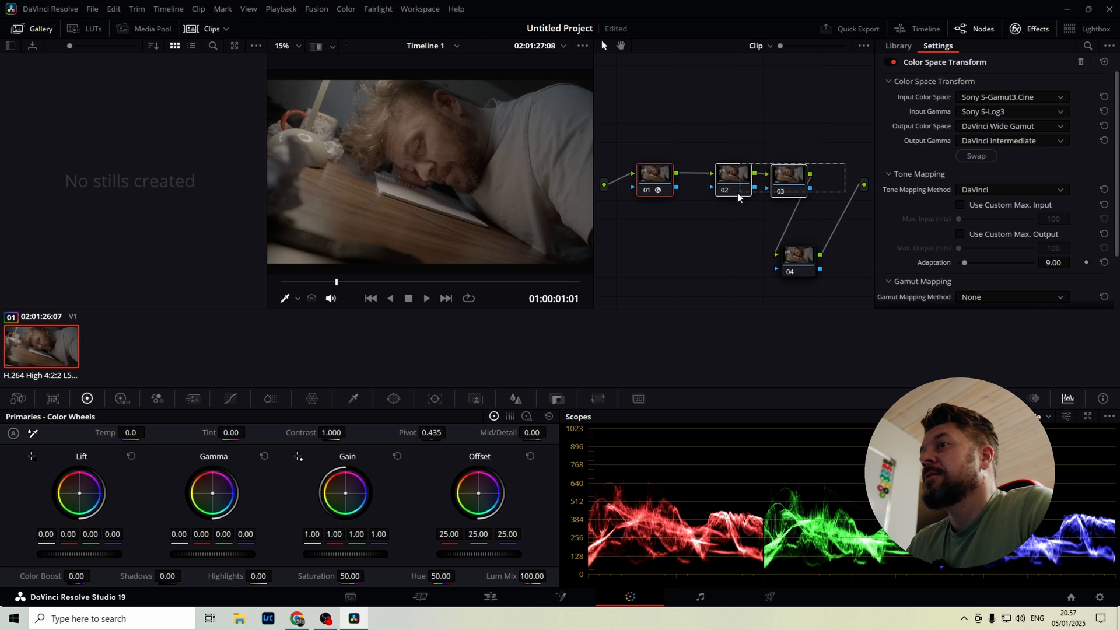
click(898, 45)
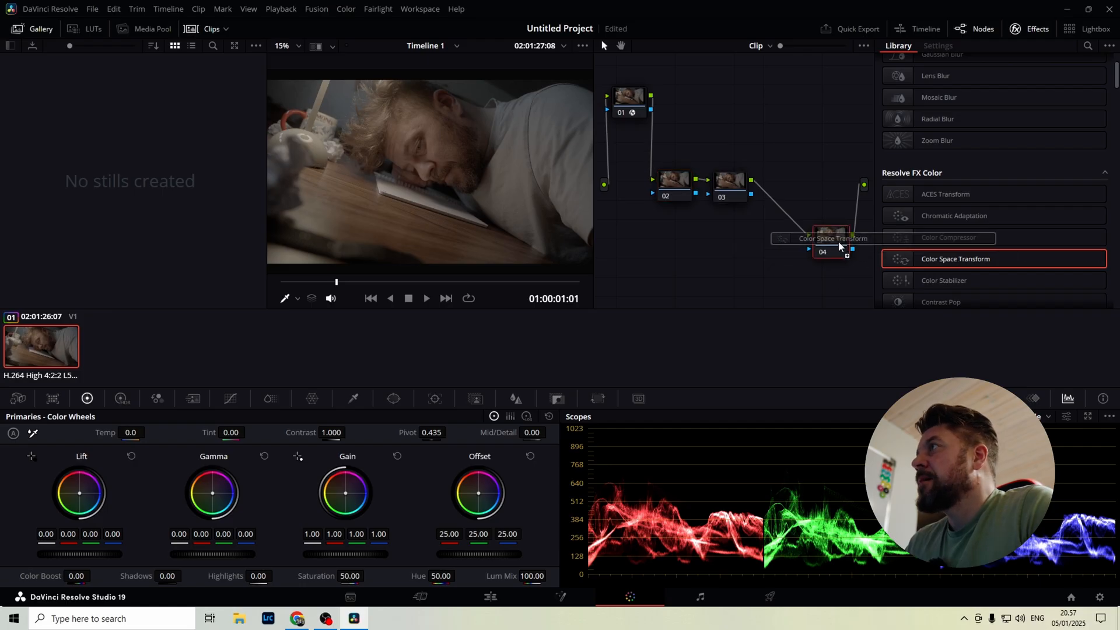
- Set node 04's Color Space Transform from DaVinci Wide Gamut/Intermediate to Rec.709 with Cineon Film Log gamma
click(938, 46)
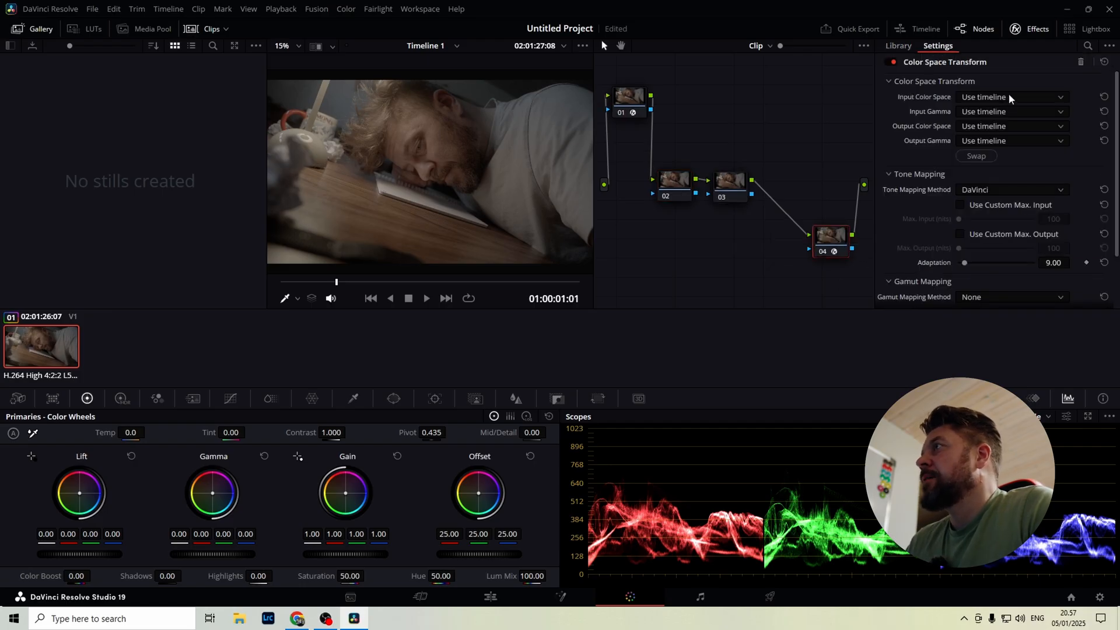
click(1012, 96)
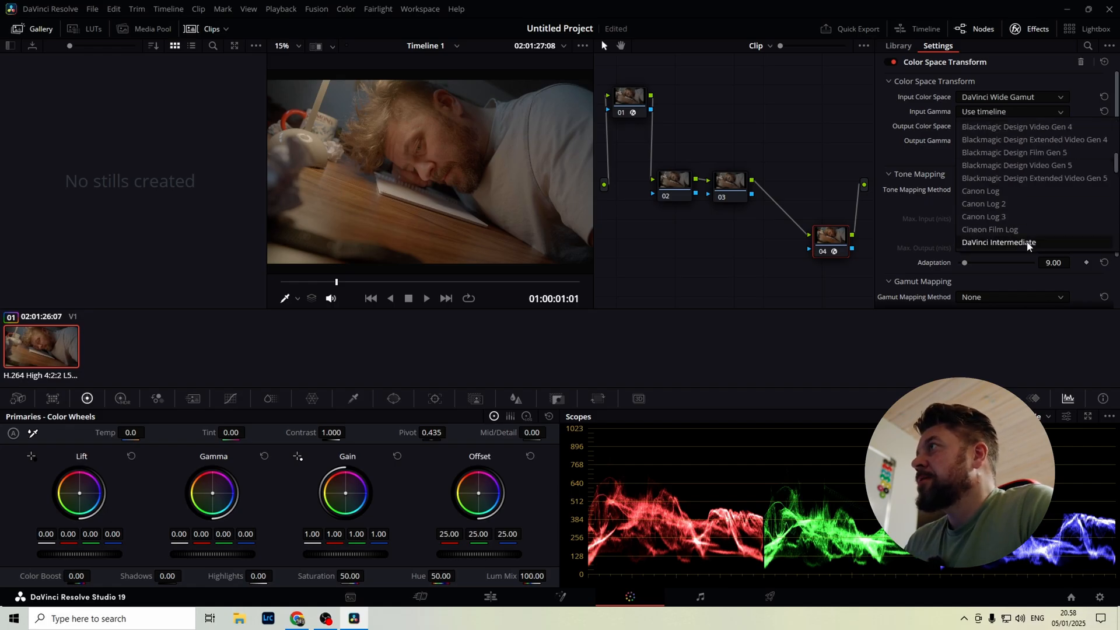
click(999, 243)
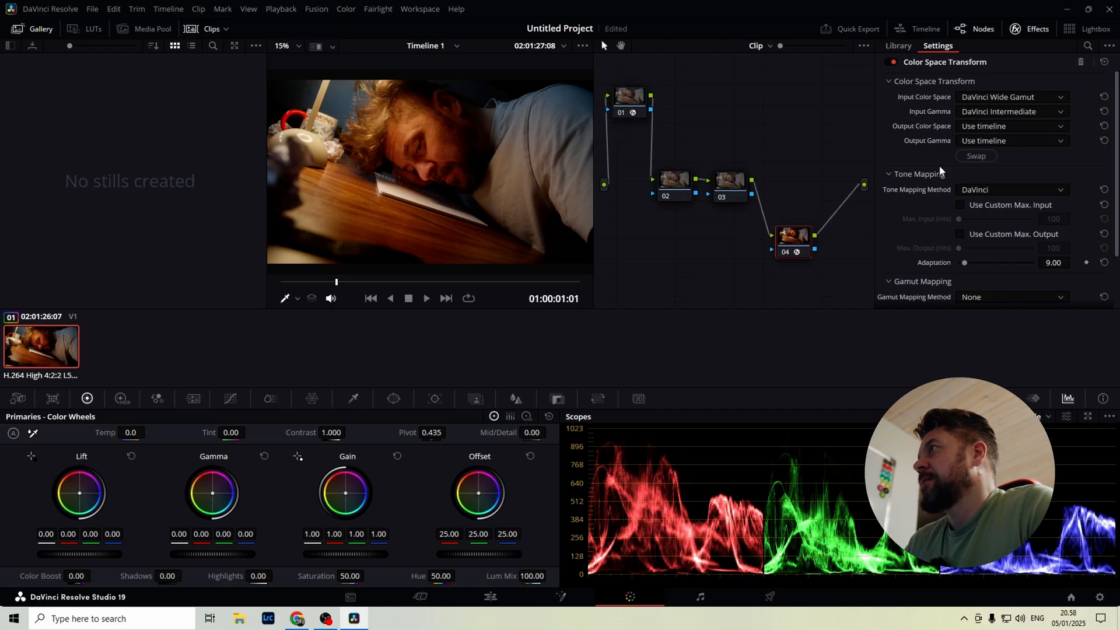
click(1012, 140)
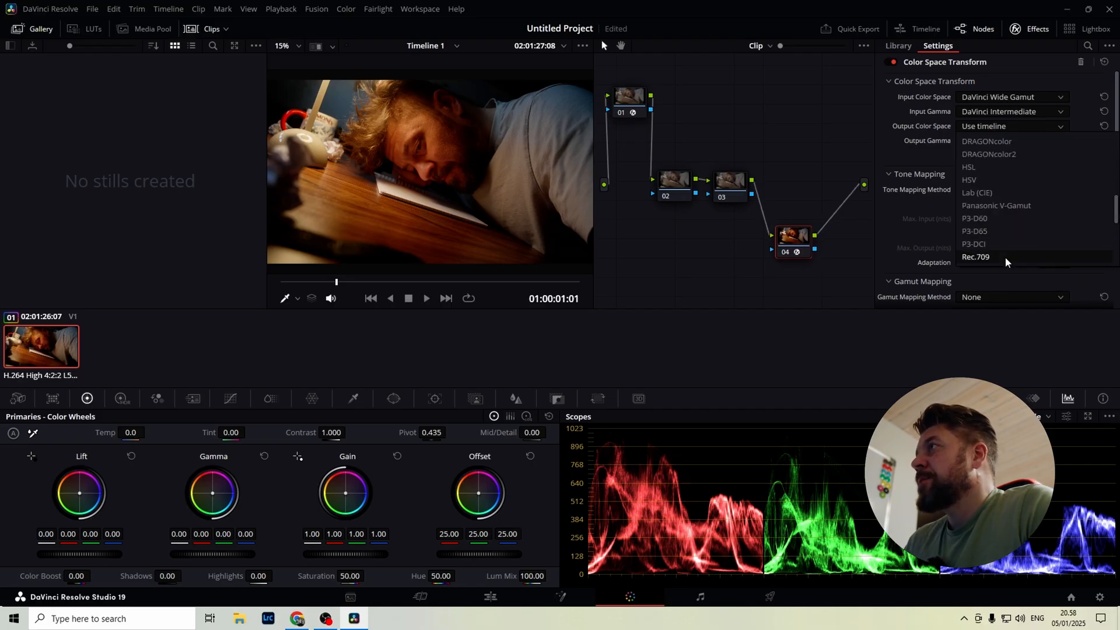
click(975, 256)
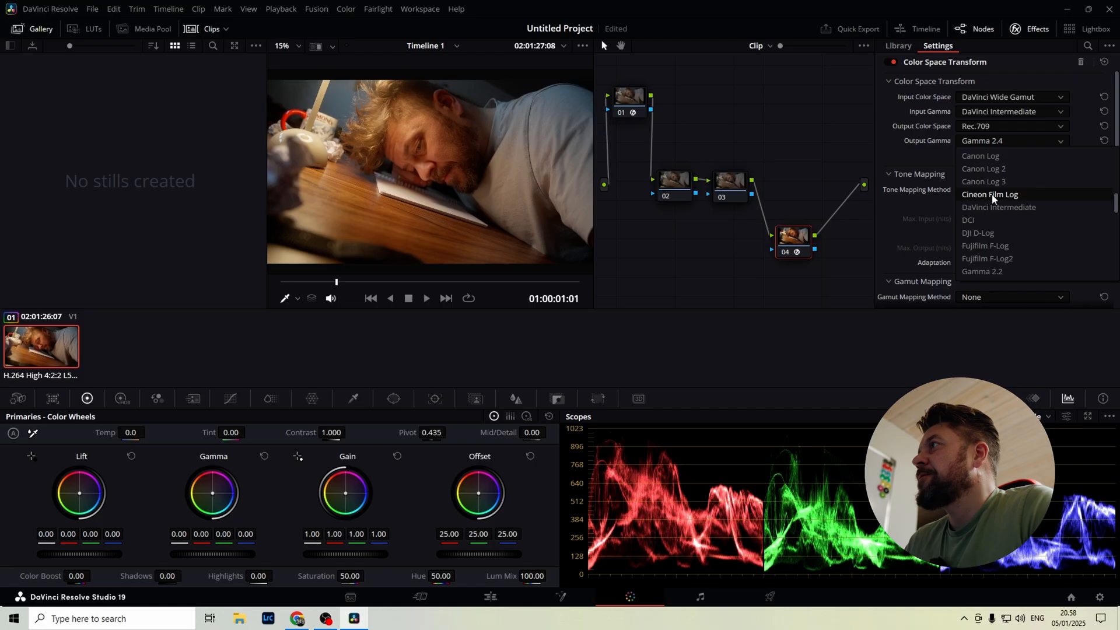
click(989, 193)
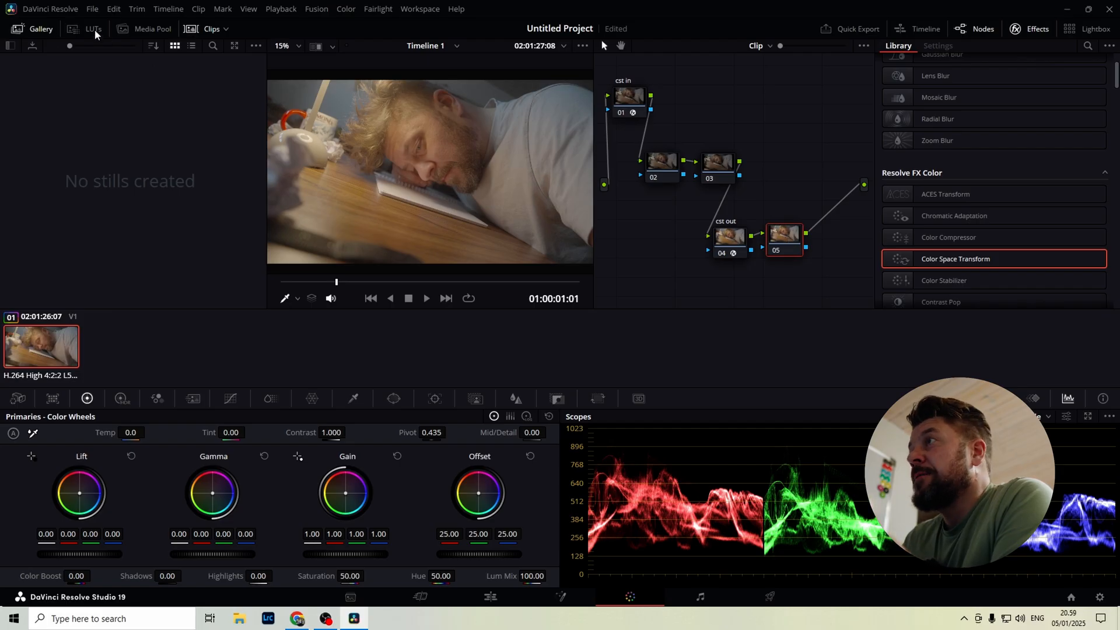
- Apply the Rec.709 D60 LUT from the Film Looks collection to node 05
click(91, 28)
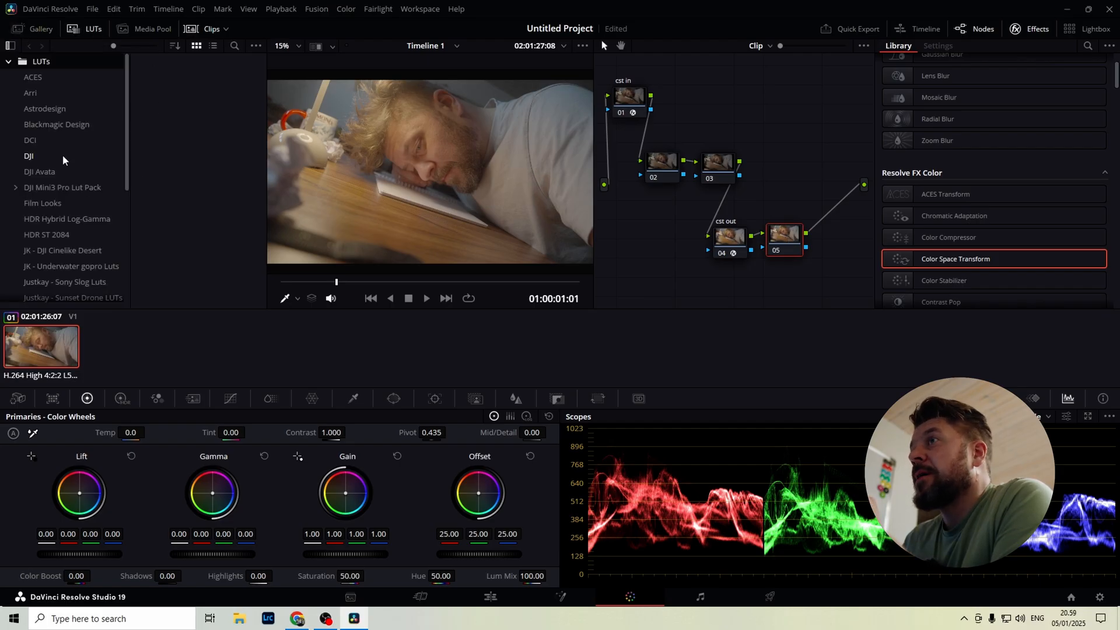
click(42, 203)
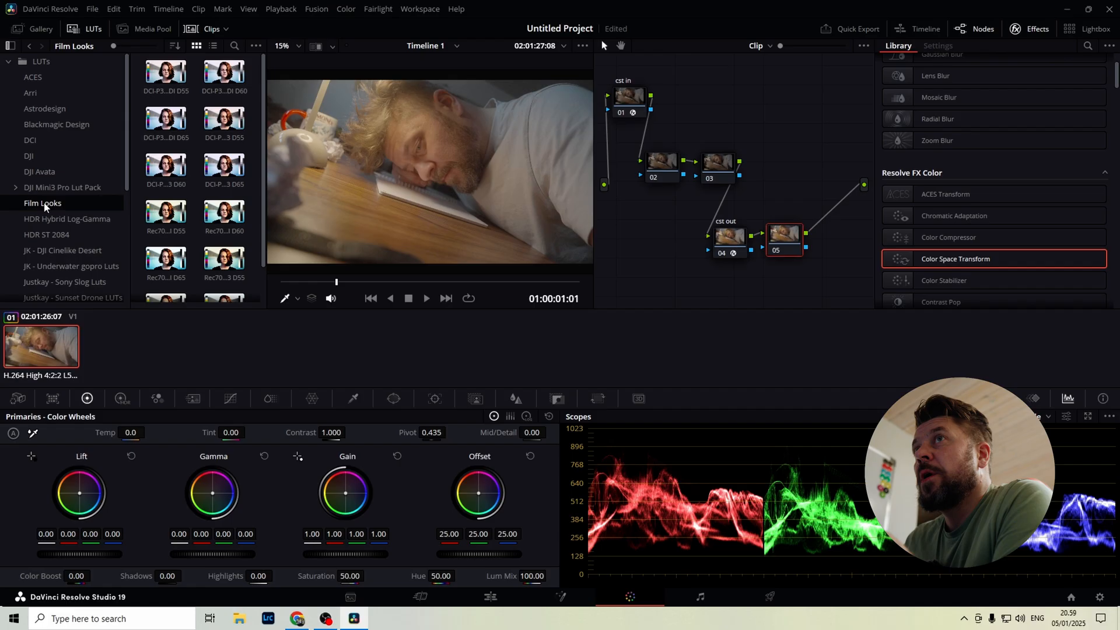
scroll(down, 3)
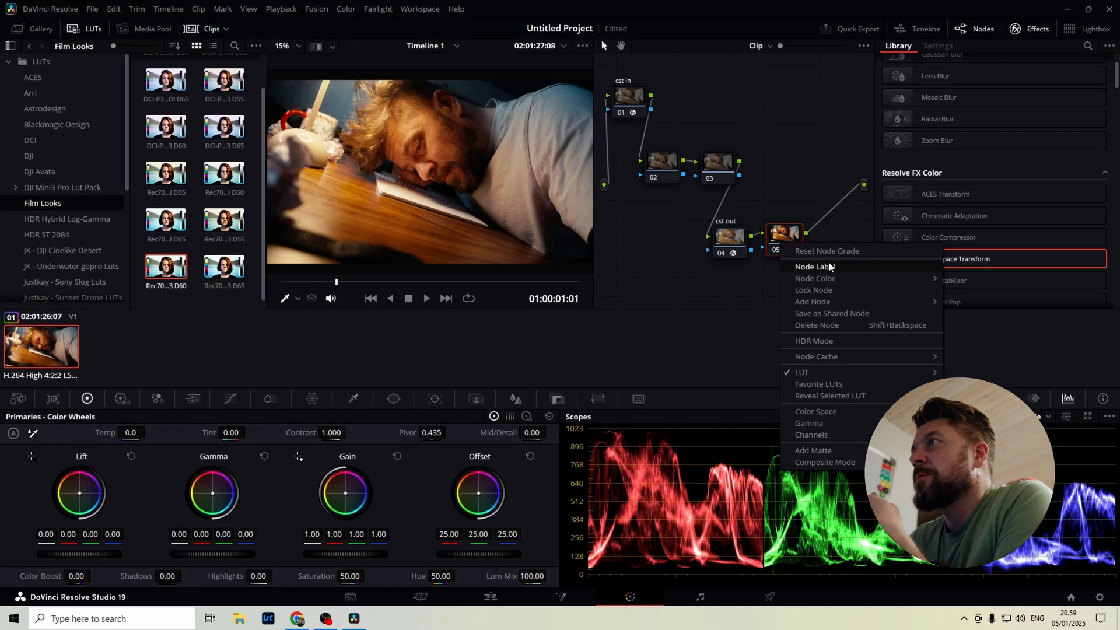
- Label node 05 'kodak lut'
click(810, 266)
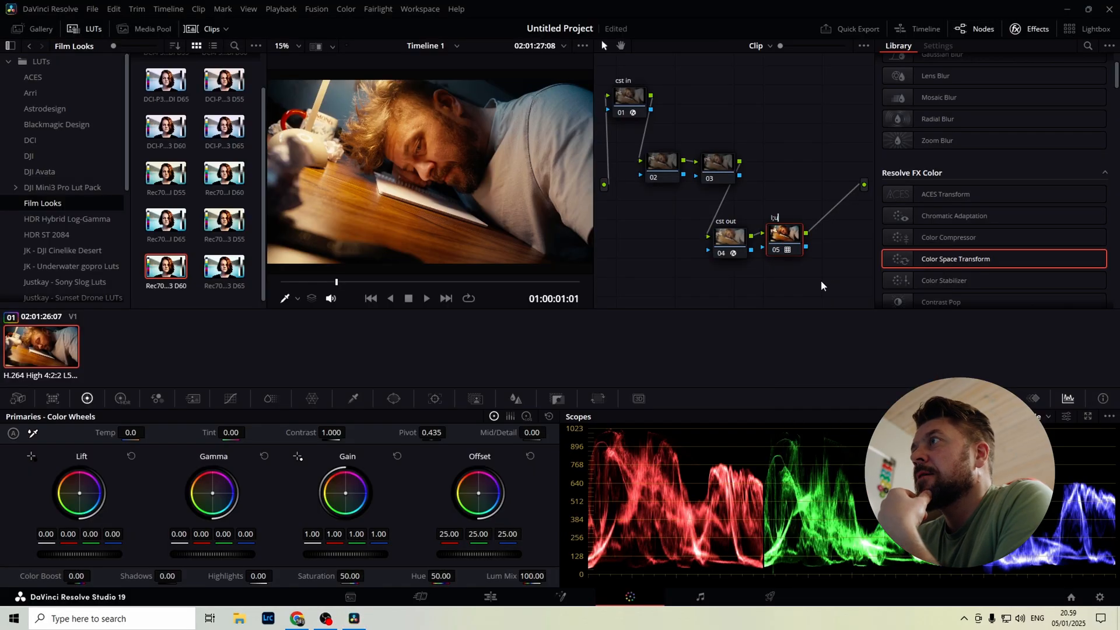
text(kodak)
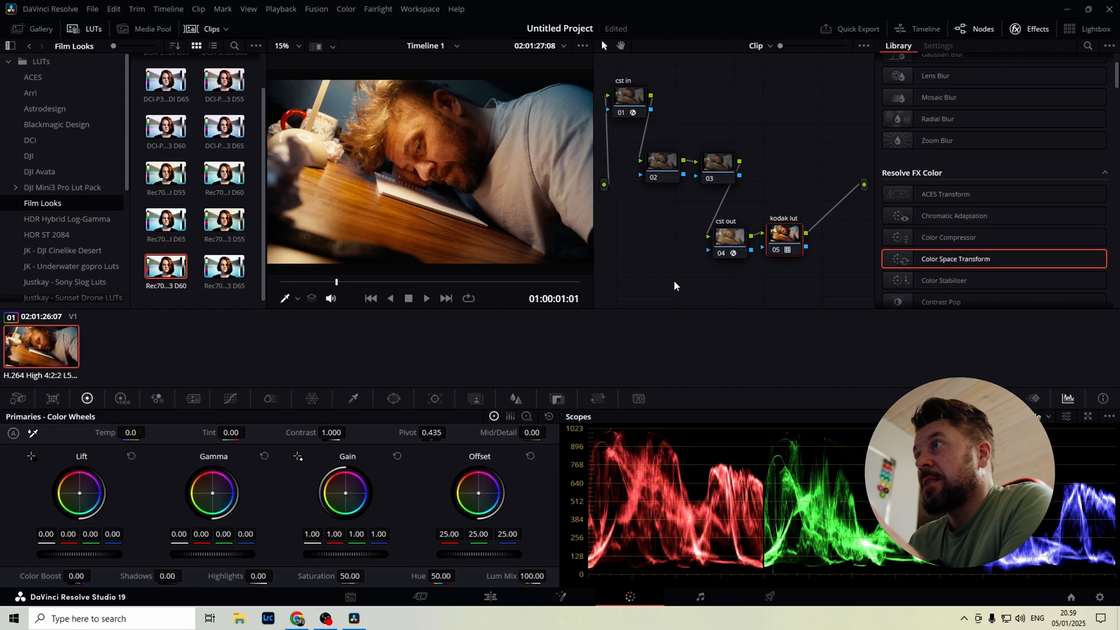
click(660, 162)
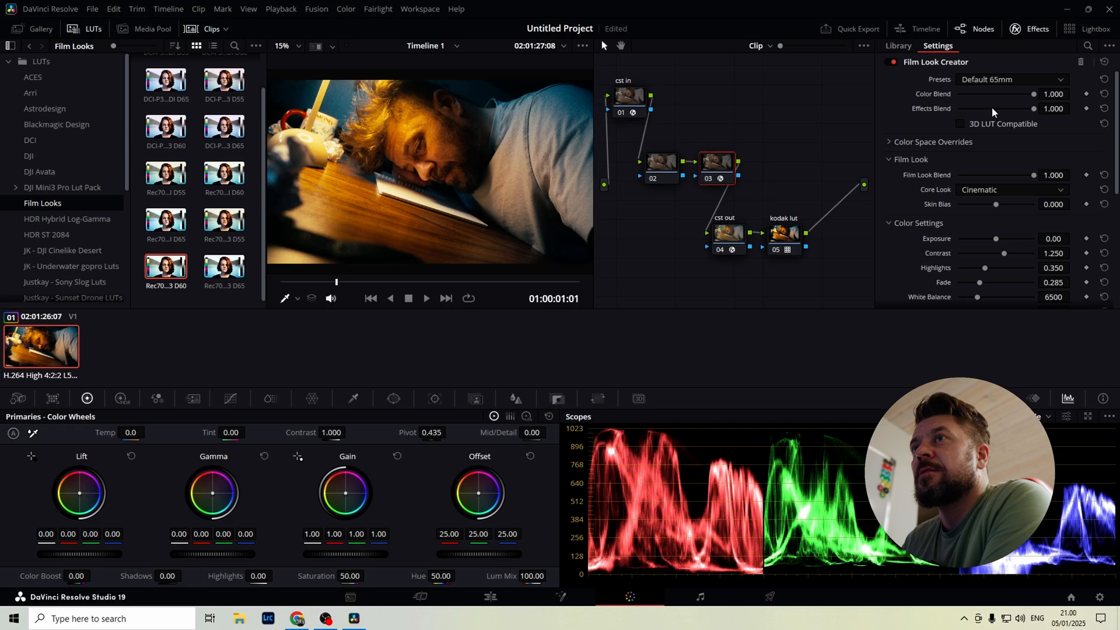
- Audition the Film Look Creator presets (35mm, Cinematic, Bleach Bypass, Nostalgic, No Effects) and settle on Clean Slate
click(1011, 79)
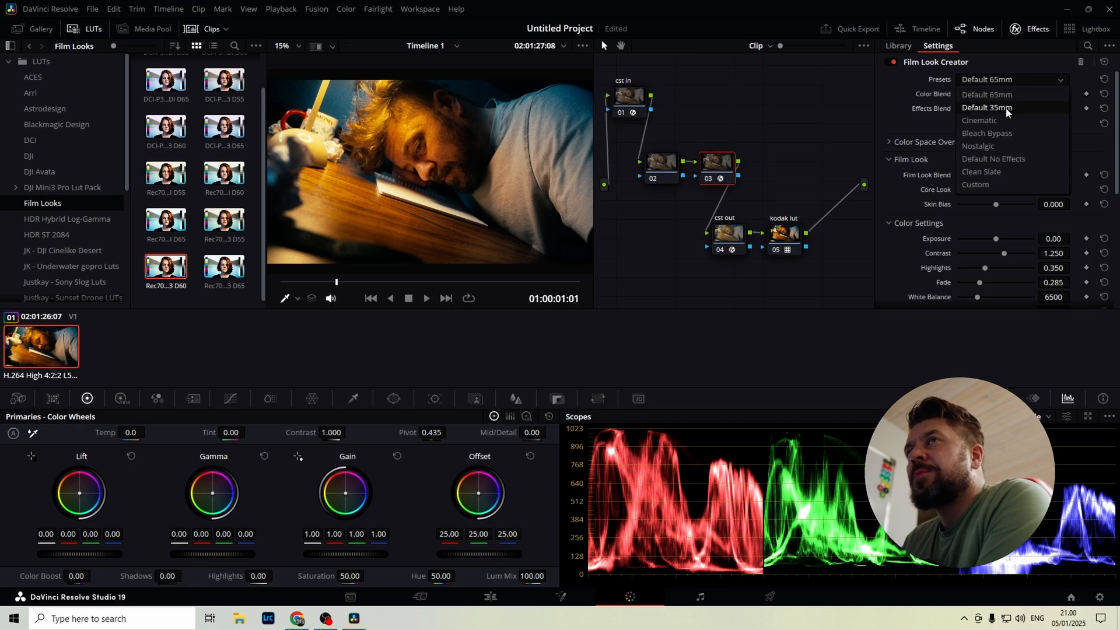
click(987, 107)
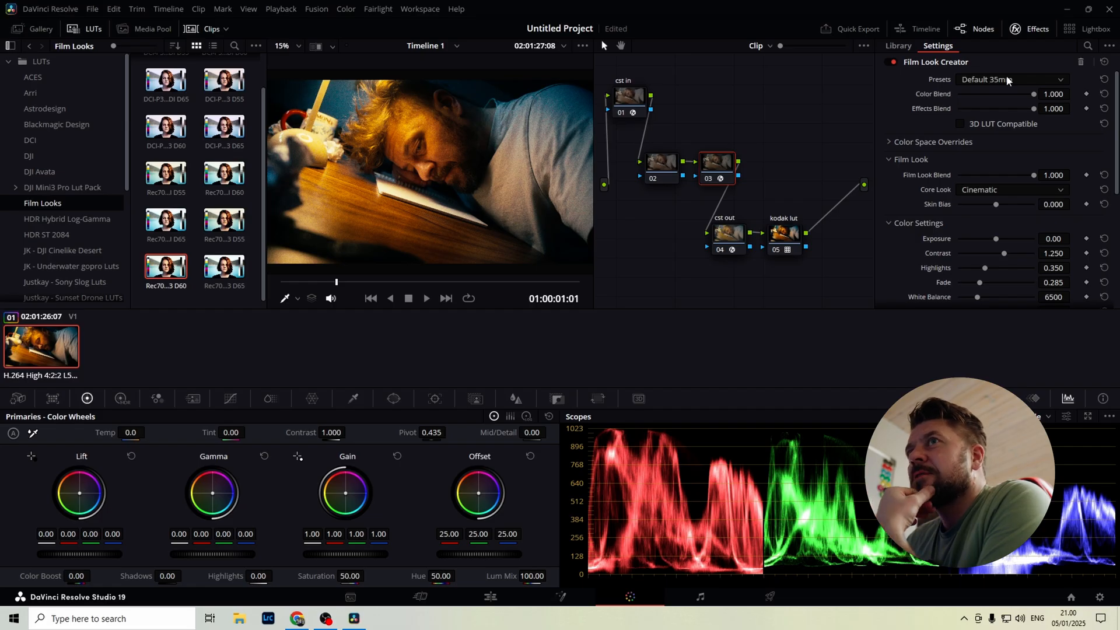
click(1012, 79)
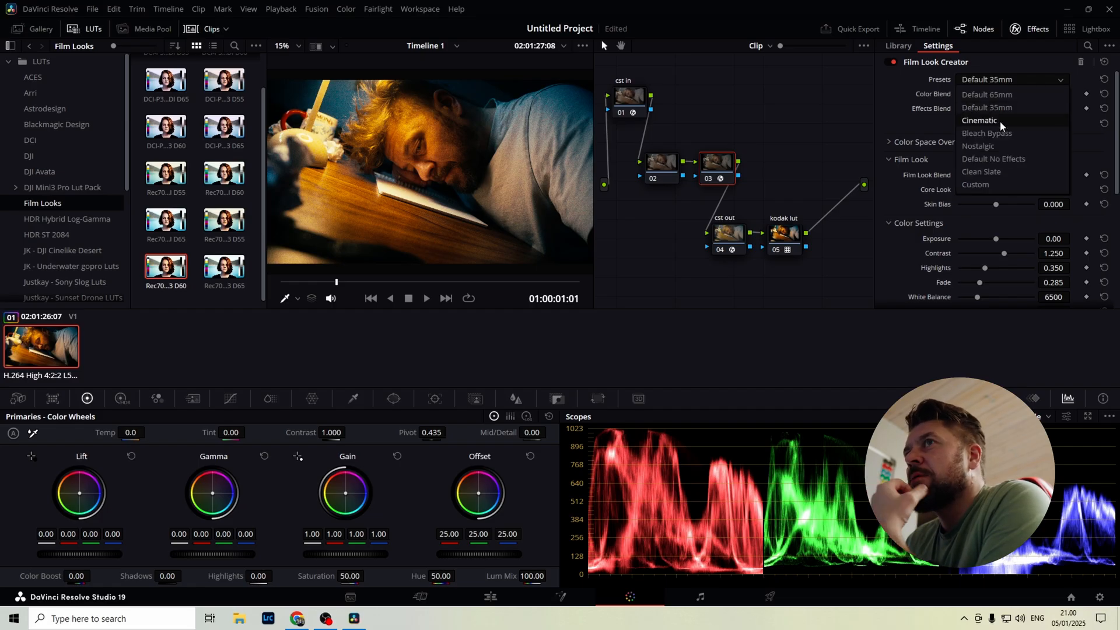
click(978, 120)
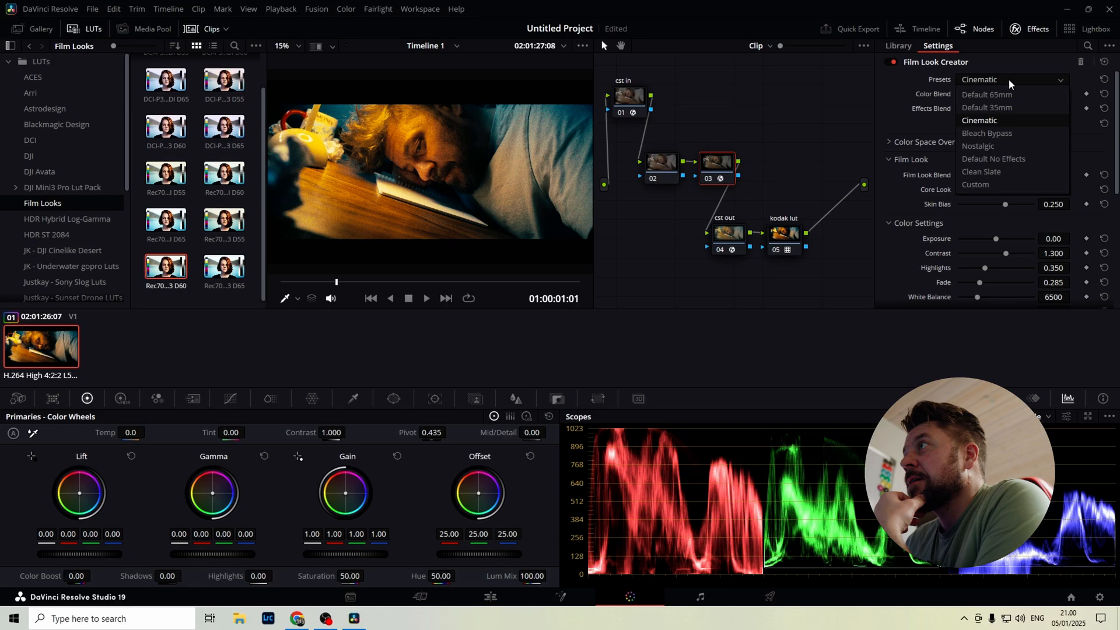
click(986, 133)
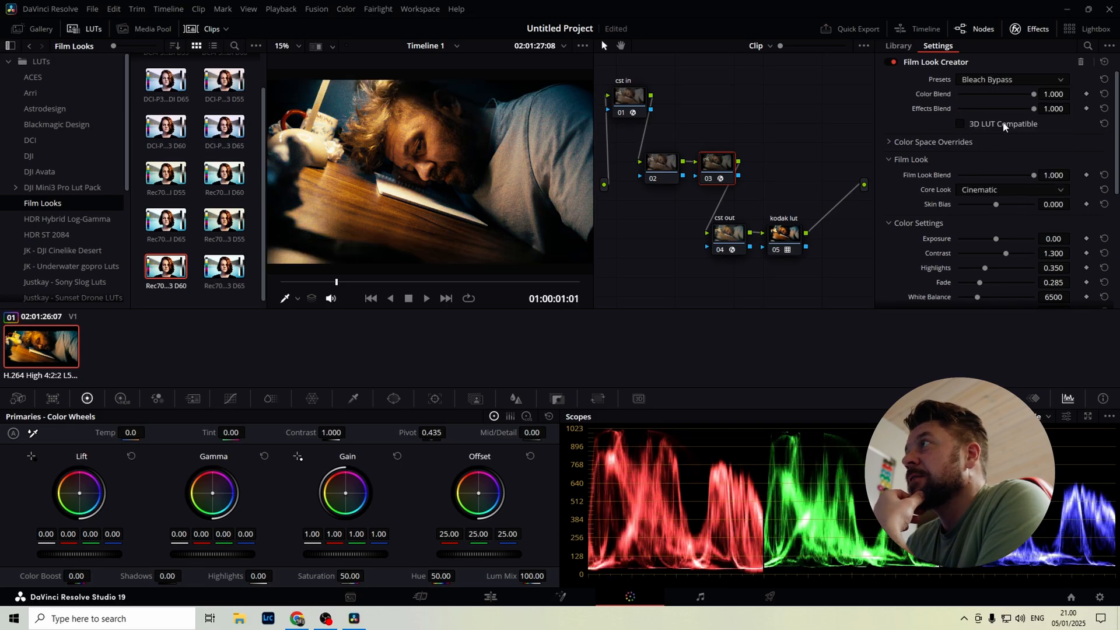
click(1011, 79)
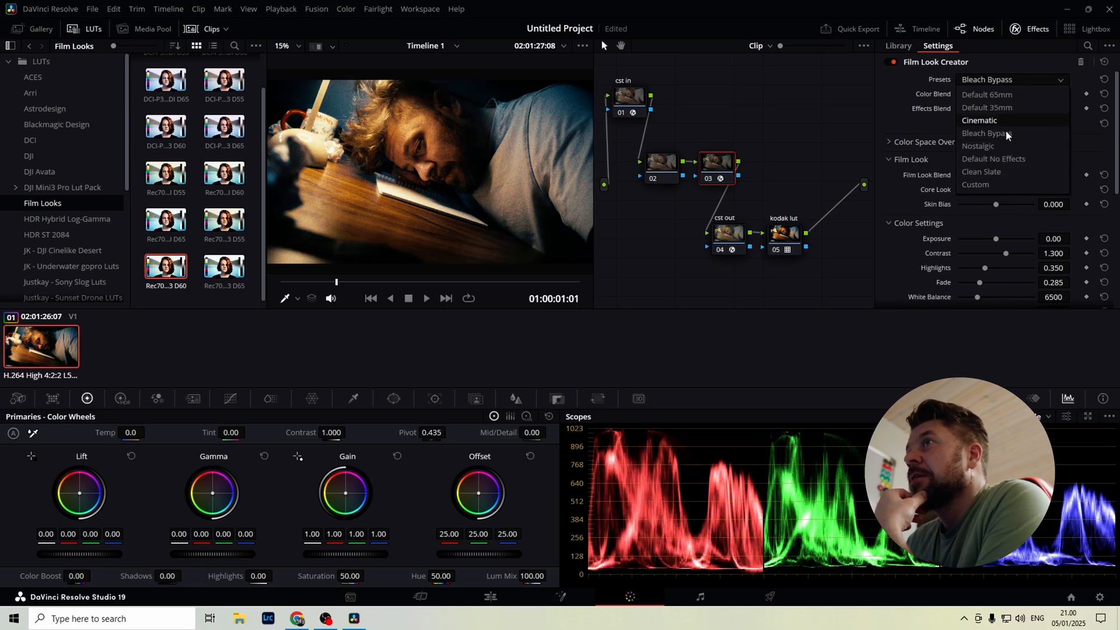
click(977, 146)
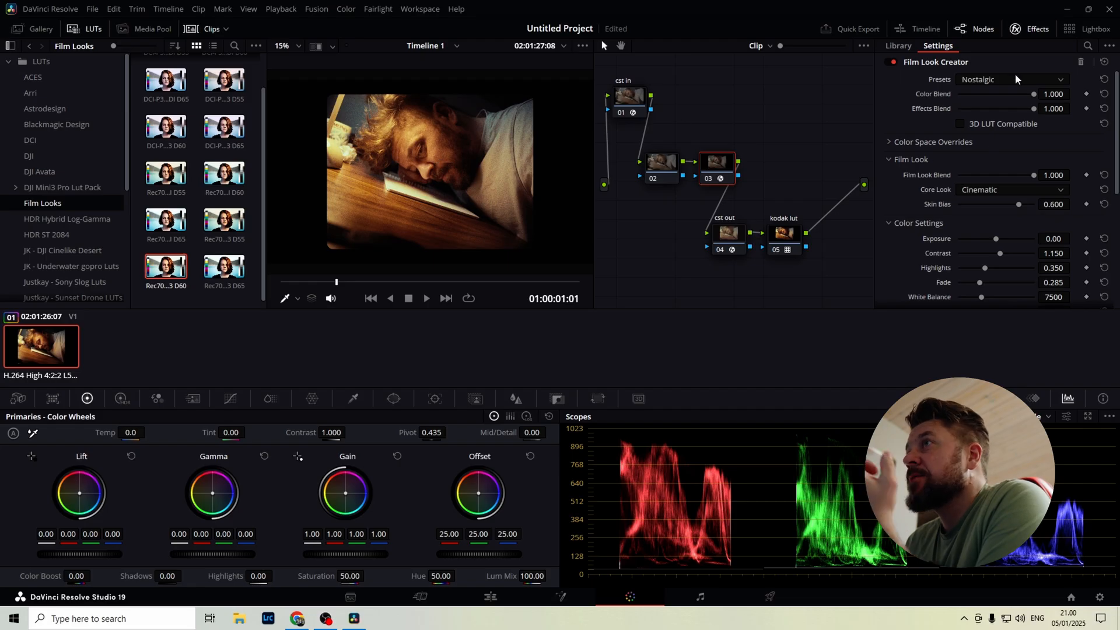
click(1012, 79)
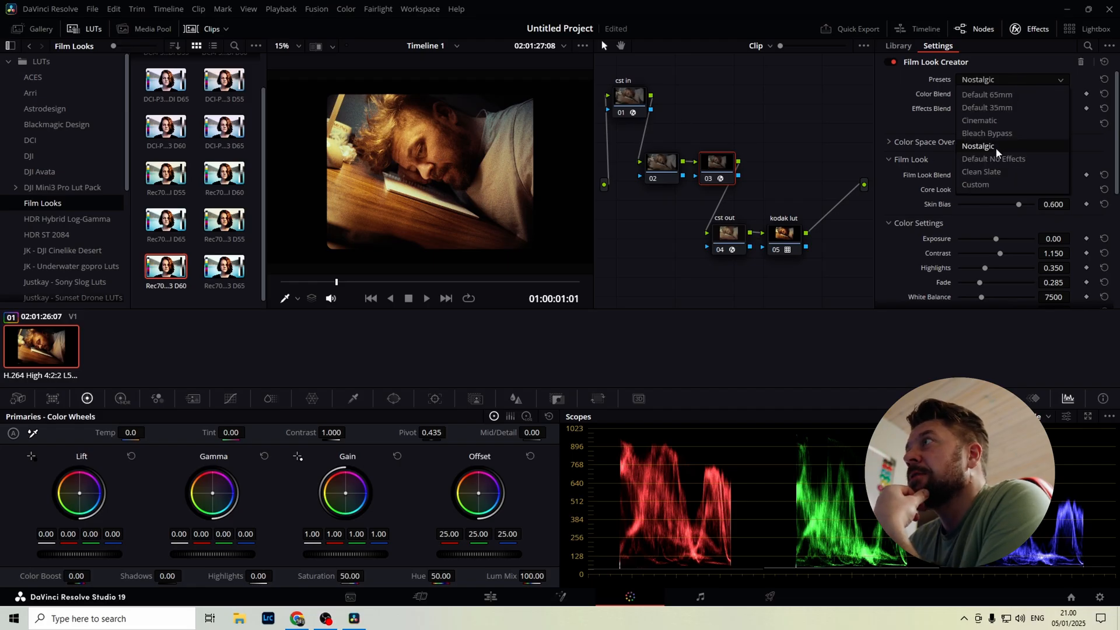
click(993, 158)
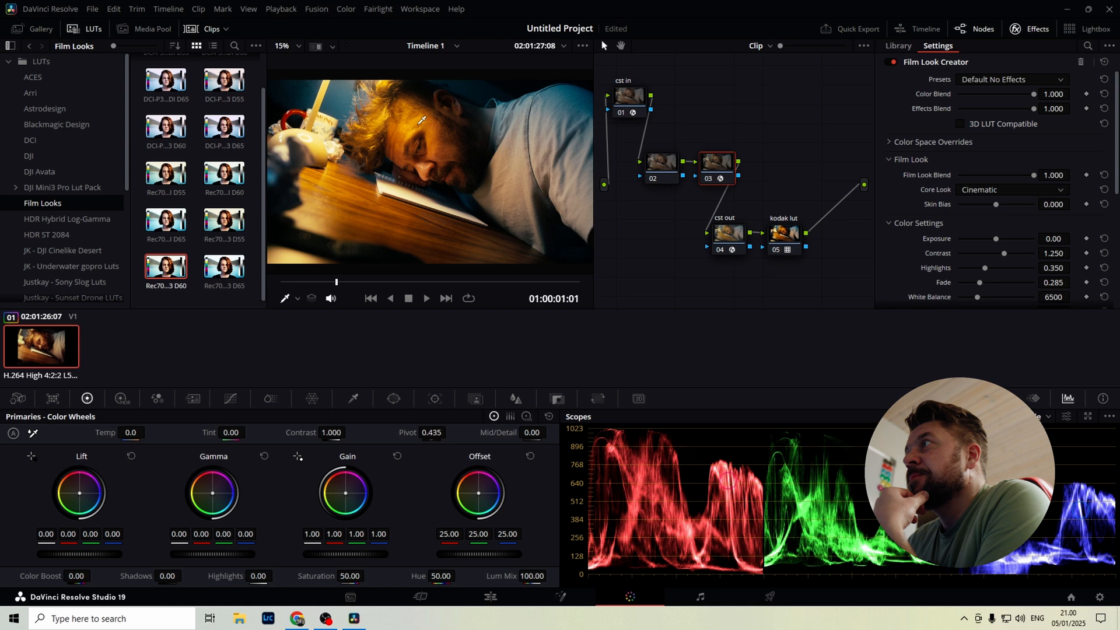
click(1012, 80)
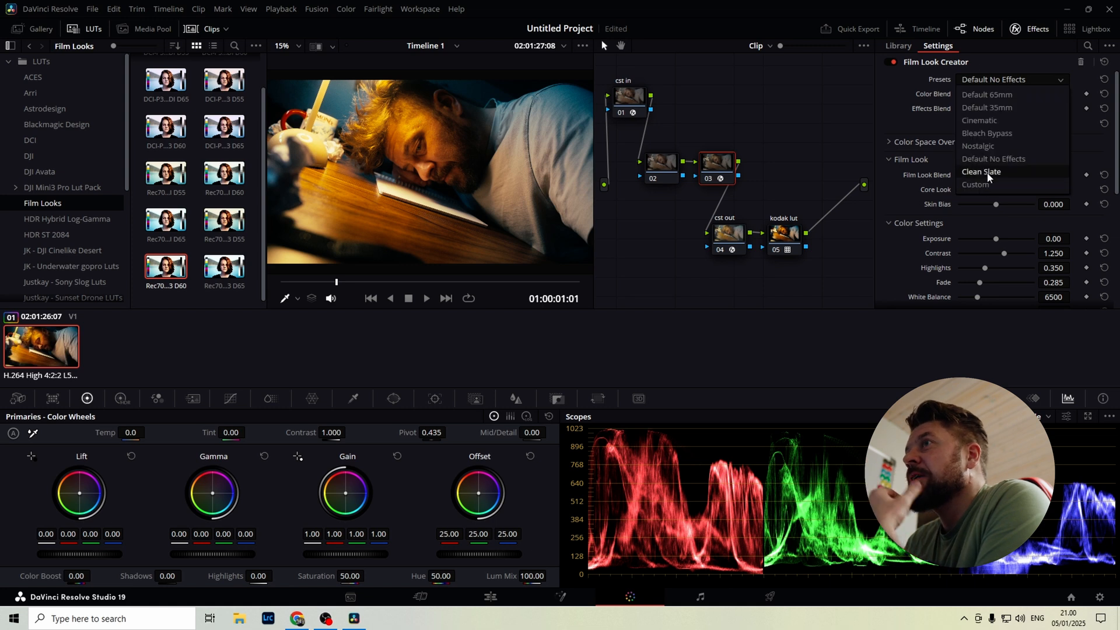
click(980, 172)
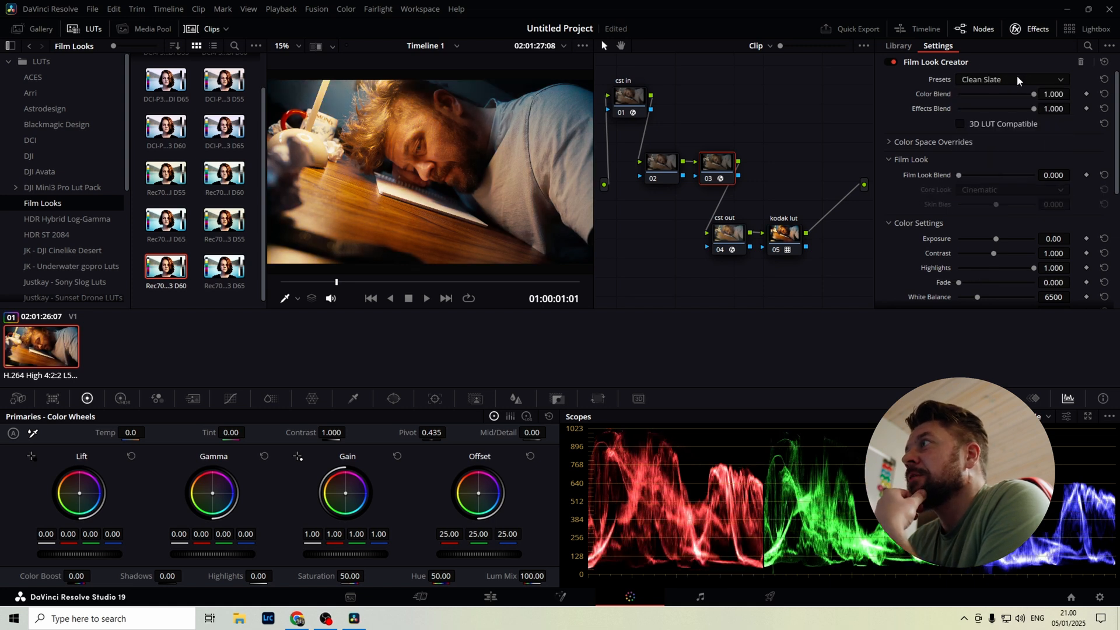
click(1011, 79)
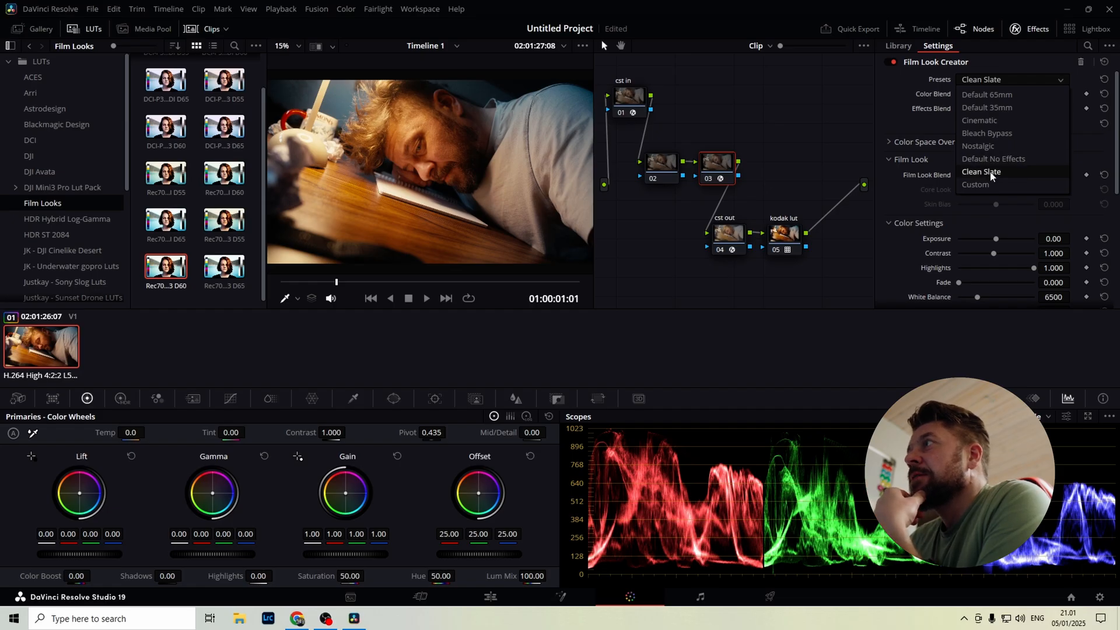
click(981, 171)
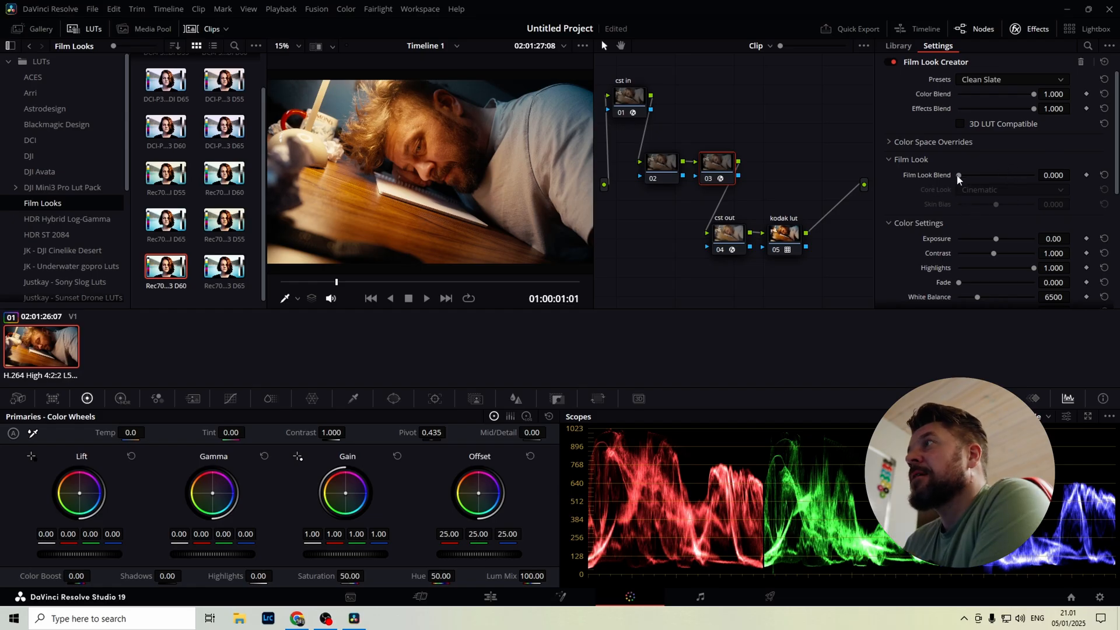
- Set Film Look Blend to 1 and the core look to Cinematic after trying Elated and Vintage
click(1013, 189)
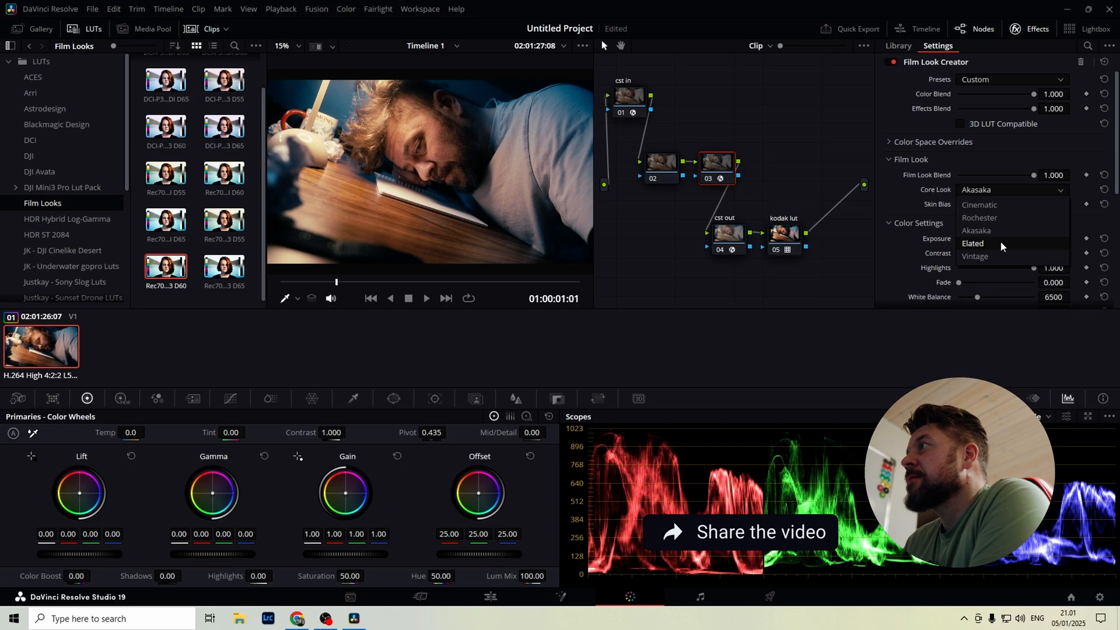
click(973, 242)
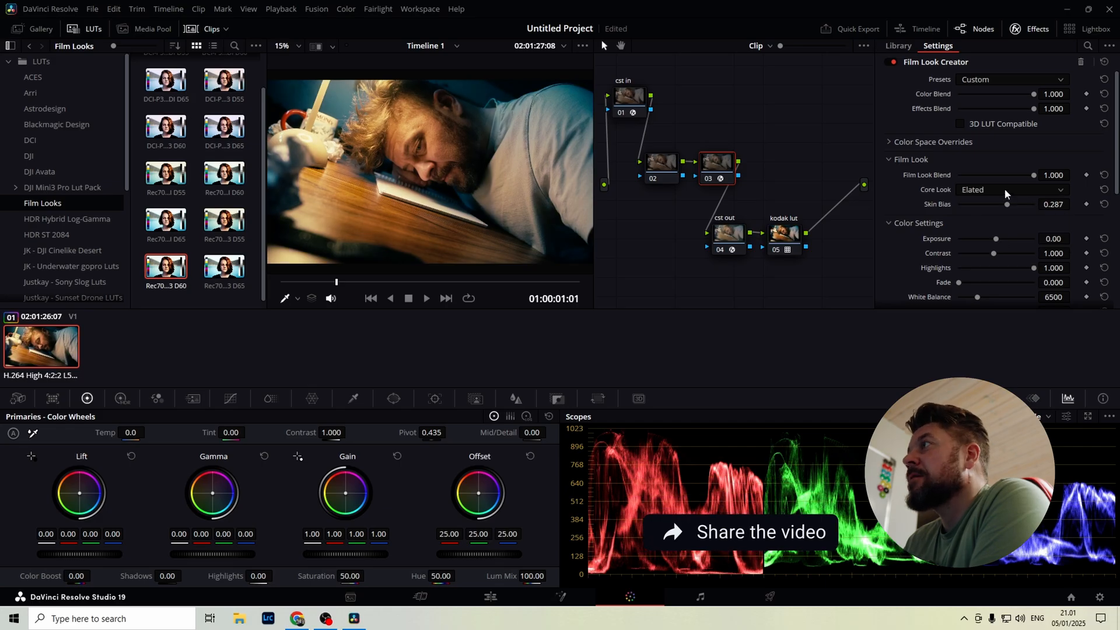
click(1010, 189)
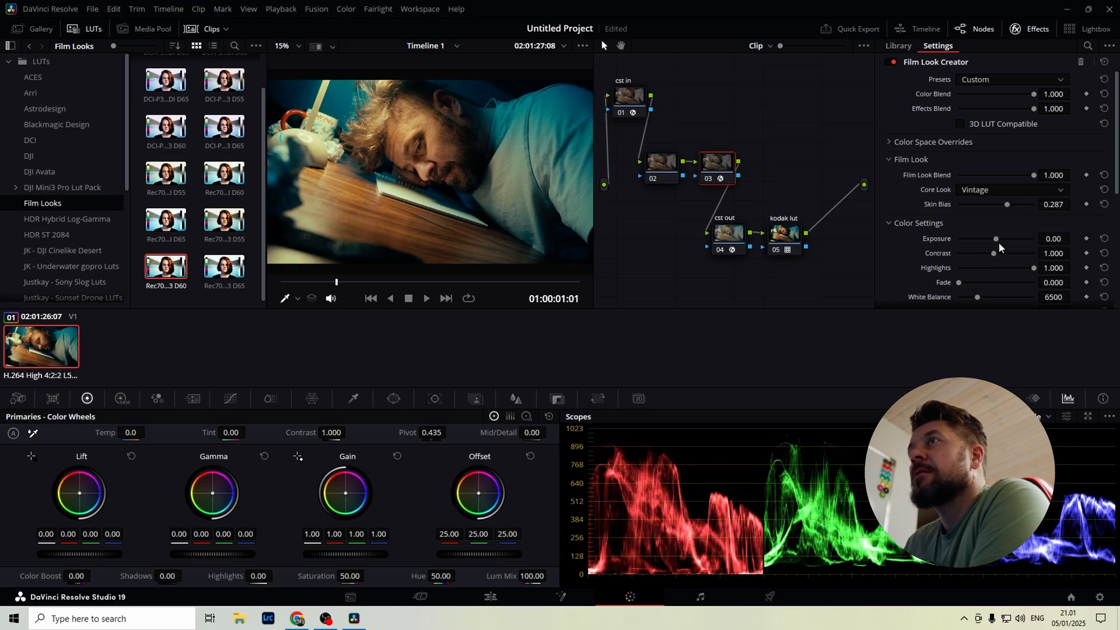
click(1012, 189)
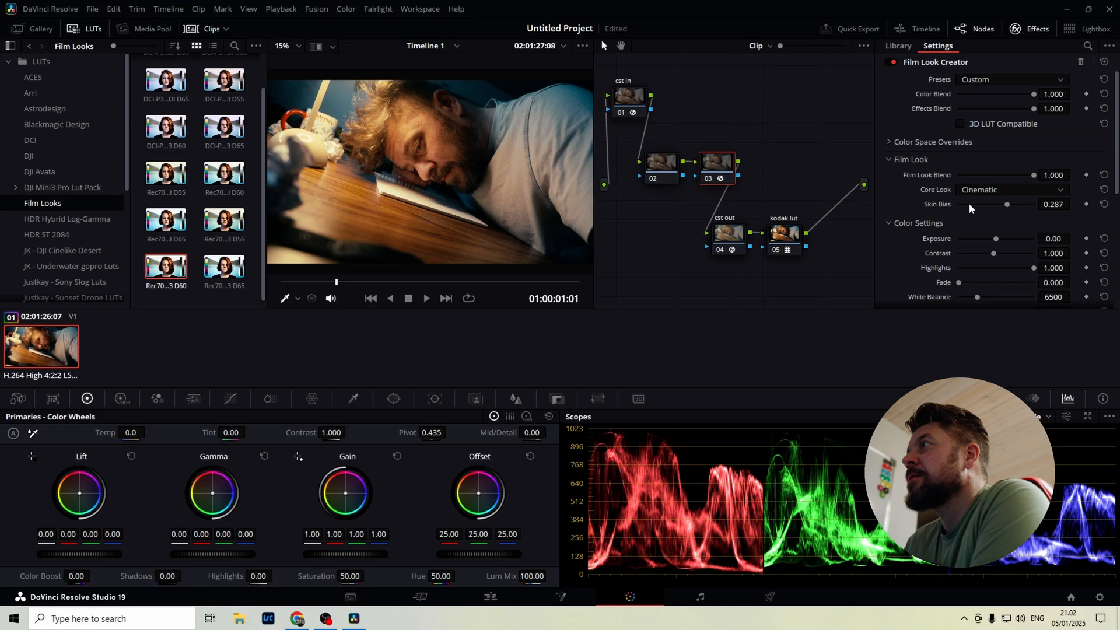
click(1010, 188)
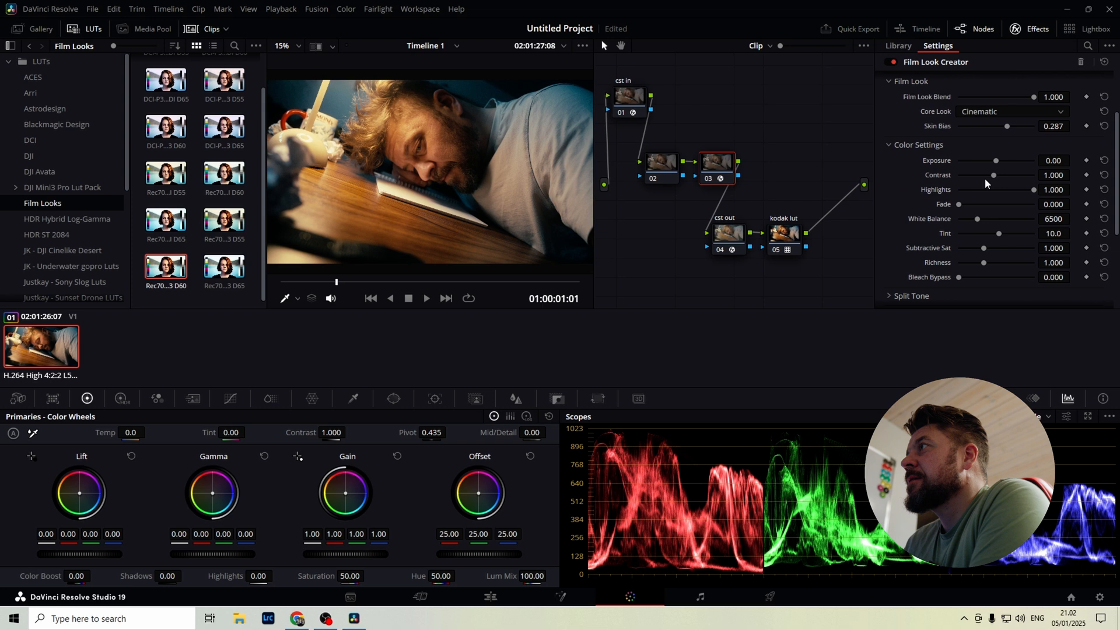
mouse_move(995, 168)
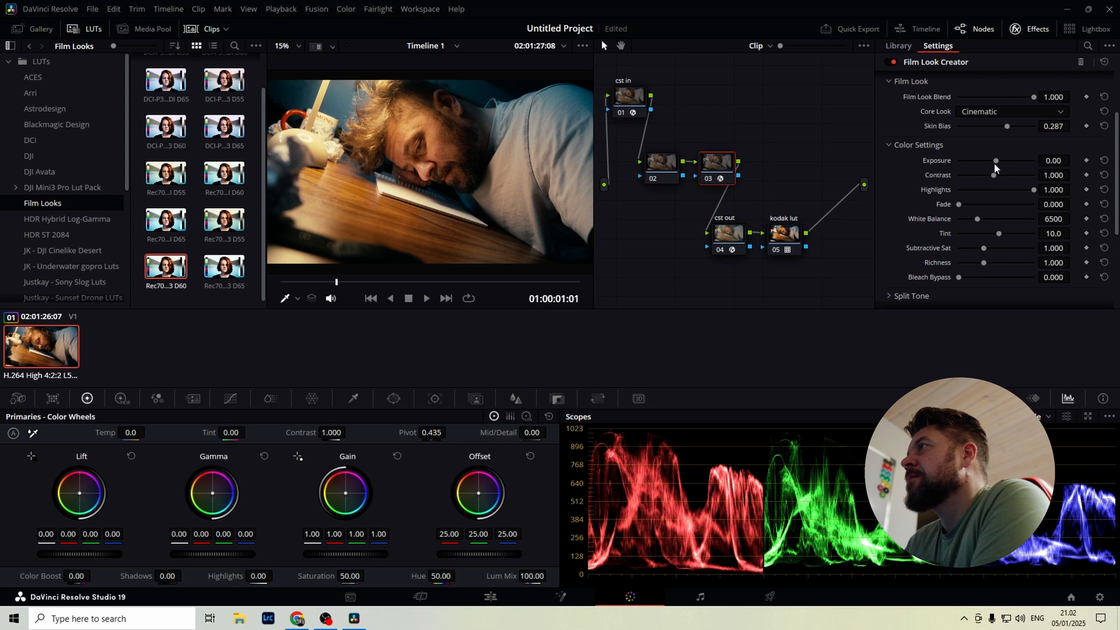
- Set the film look contrast to about 1.175 and leave split tone off after trying a magenta shift
drag(994, 160, 992, 159)
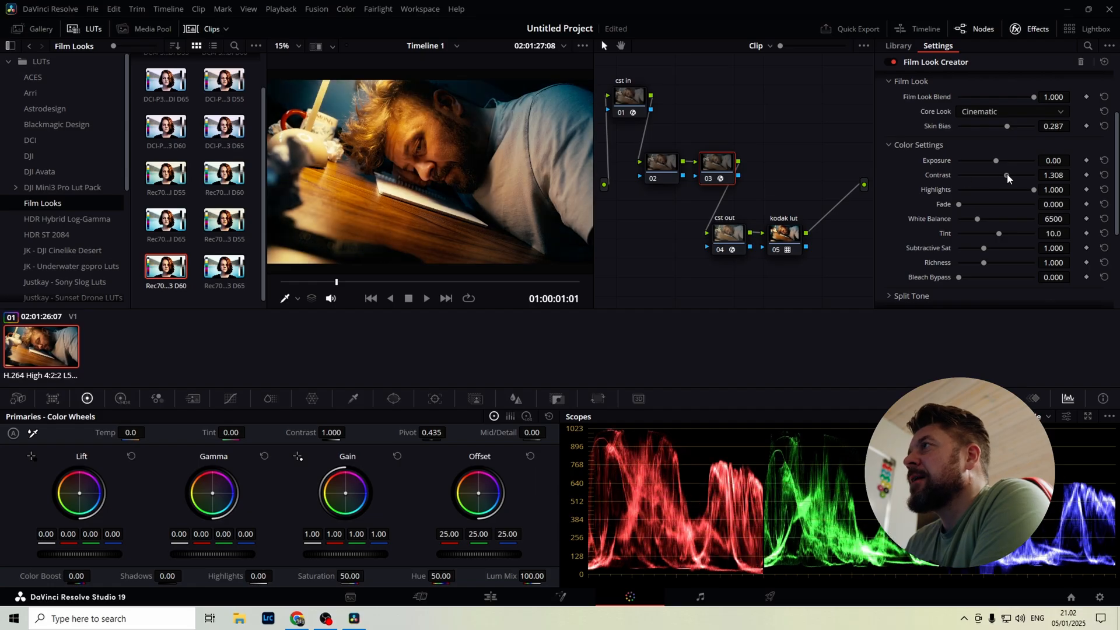
drag(1010, 174, 999, 175)
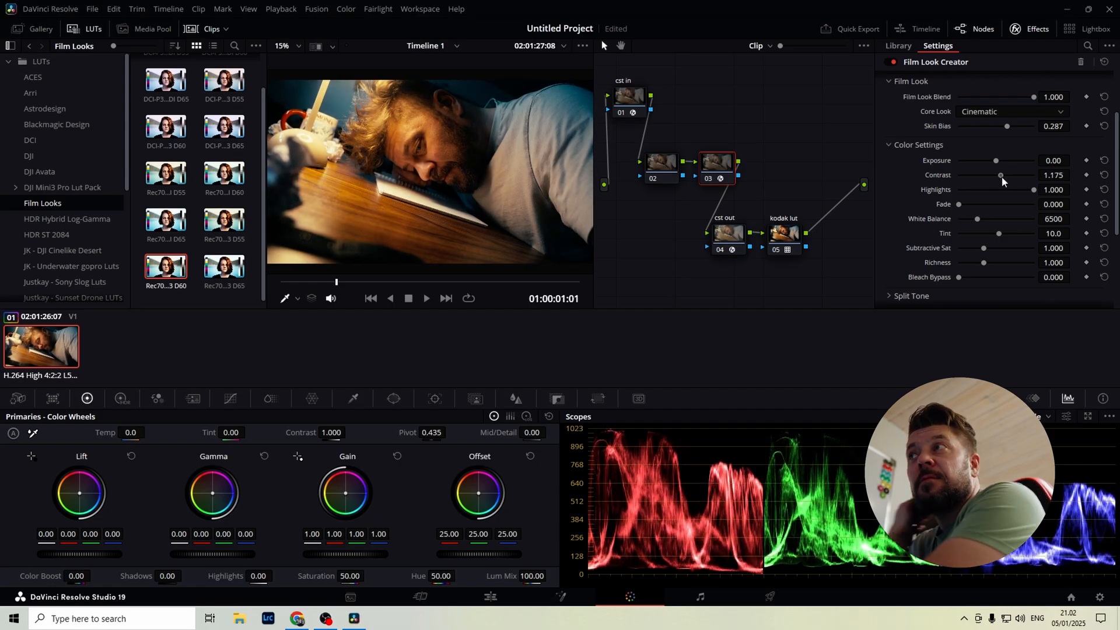
drag(999, 174, 1007, 175)
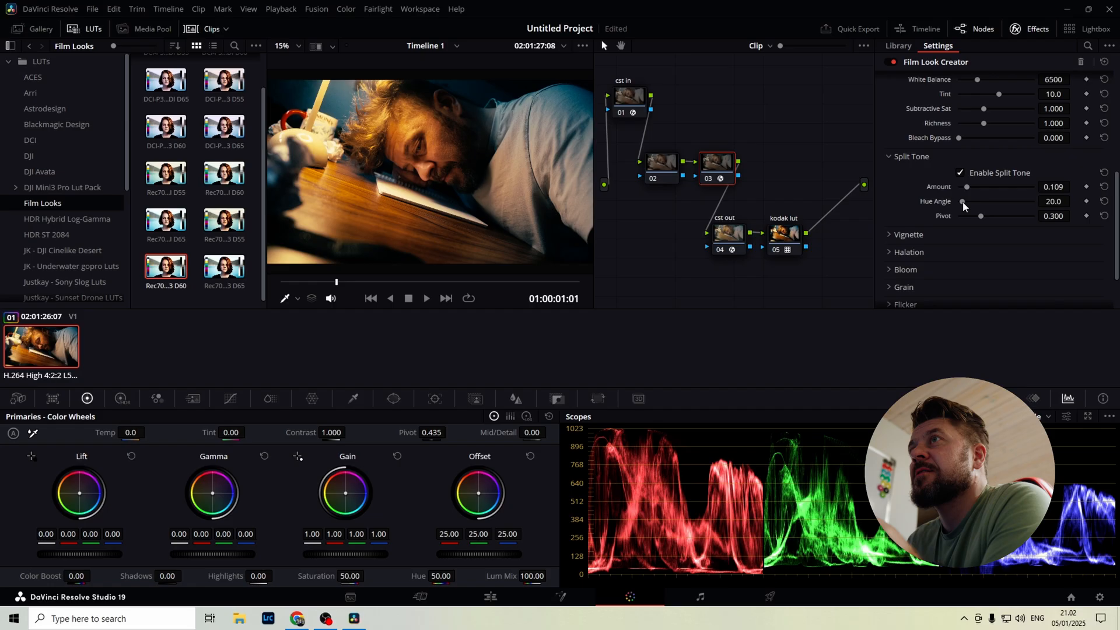
drag(962, 202, 1030, 201)
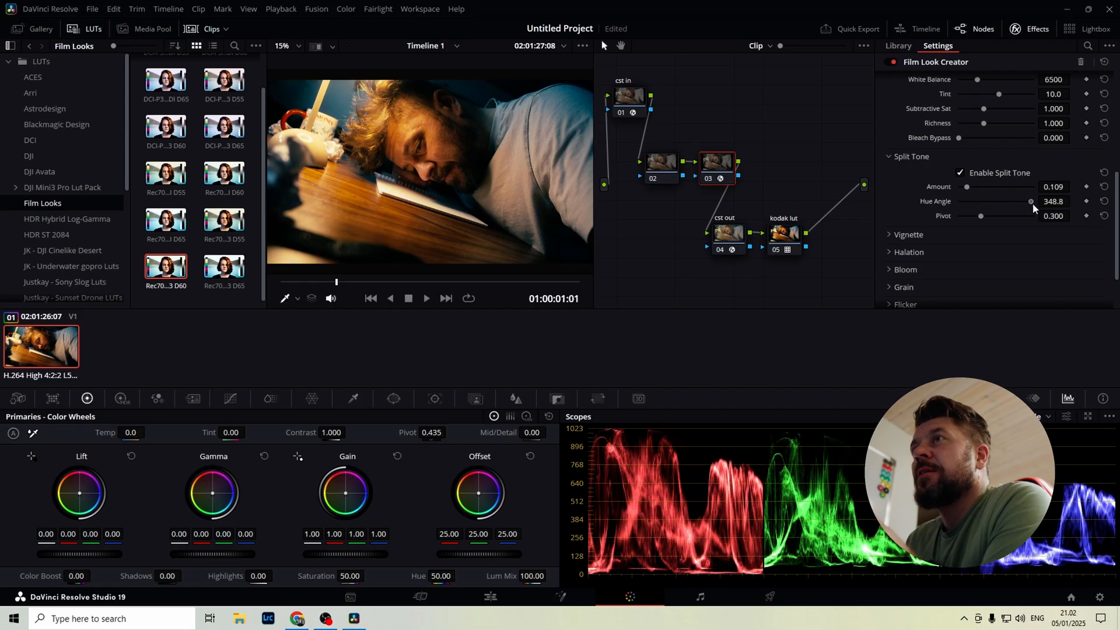
drag(1029, 201, 1032, 201)
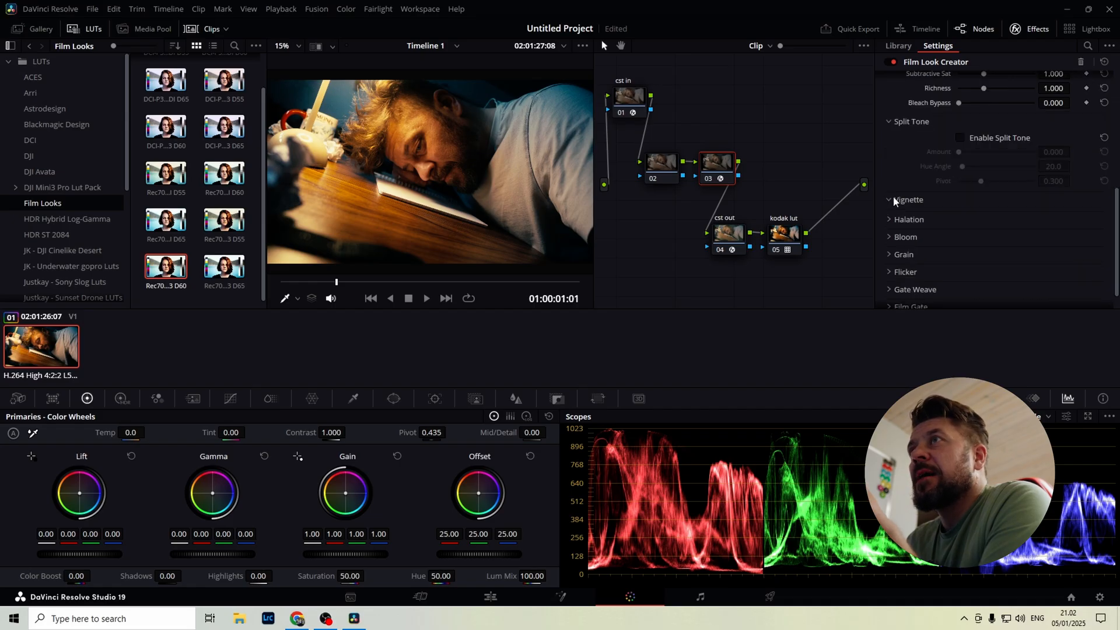
- Turn on the film vignette, halation and bloom
click(961, 181)
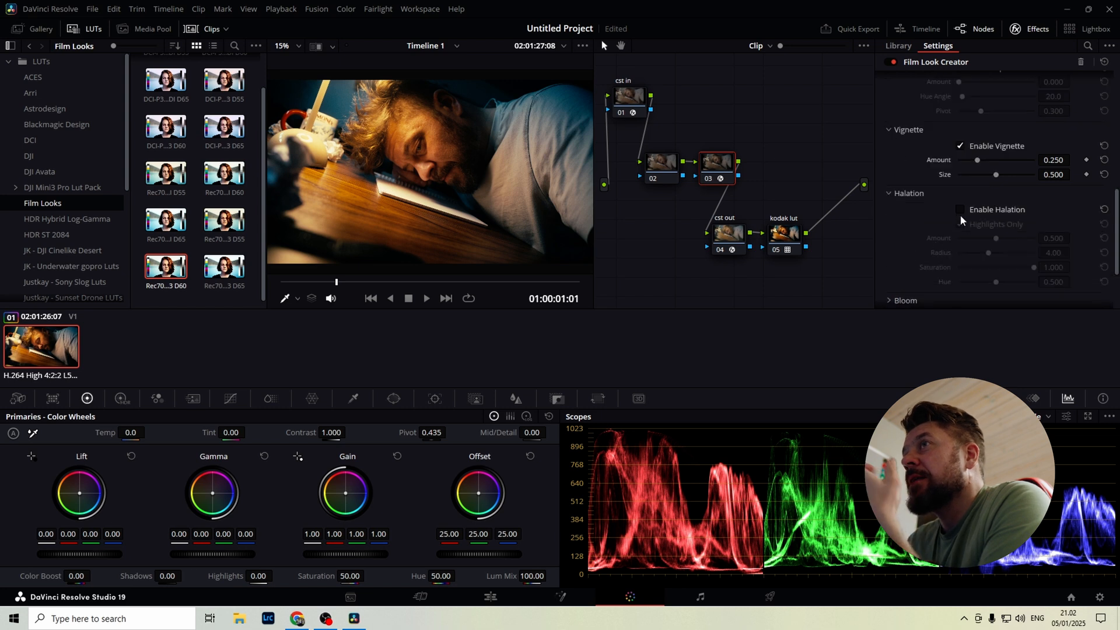
click(959, 210)
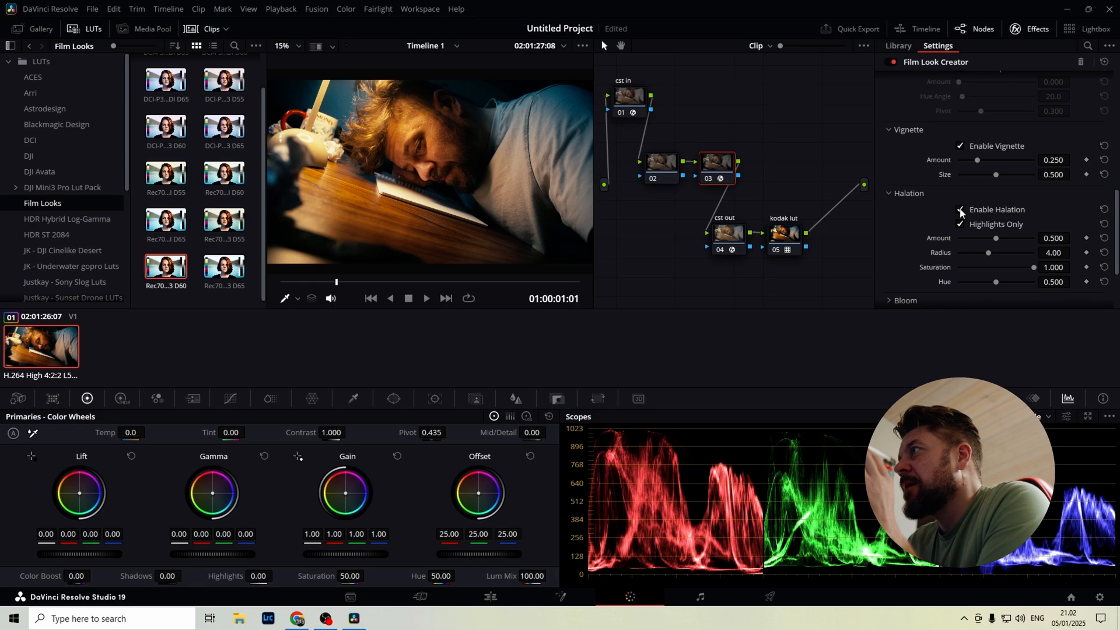
scroll(down, 3)
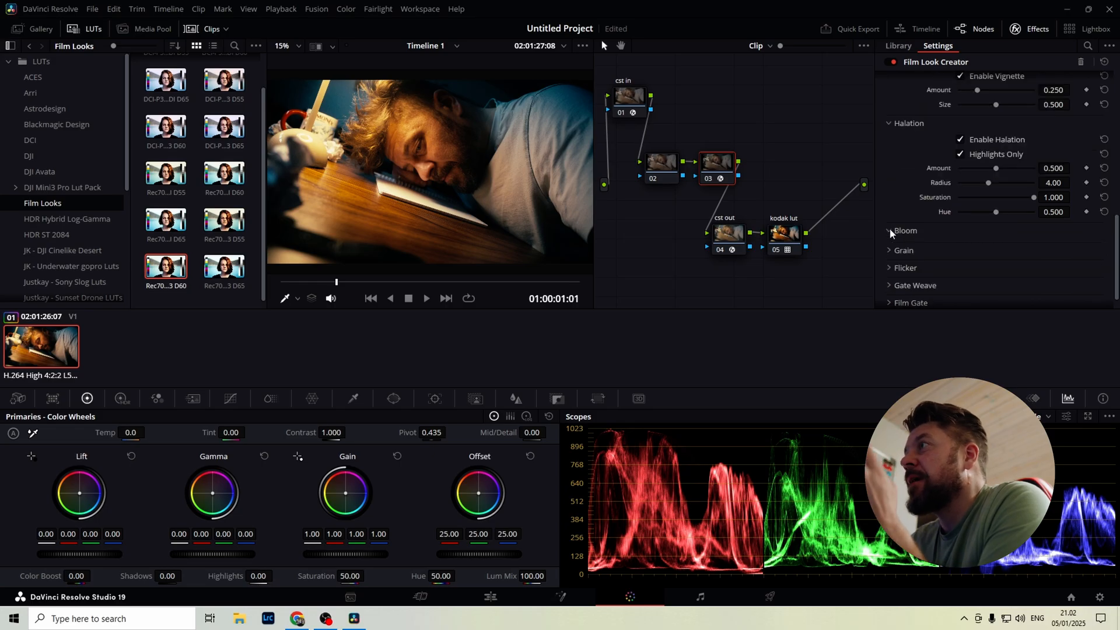
click(893, 230)
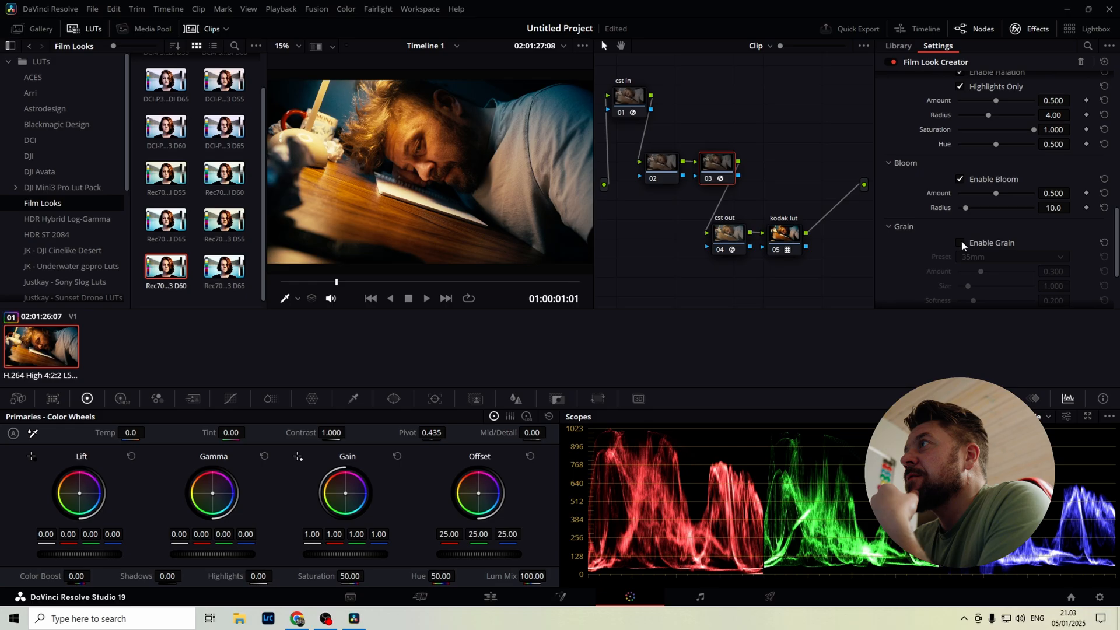
- Enable film grain and keep the 65mm preset after trying 16mm and 8mm
click(960, 243)
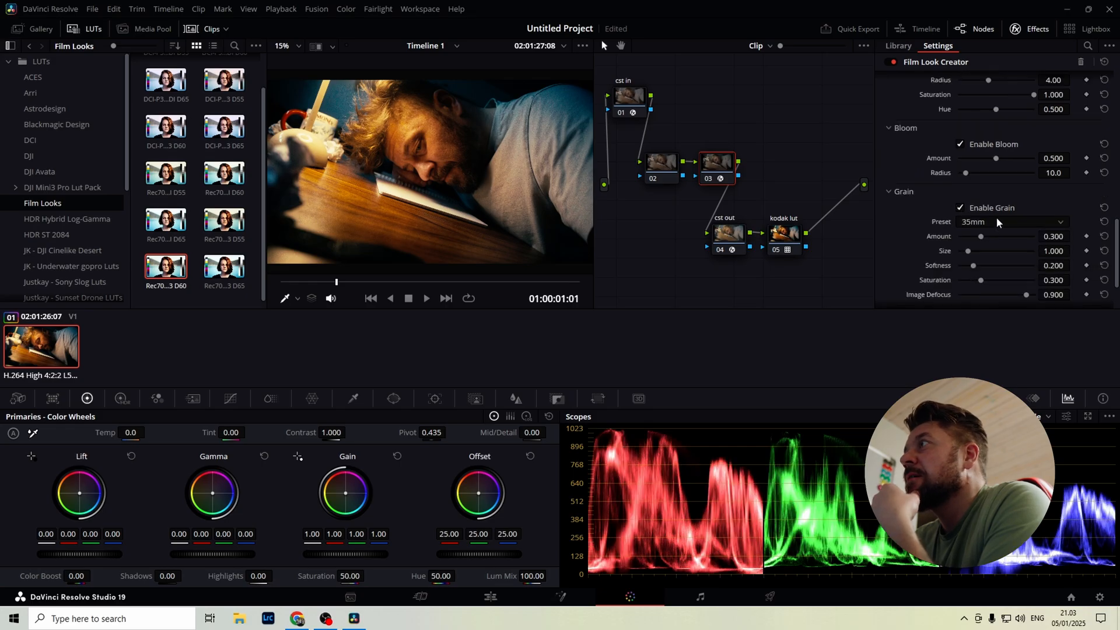
click(1013, 221)
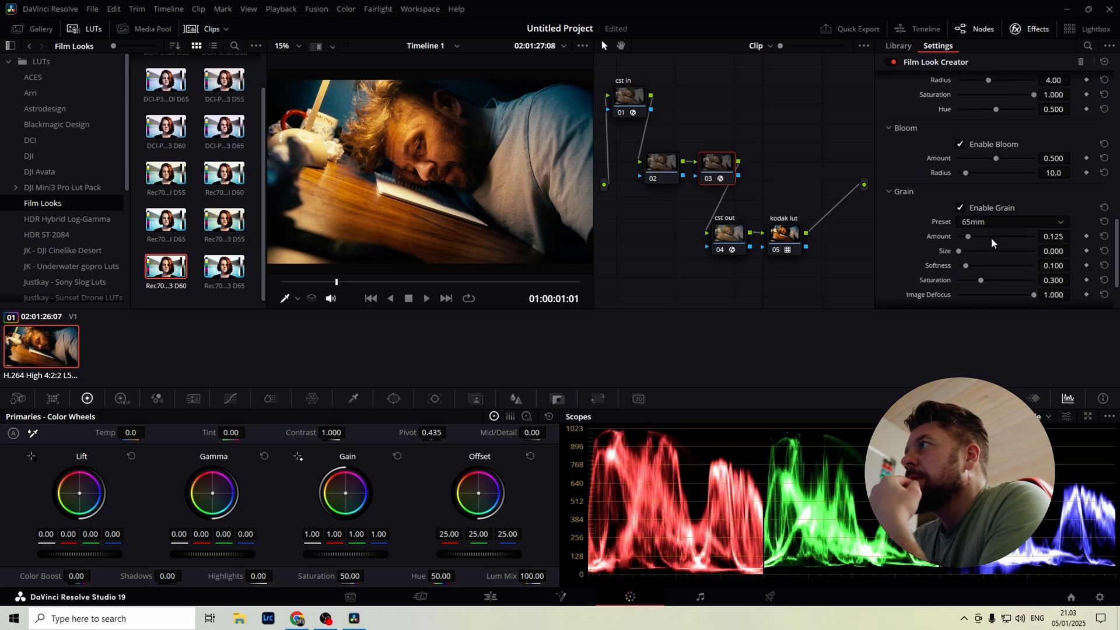
click(1012, 222)
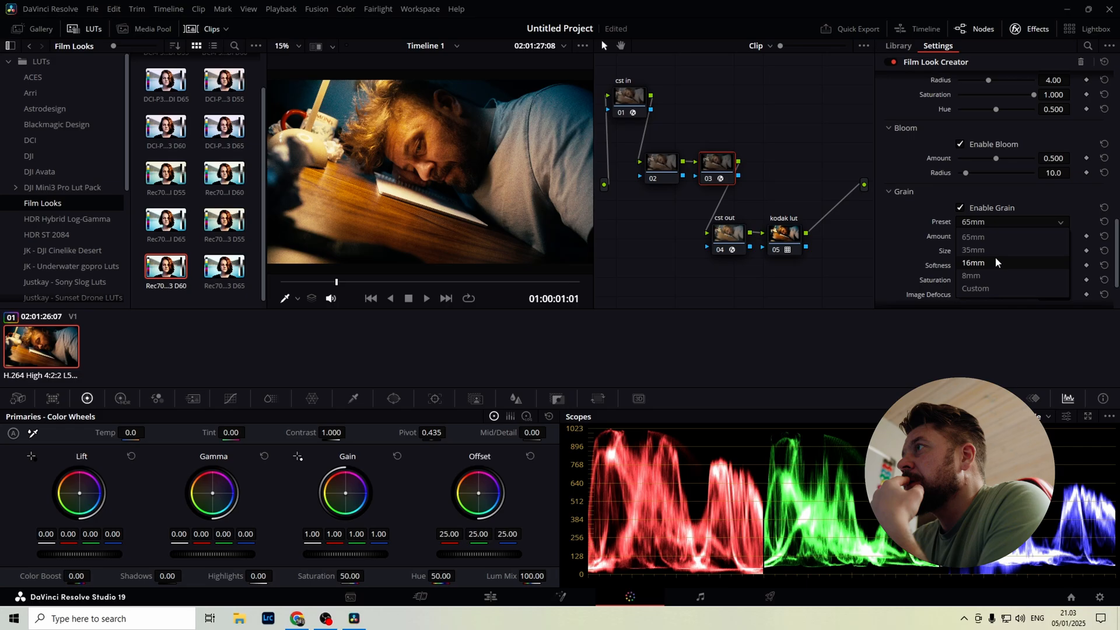
click(973, 262)
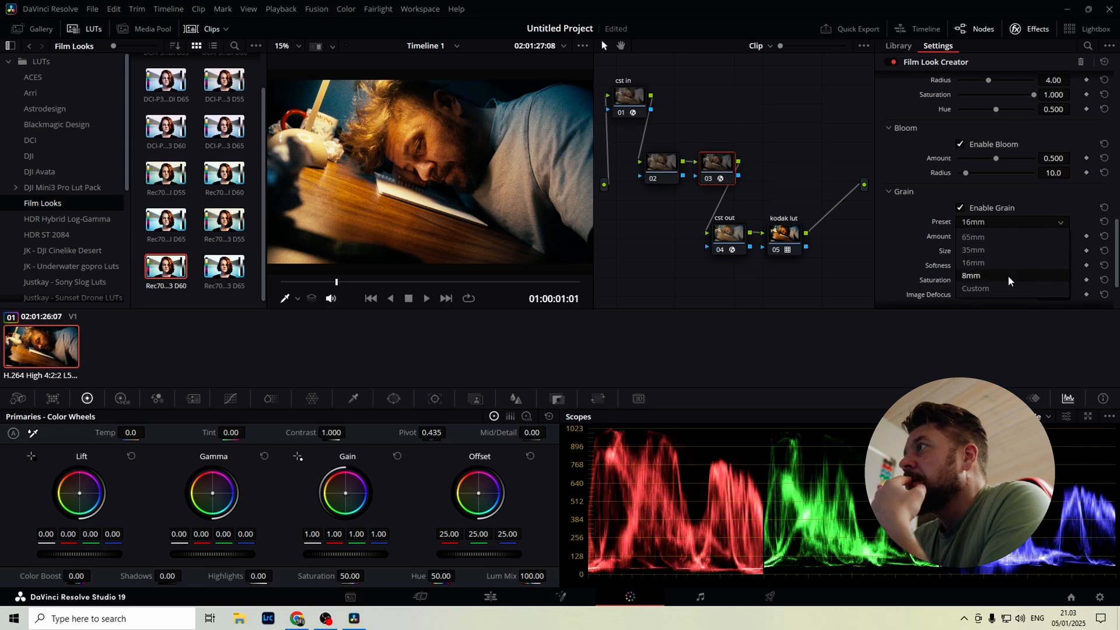
click(971, 275)
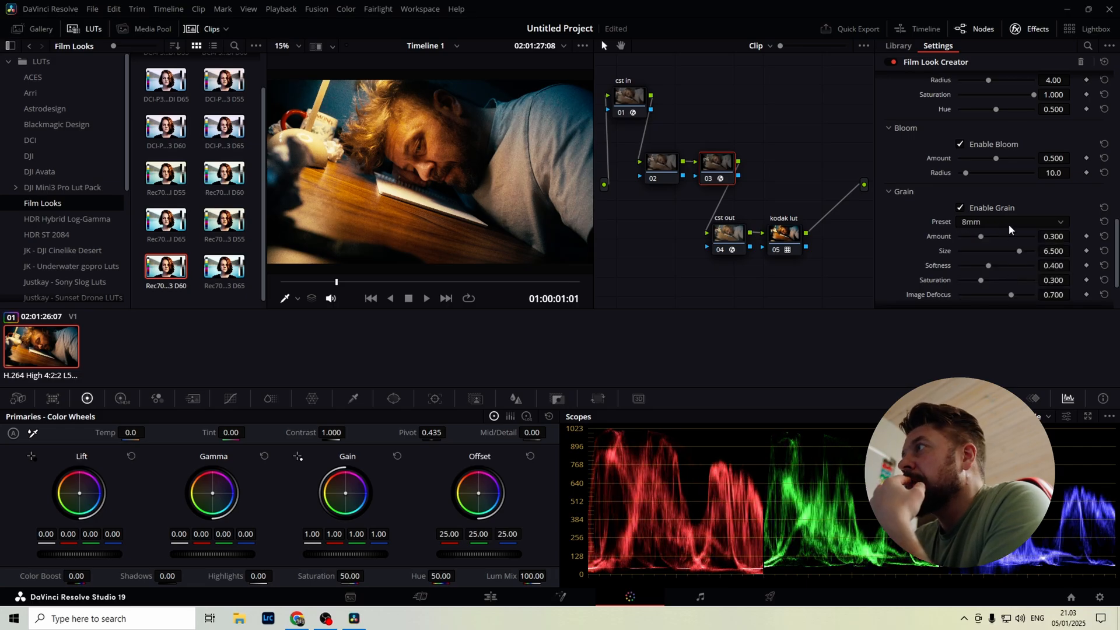
click(1011, 222)
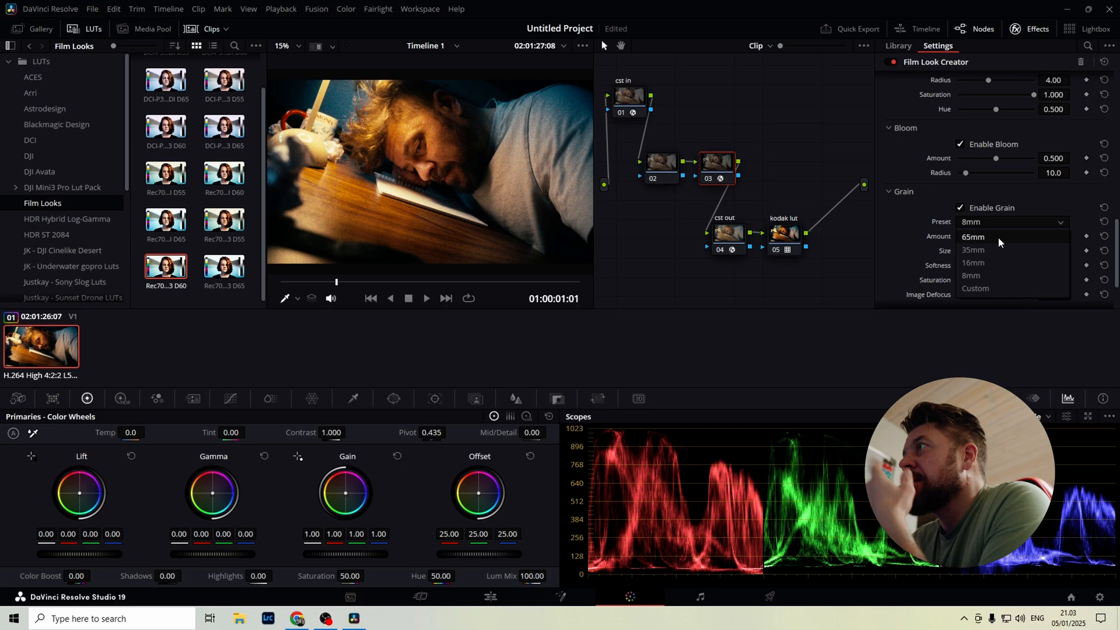
click(972, 236)
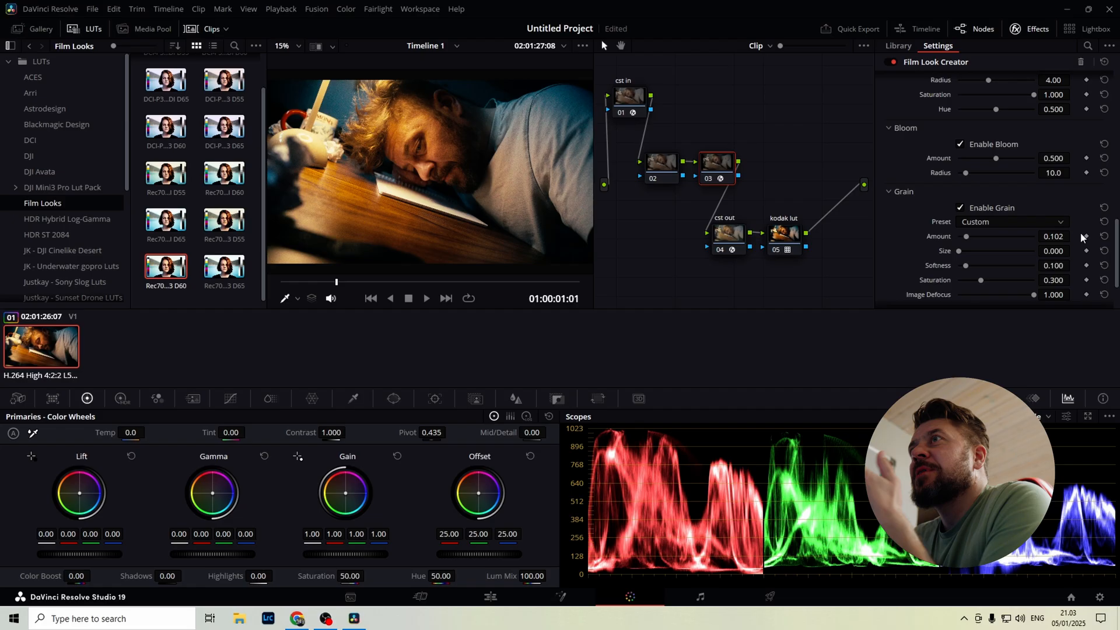
- Enable flicker and keep the global blend at 1.000
scroll(down, 3)
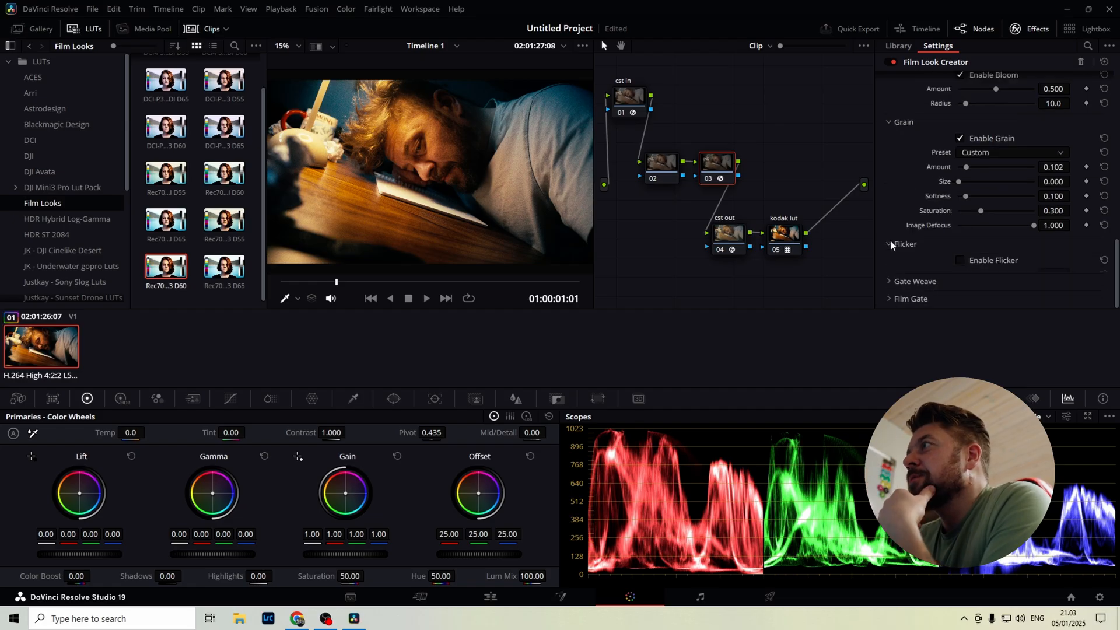
click(959, 260)
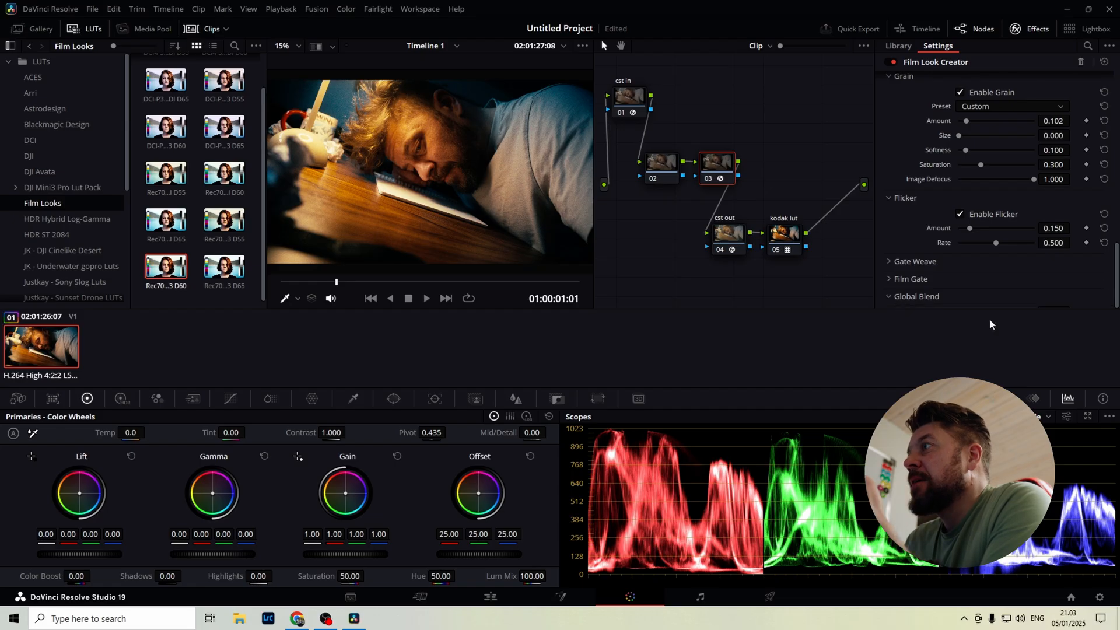
click(916, 296)
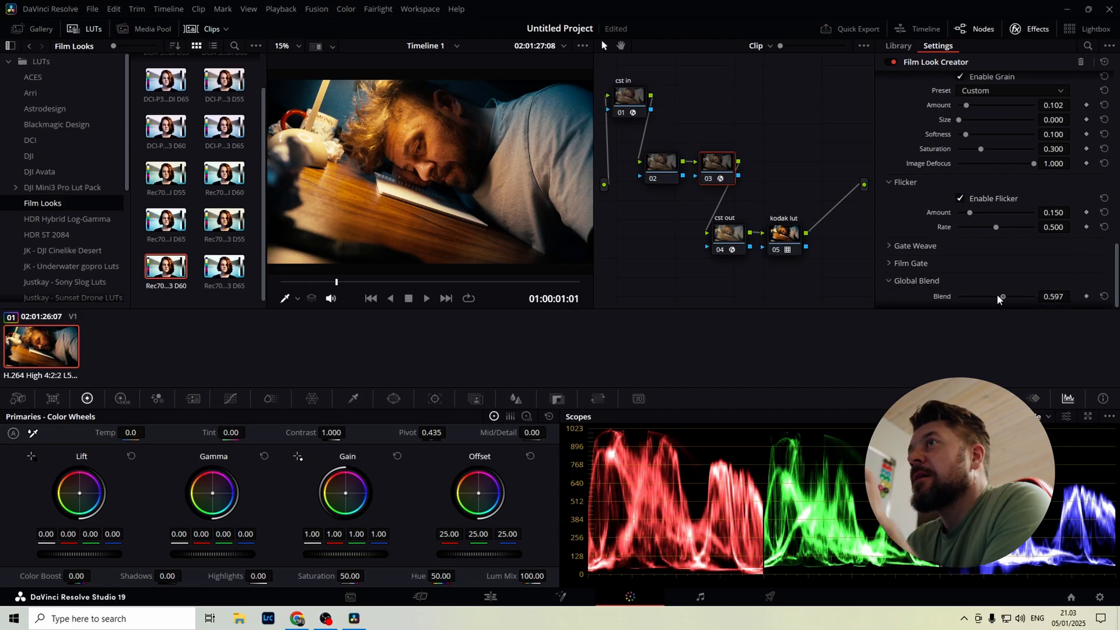
drag(999, 296, 1035, 297)
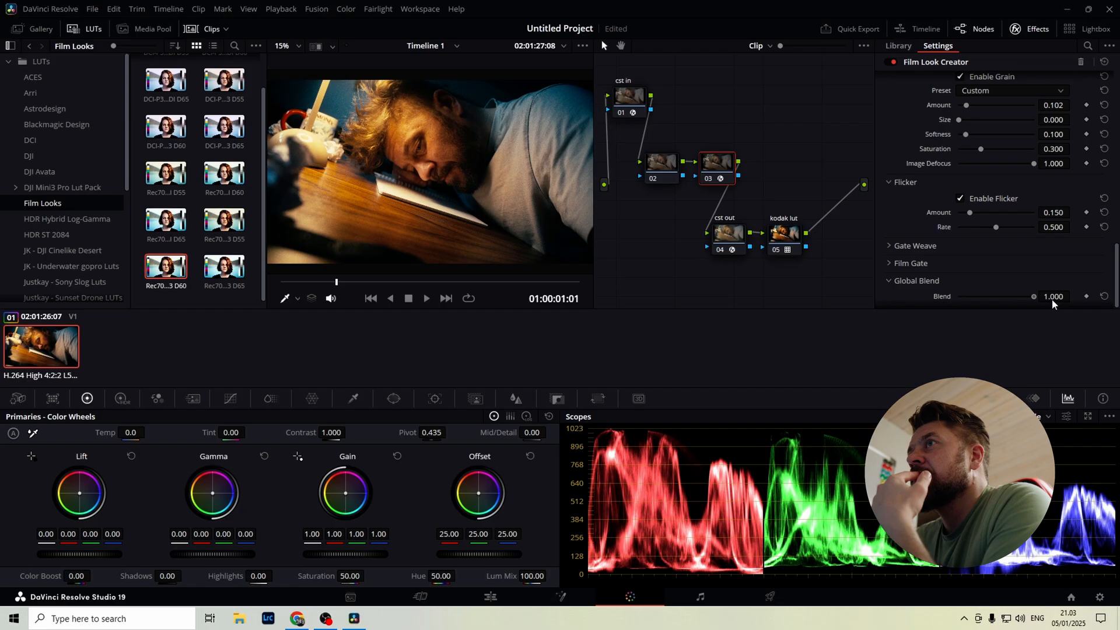
mouse_move(1061, 310)
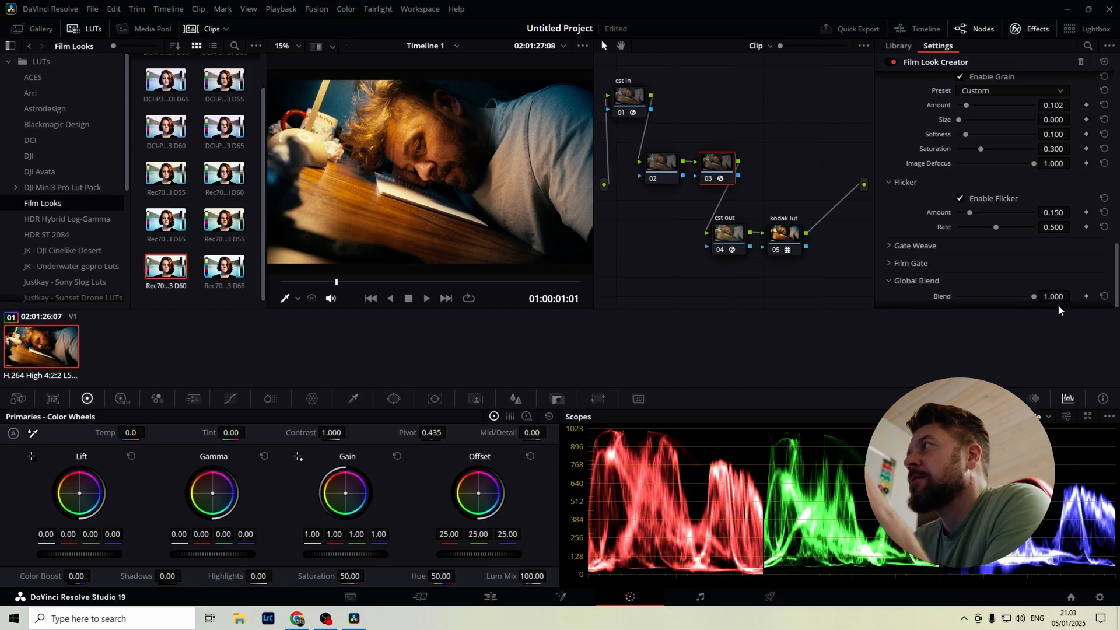
right_click(716, 166)
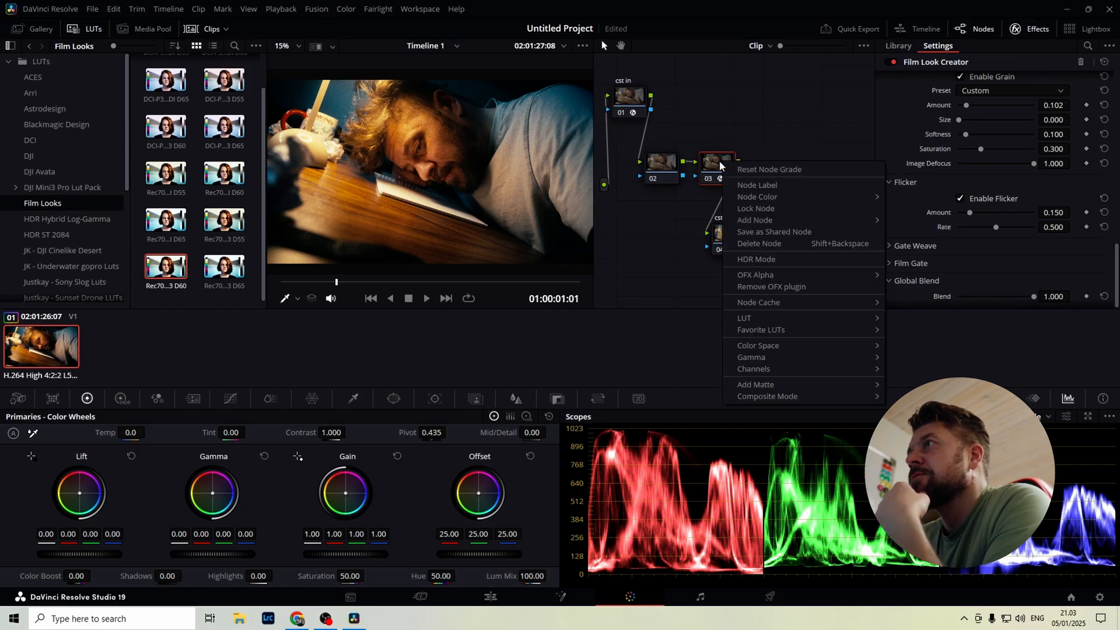
mouse_move(790, 201)
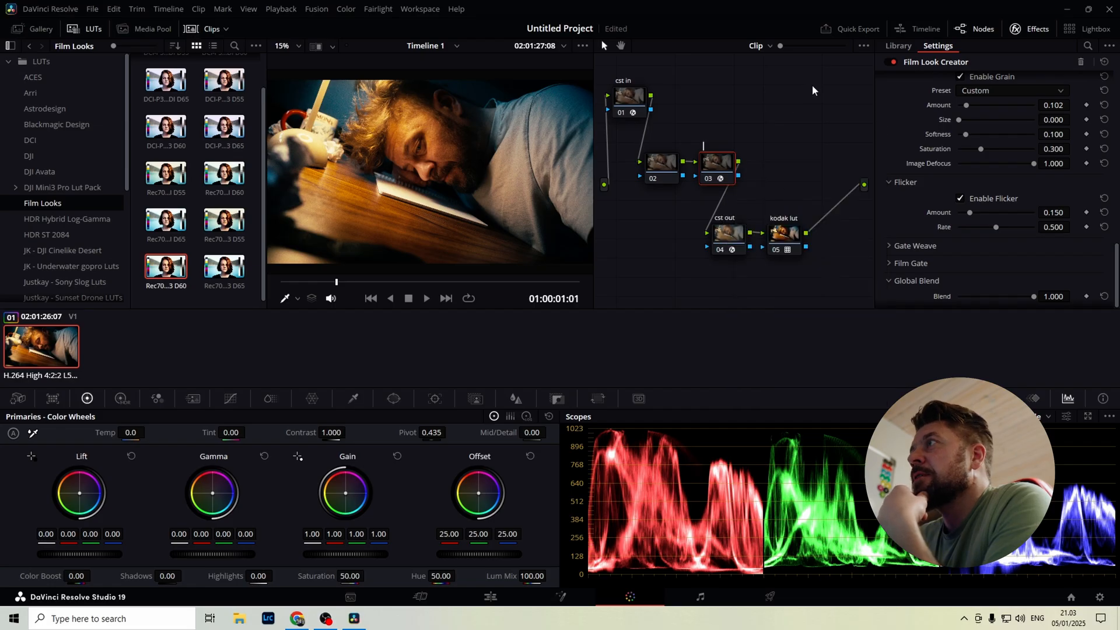
mouse_move(856, 130)
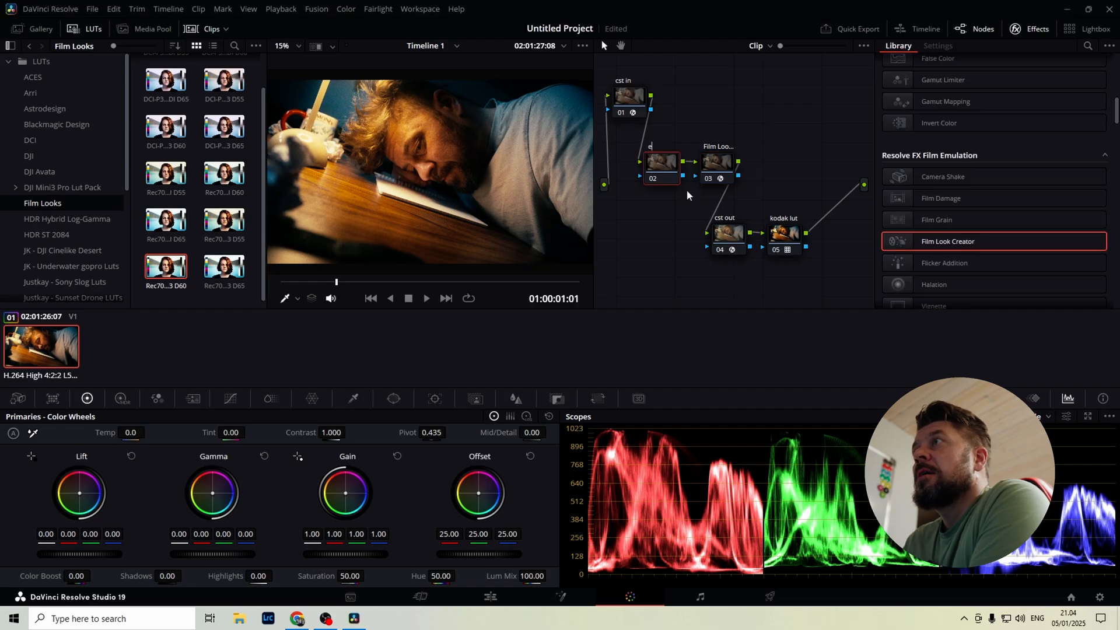
- Label node 02 'exposure' and pull the Gain master down to 0.89
text(xposure)
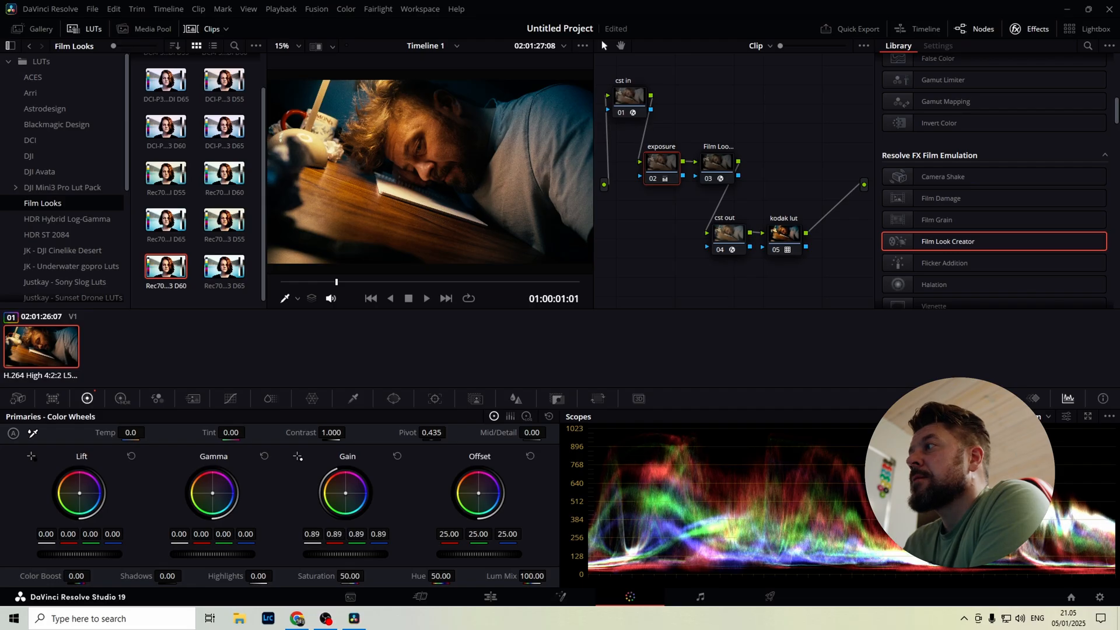
click(1109, 415)
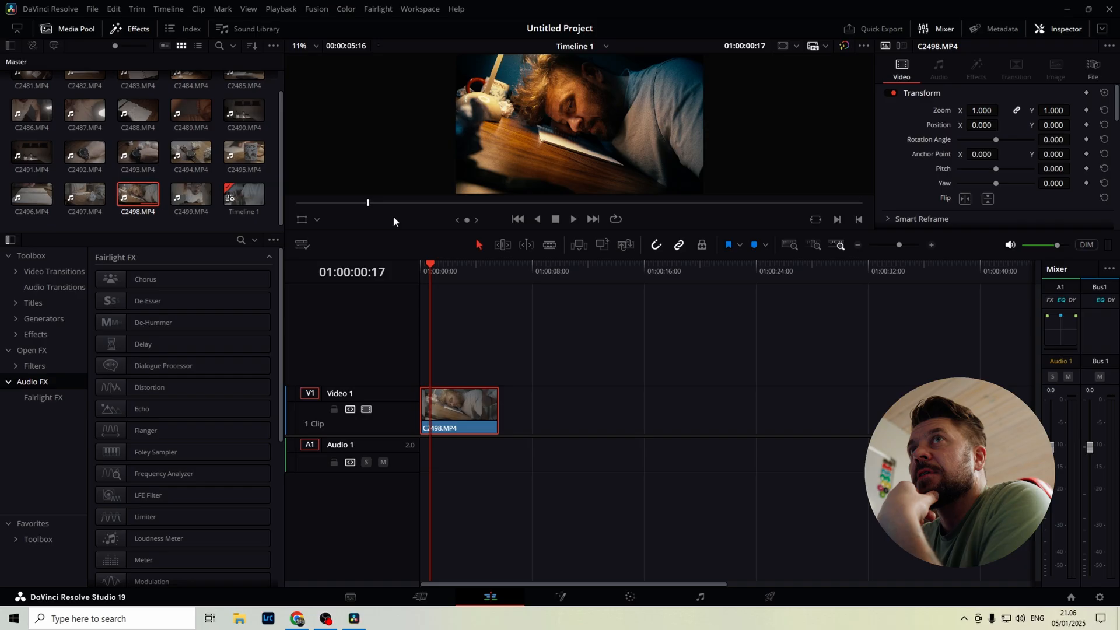
mouse_move(194, 198)
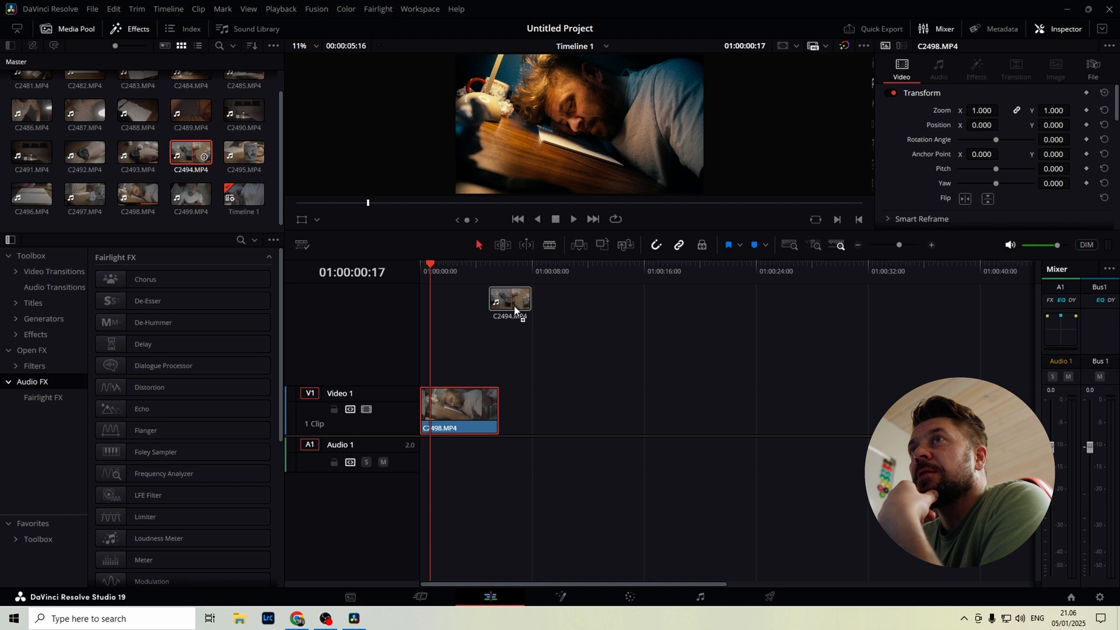
- Place the watch clip C2494.MP4 on the timeline after the first clip
drag(509, 299, 621, 410)
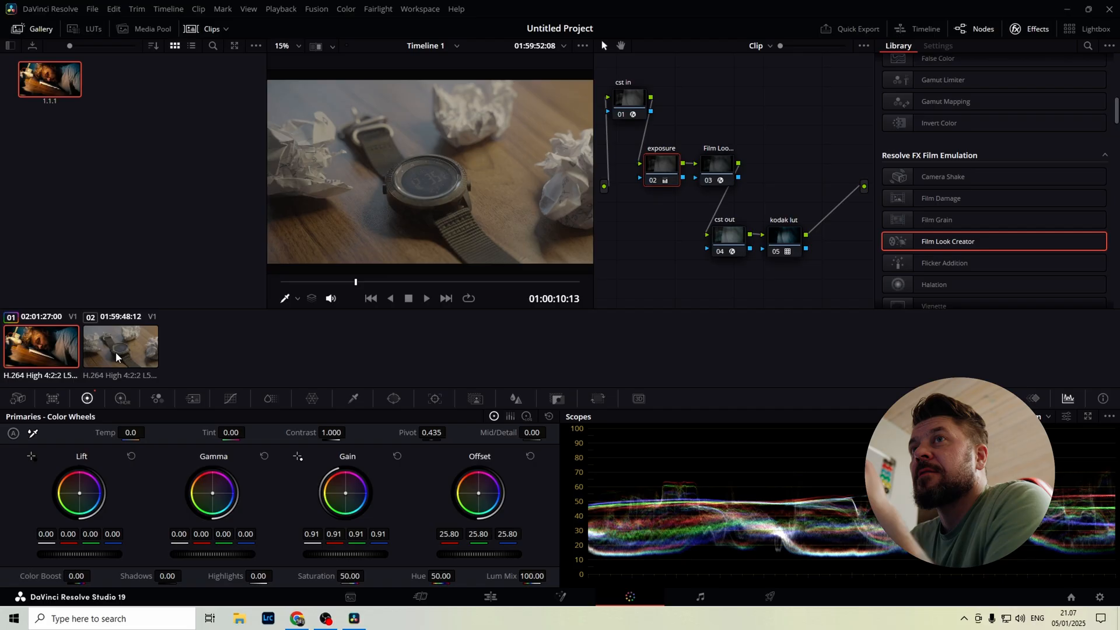
- Select the watch clip and move the sleeping-man still from Stills 1 into the PowerGrade 1 album
click(119, 348)
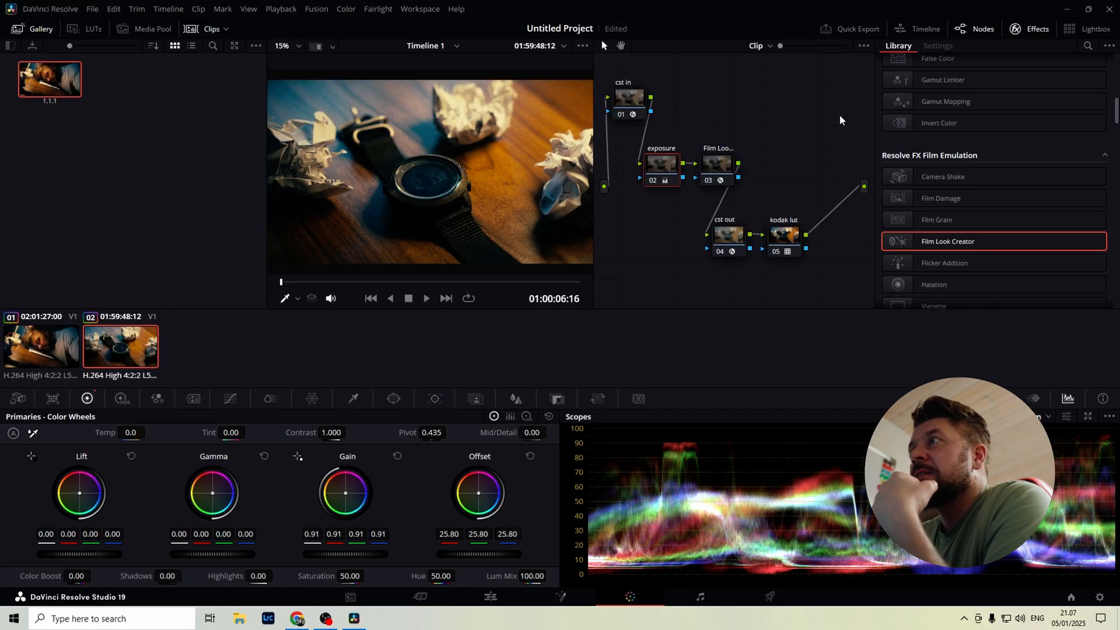
mouse_move(440, 184)
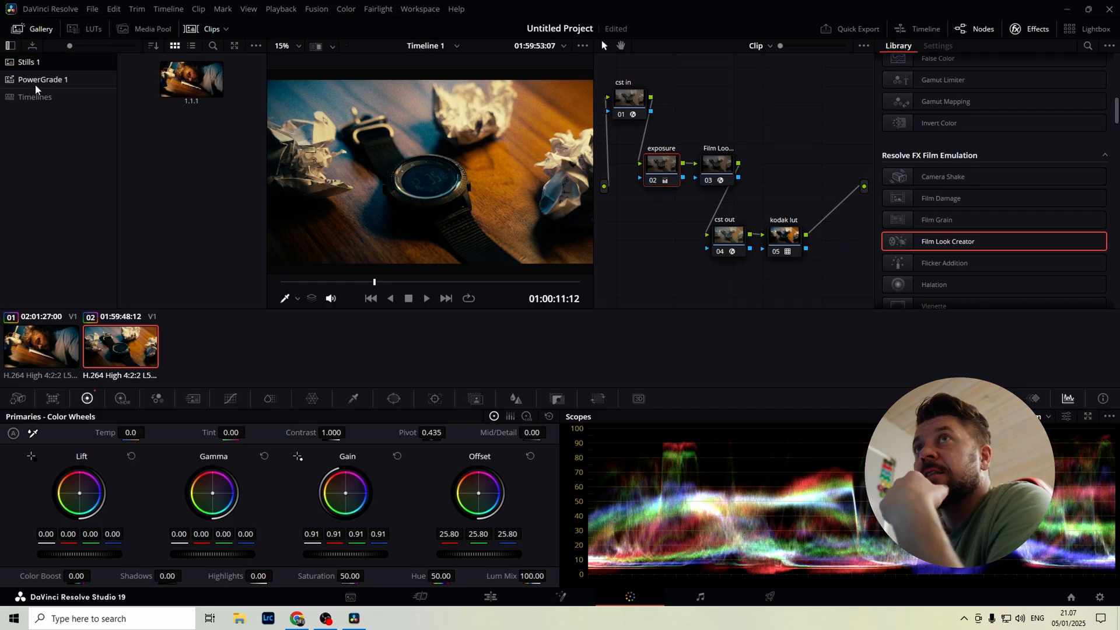
click(42, 79)
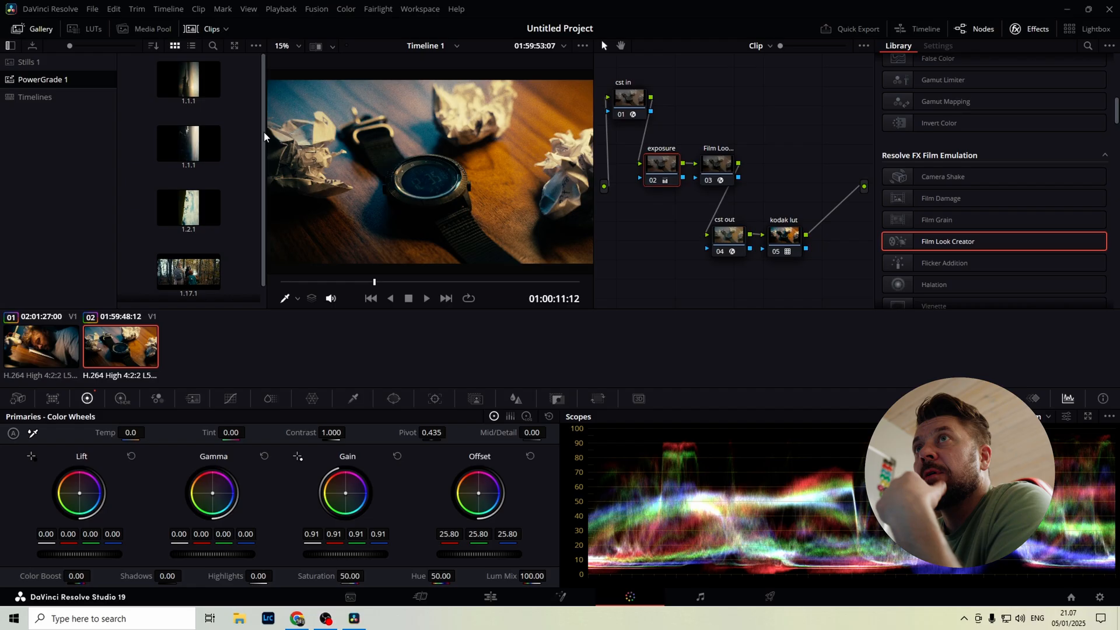
click(28, 62)
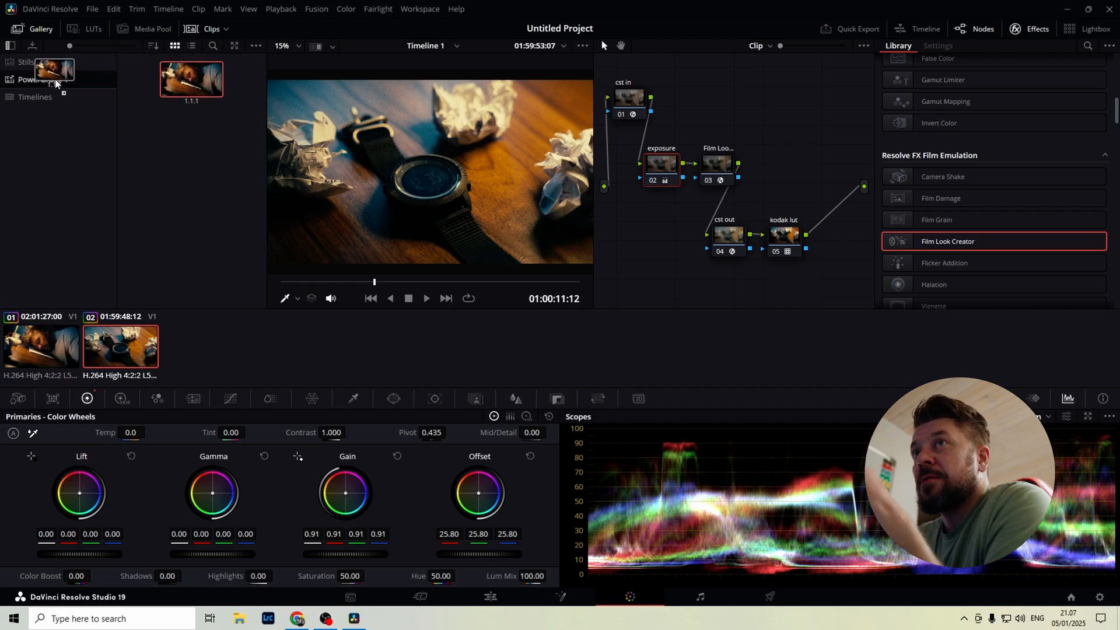
click(23, 62)
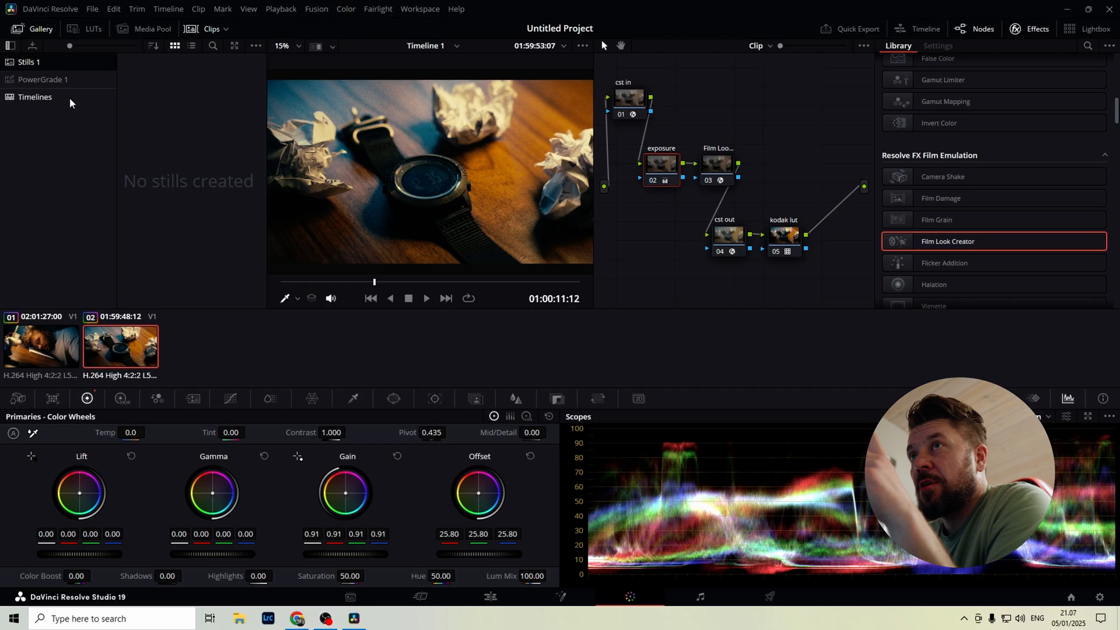
click(42, 80)
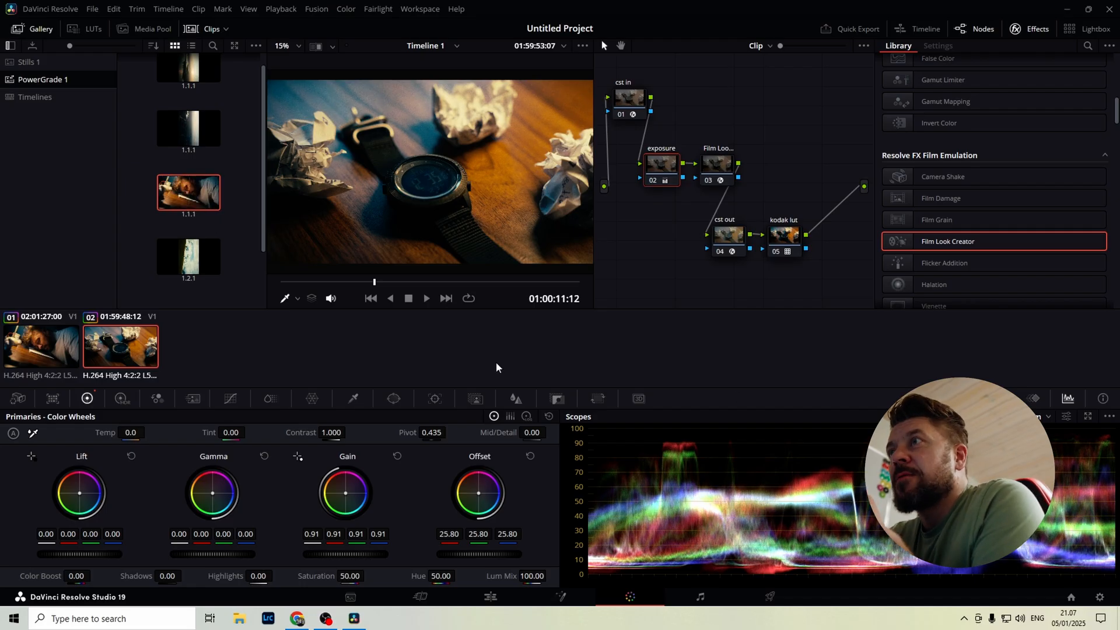
mouse_move(529, 611)
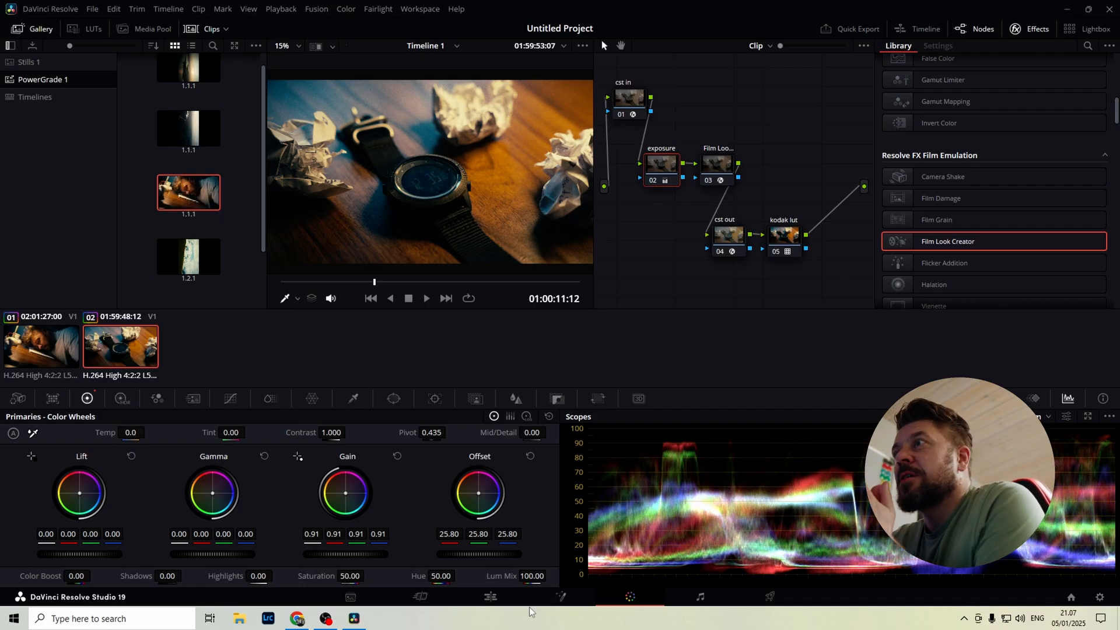
mouse_move(489, 596)
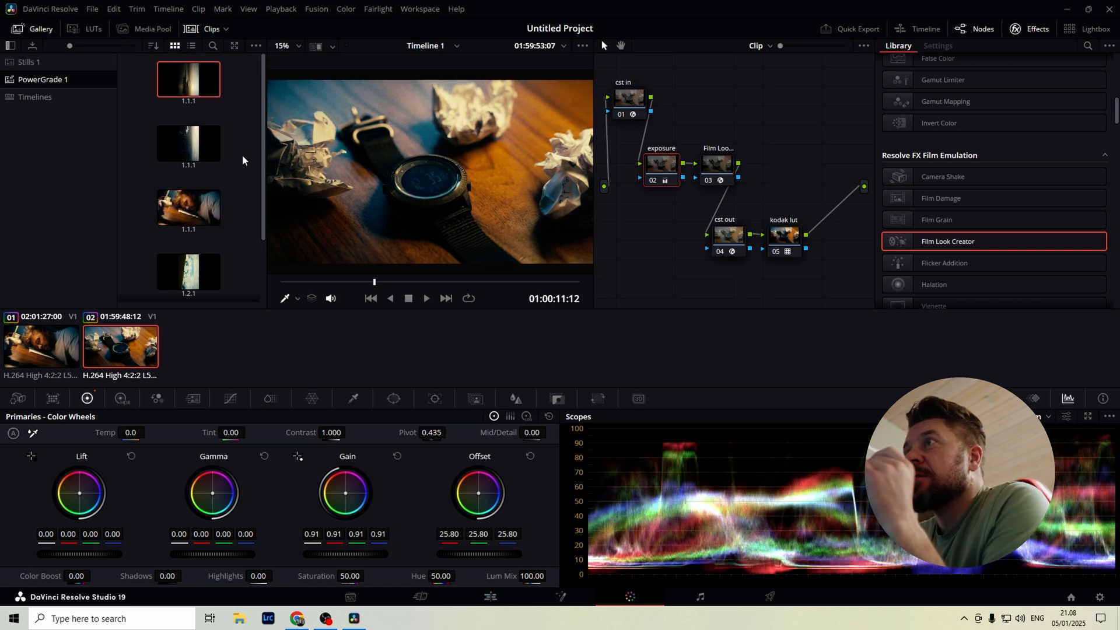
click(188, 79)
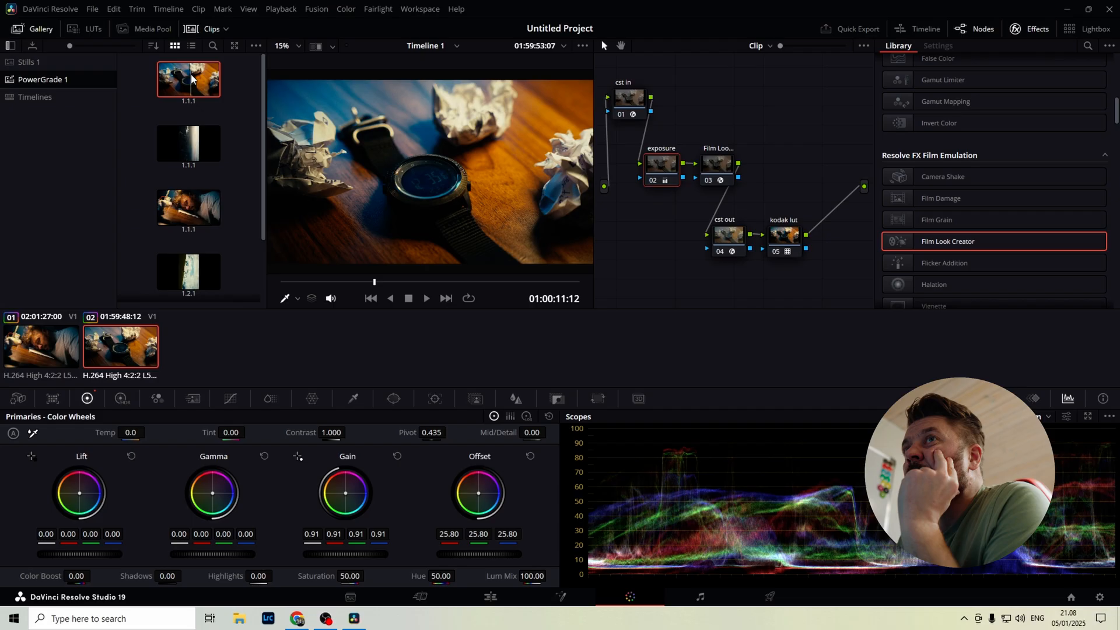
click(489, 597)
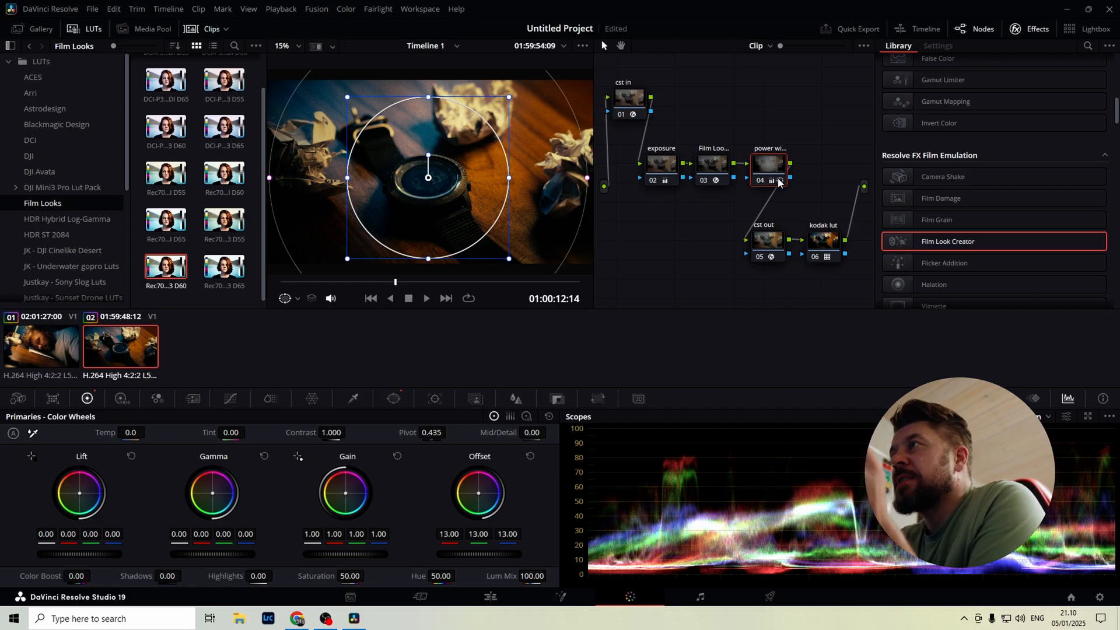
- Show node 03's Film Look Creator settings on the watch clip
click(712, 163)
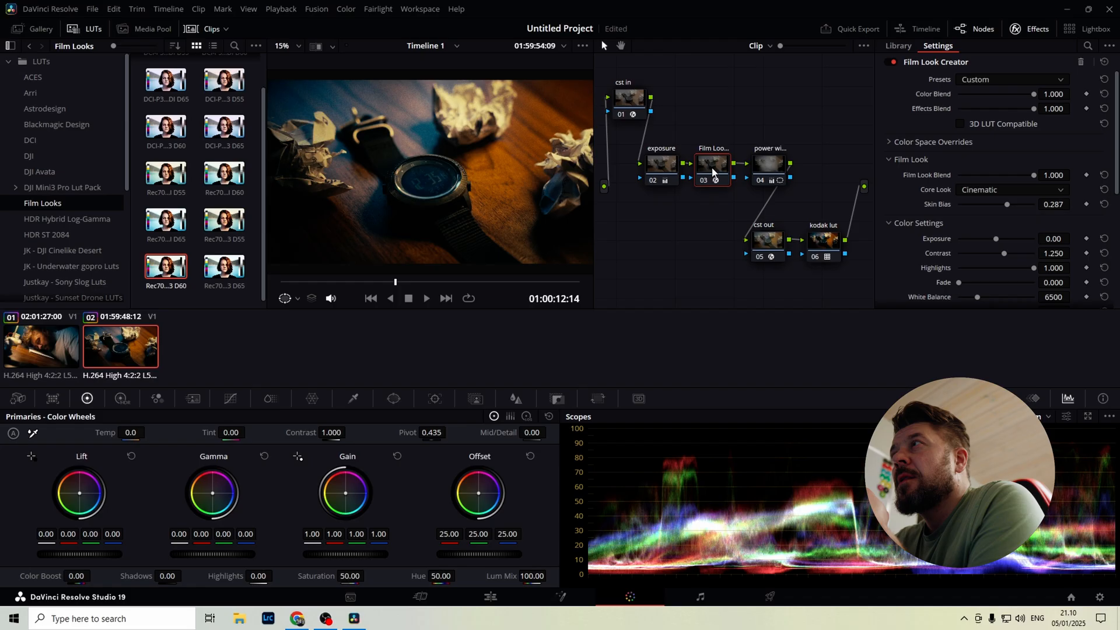
click(711, 164)
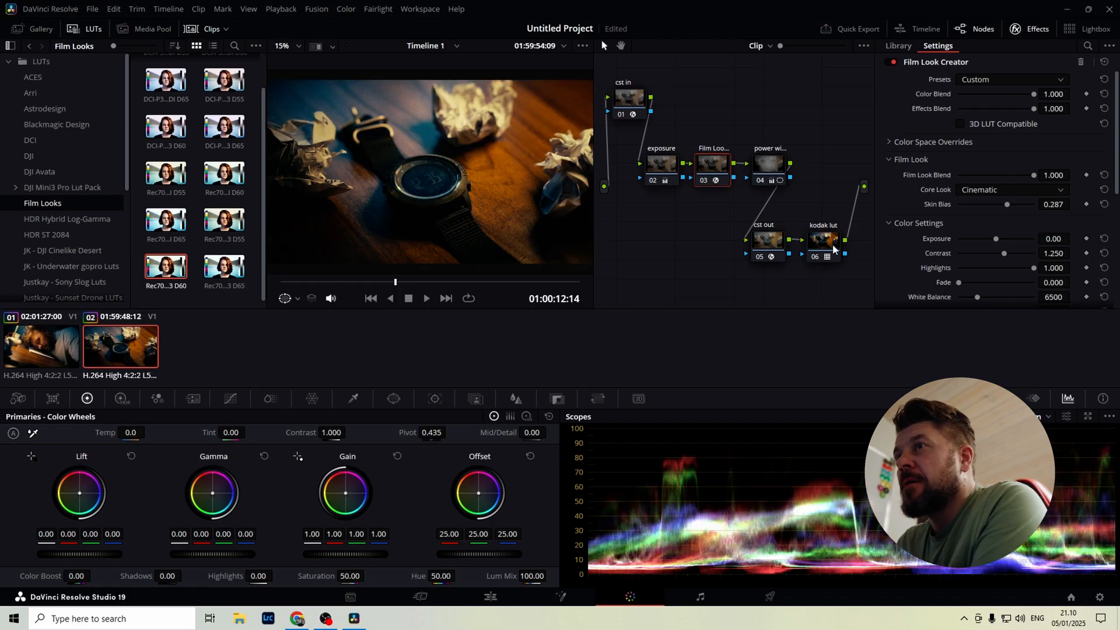
mouse_move(714, 273)
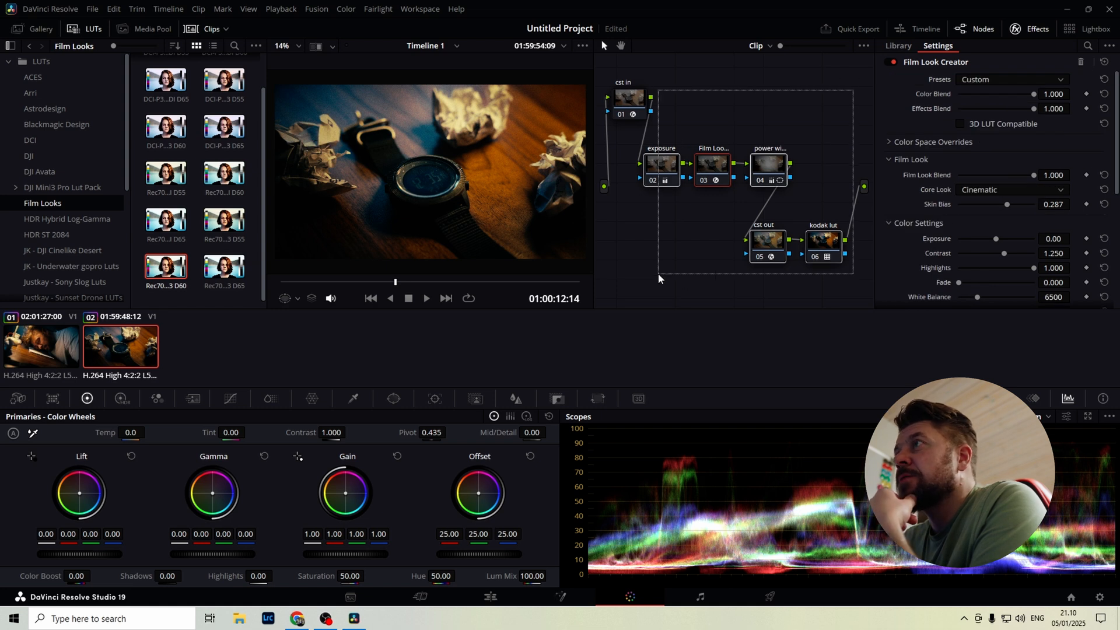
- Remove the grade nodes after cst in, leaving only the single transform node
click(630, 100)
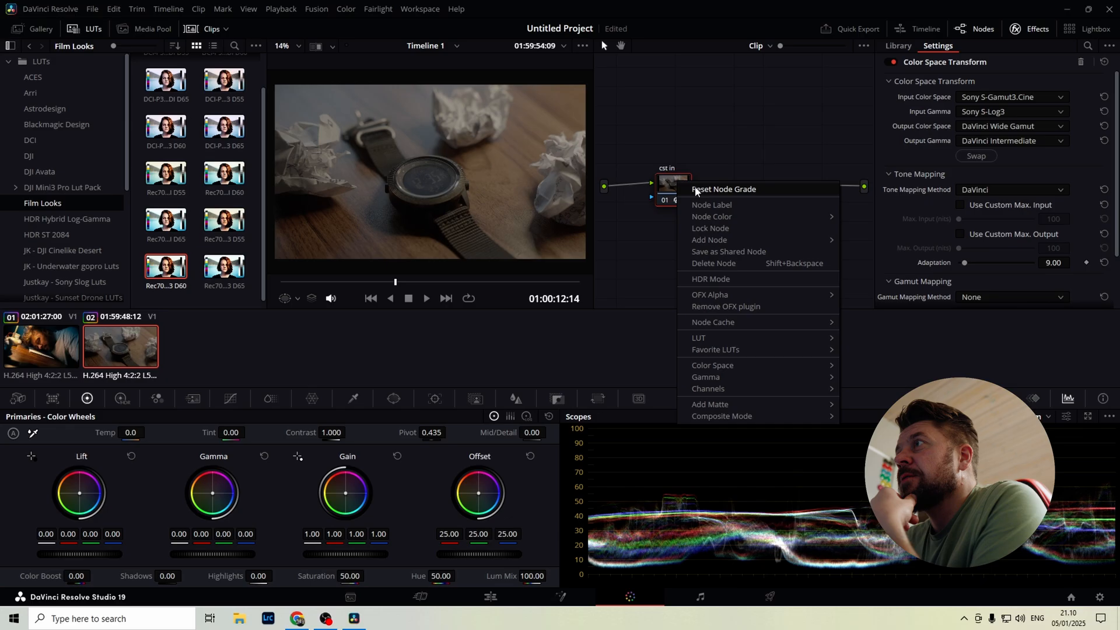
- Relabel node 01 'cst' and reposition it in the node tree
click(777, 187)
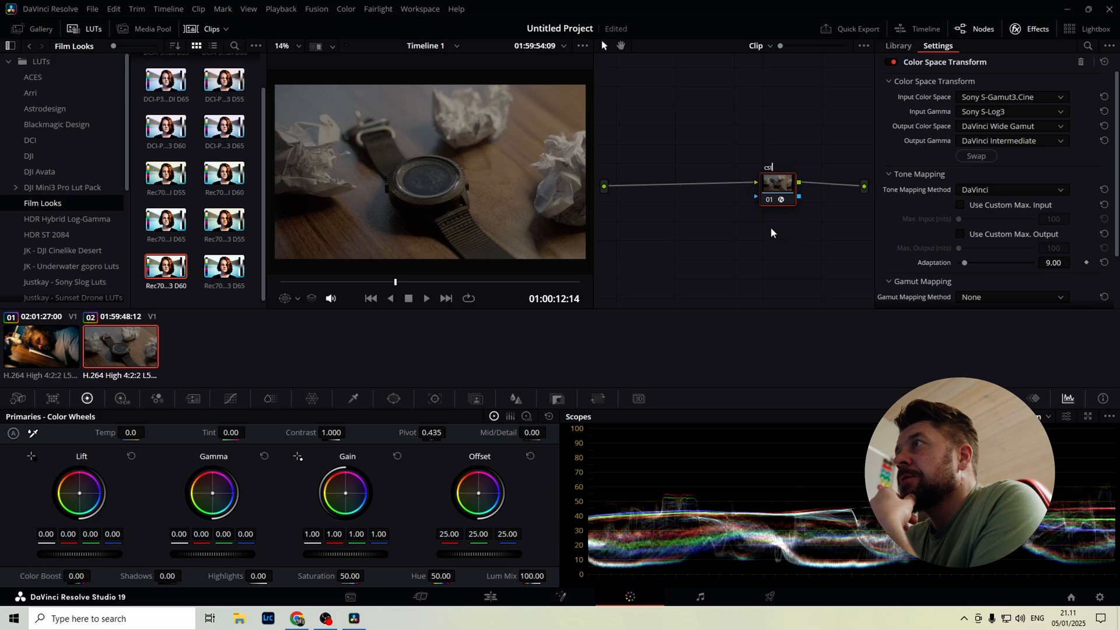
drag(774, 184, 798, 218)
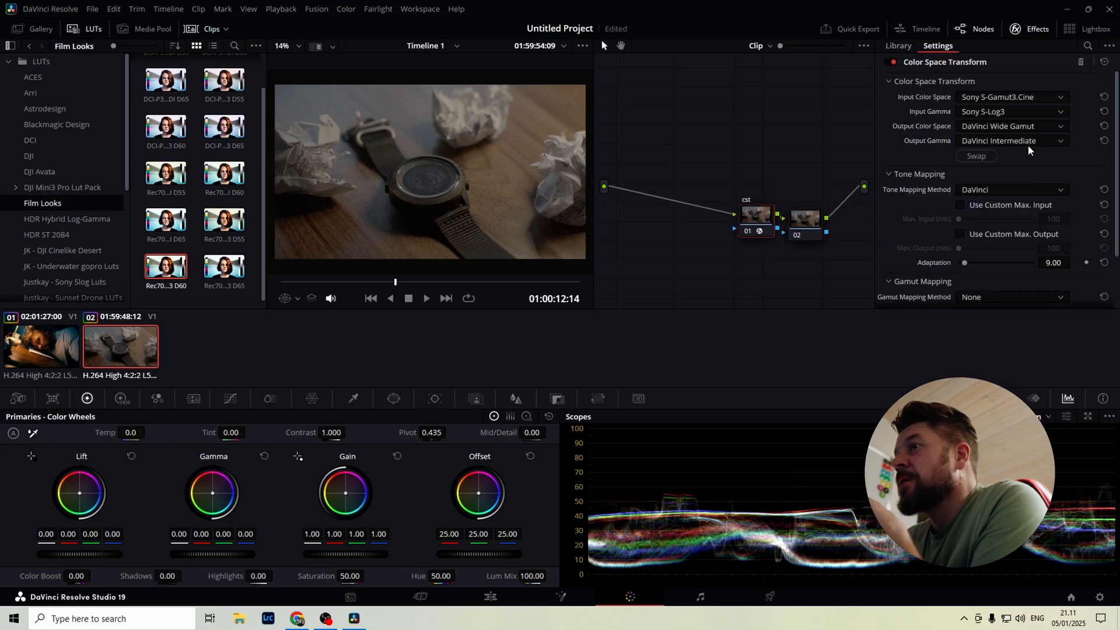
- Set the CST output colour space to Rec.709 and output gamma to Cineon Film Log
click(1011, 126)
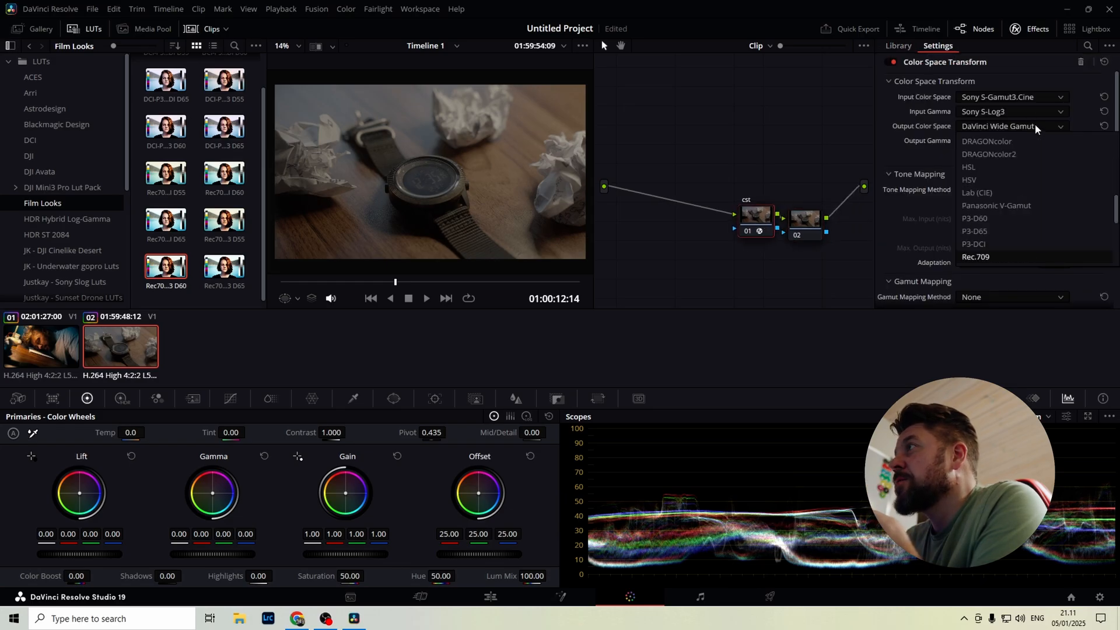
click(975, 257)
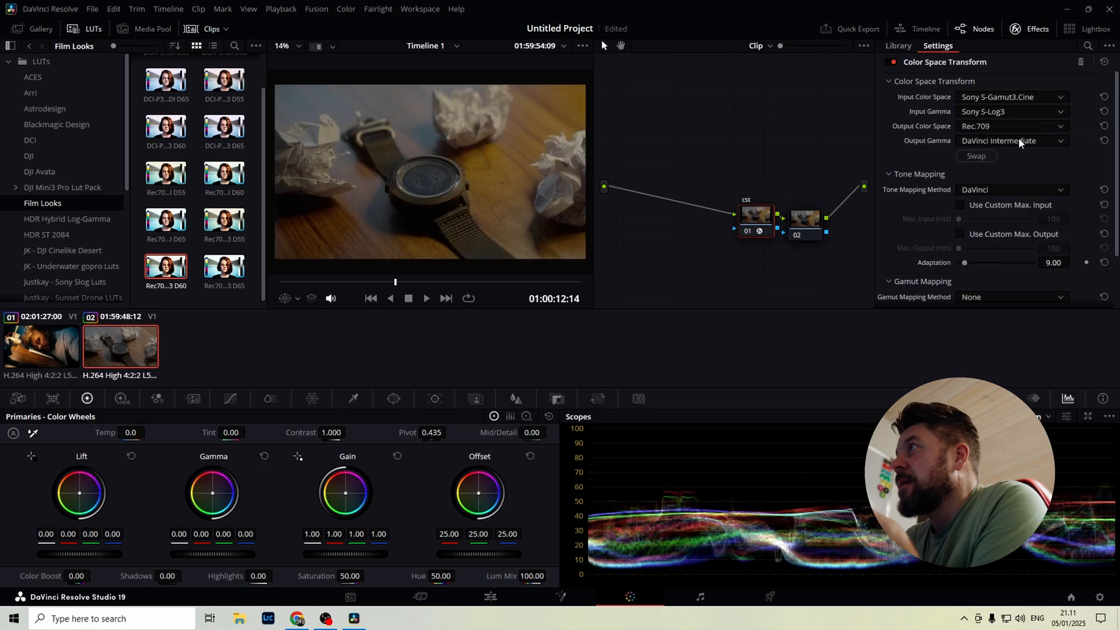
click(1013, 139)
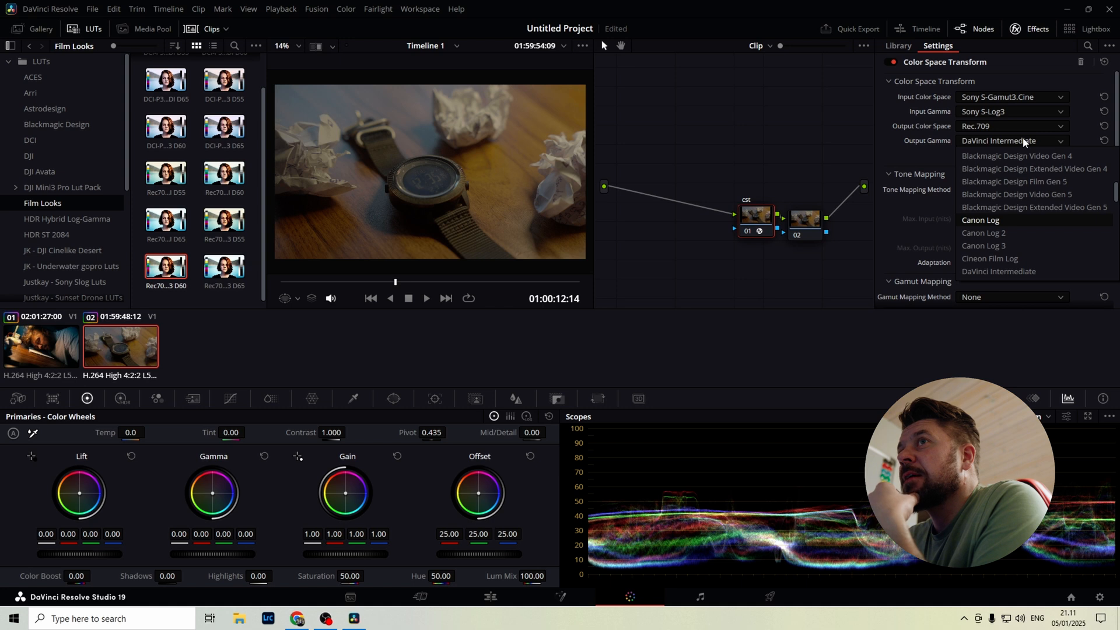
click(989, 258)
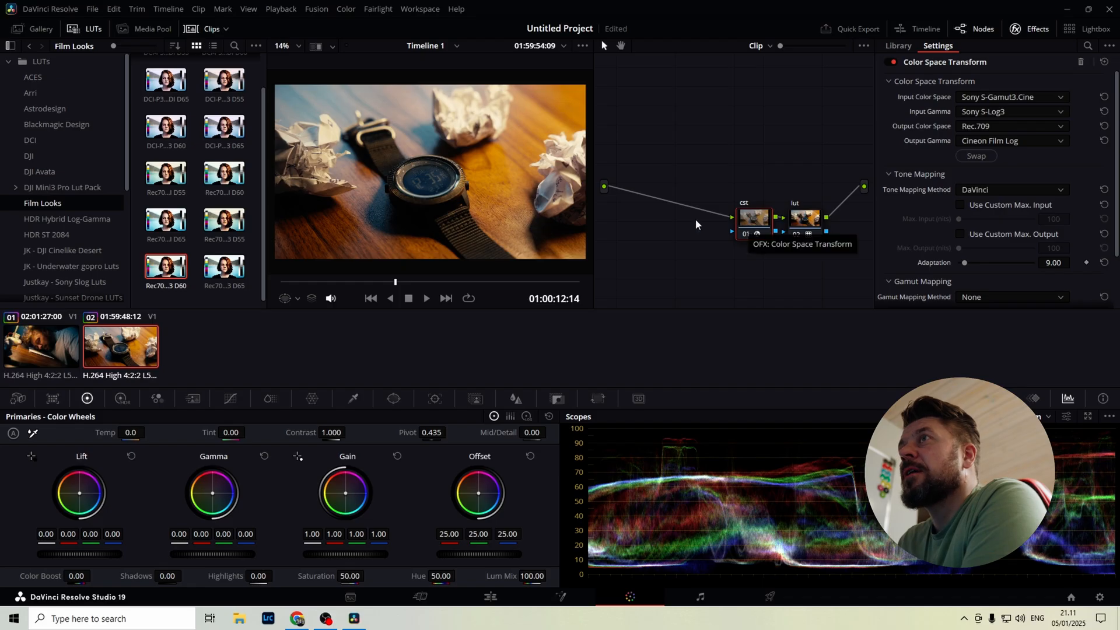
- Add another node beside cst from its context menu
right_click(753, 219)
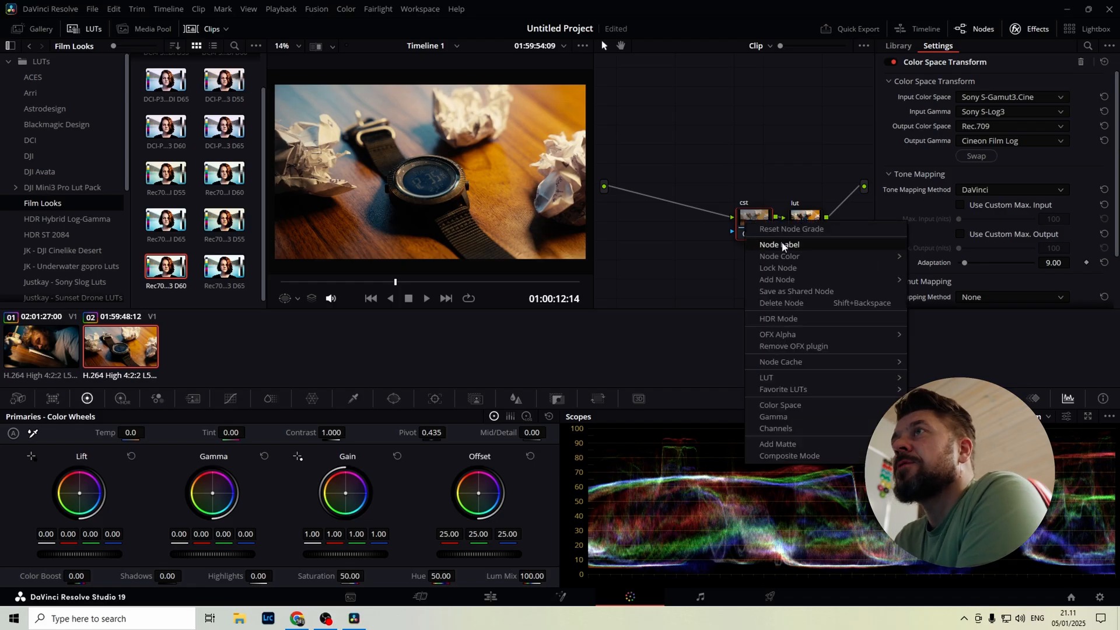
mouse_move(799, 280)
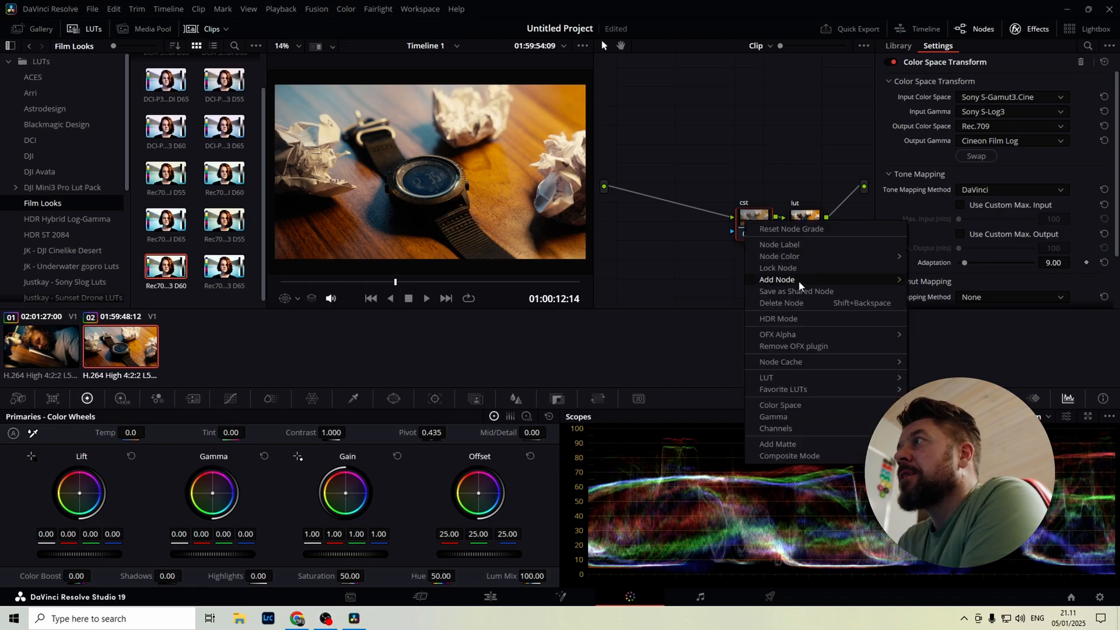
click(776, 280)
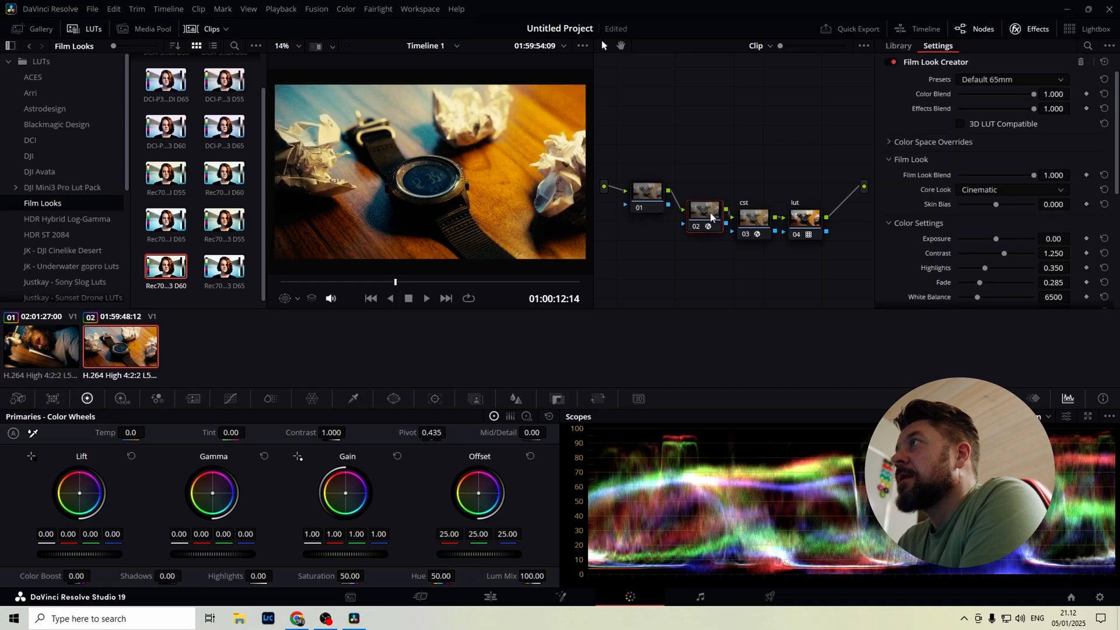
- Try the 35mm, Cinematic, Bleach Bypass and Nostalgic presets in Film Look Creator
click(1011, 79)
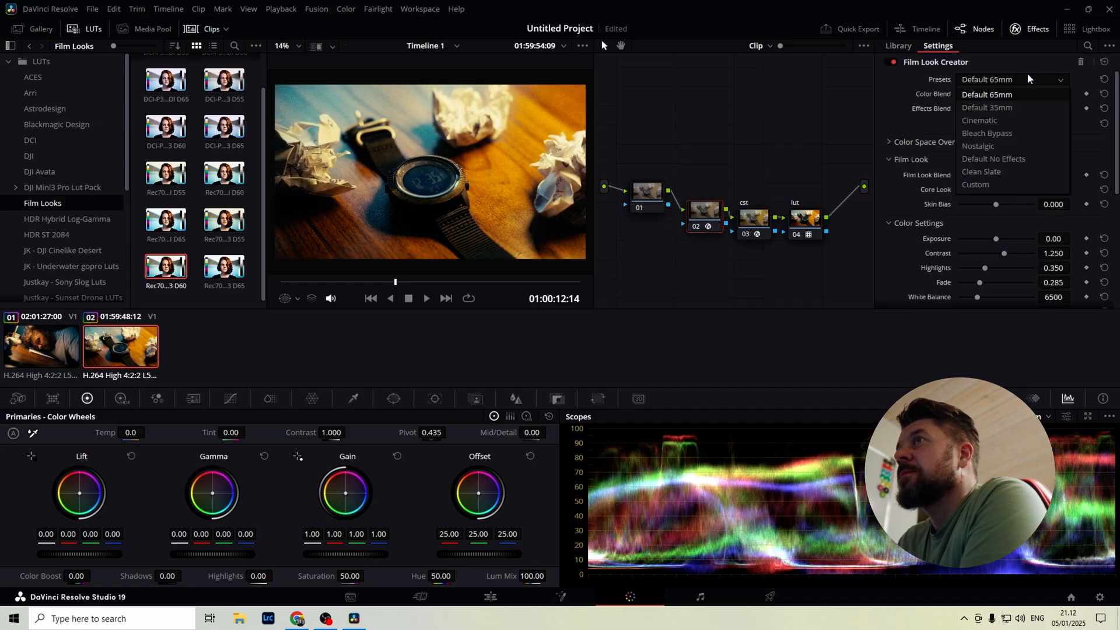
click(986, 107)
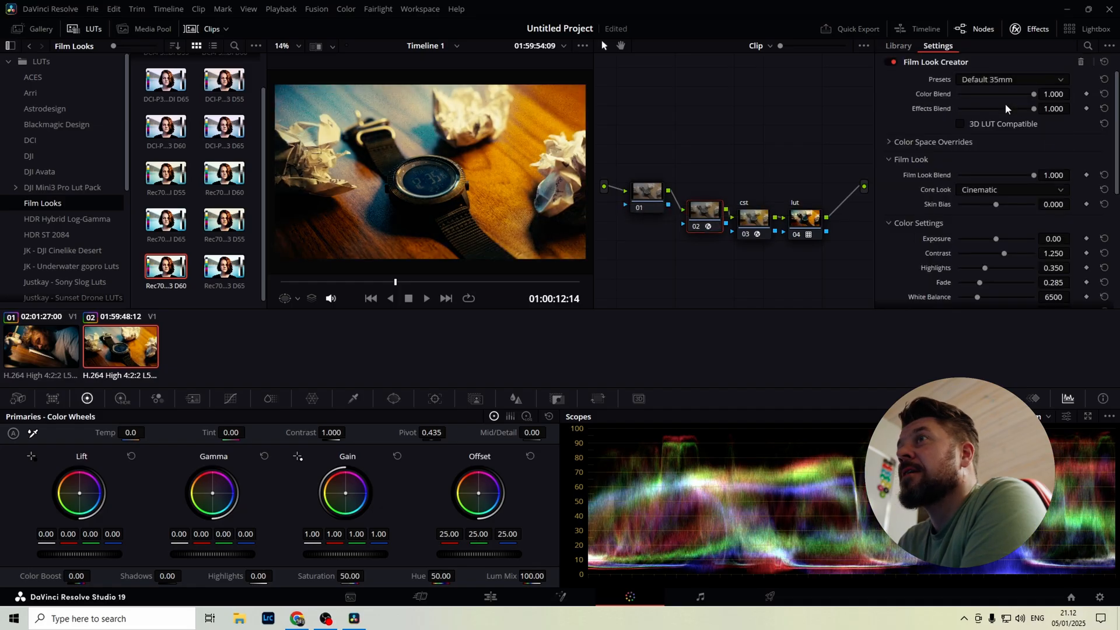
click(1011, 80)
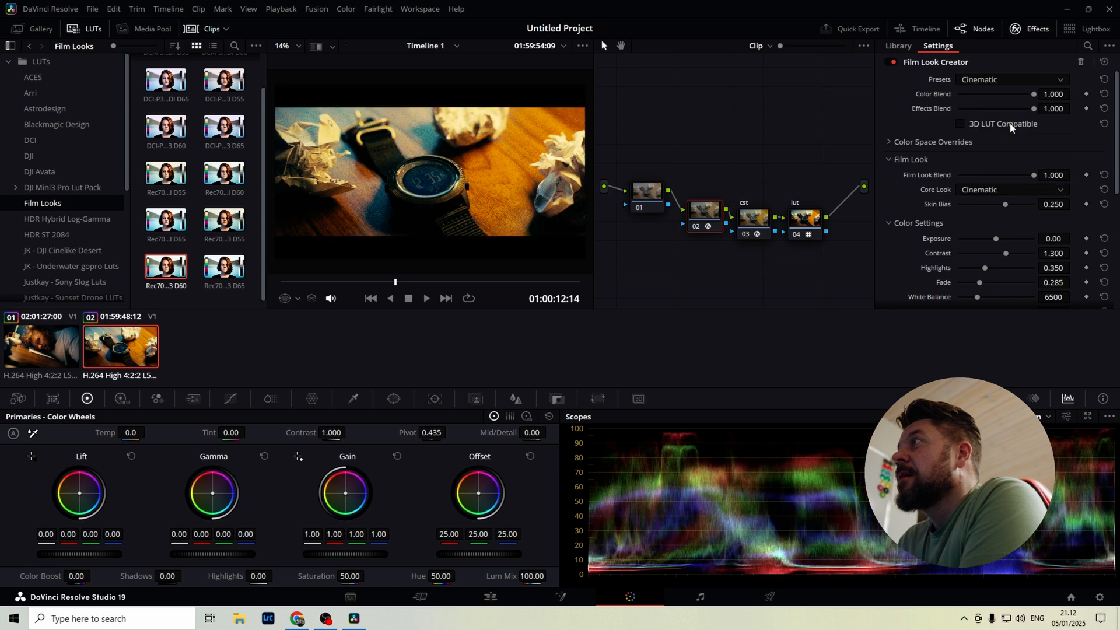
click(1012, 79)
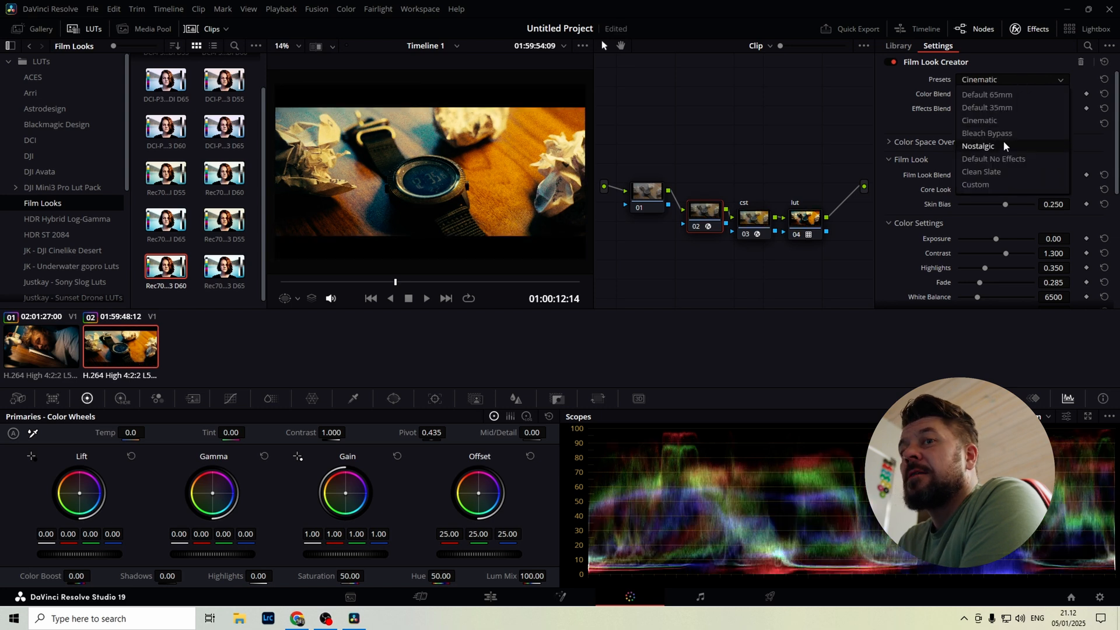
click(986, 133)
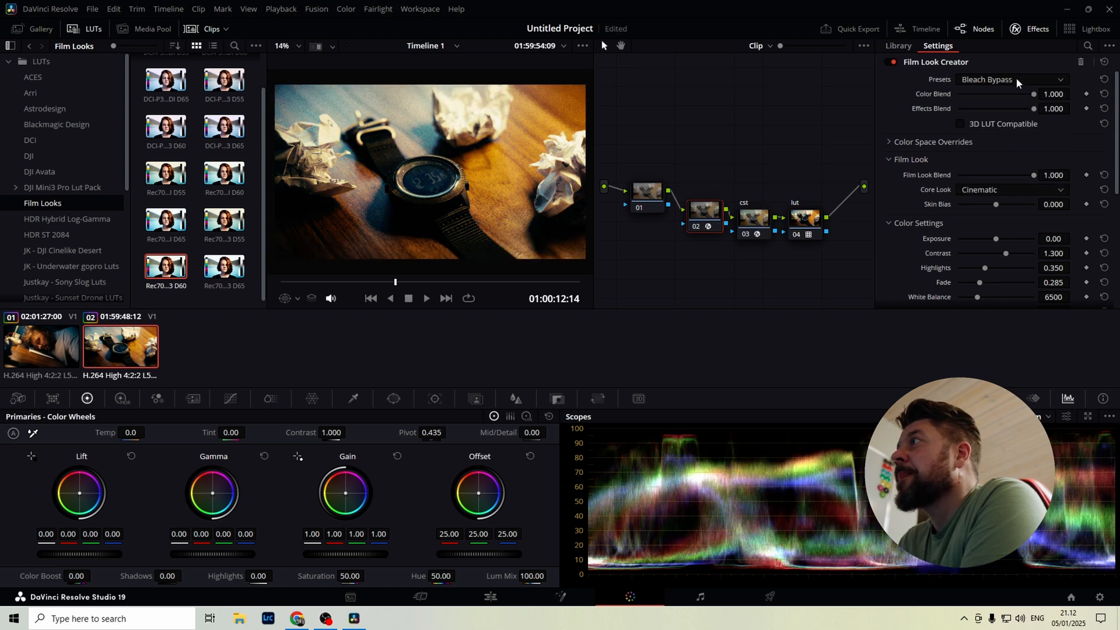
click(1012, 79)
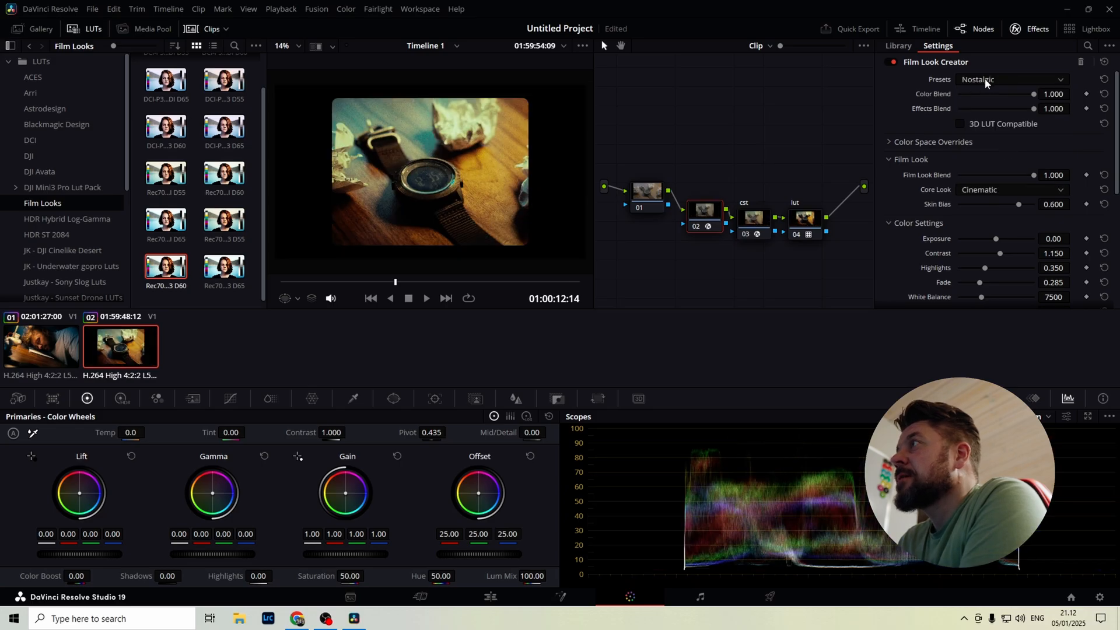
- Settle the Core Look on Cinematic, leaving the preset as Custom
click(1012, 189)
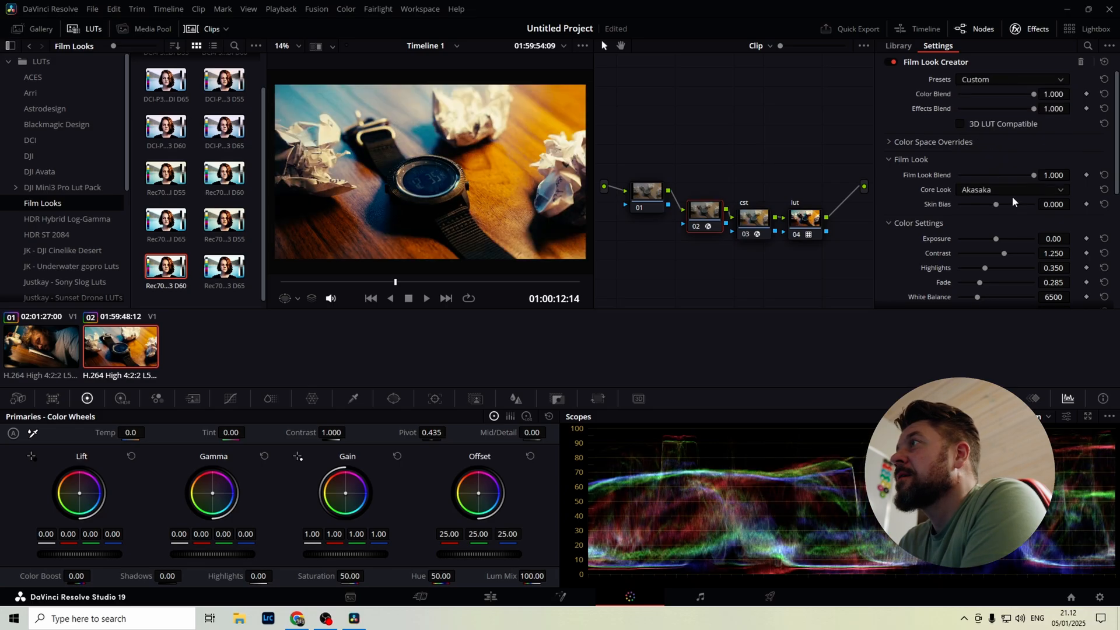
click(1012, 189)
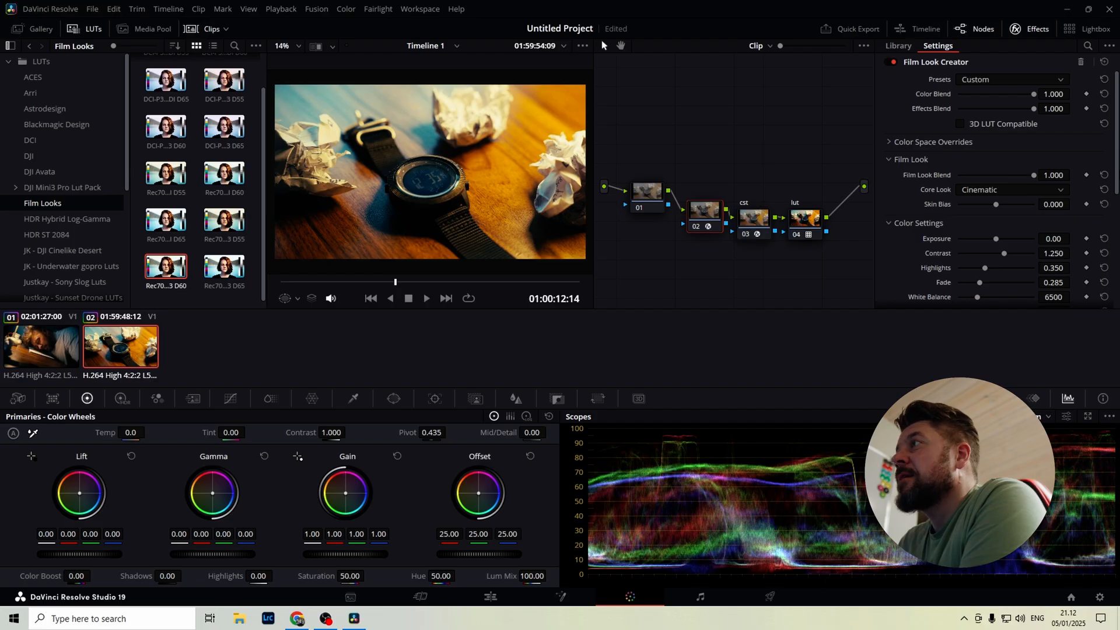
scroll(down, 3)
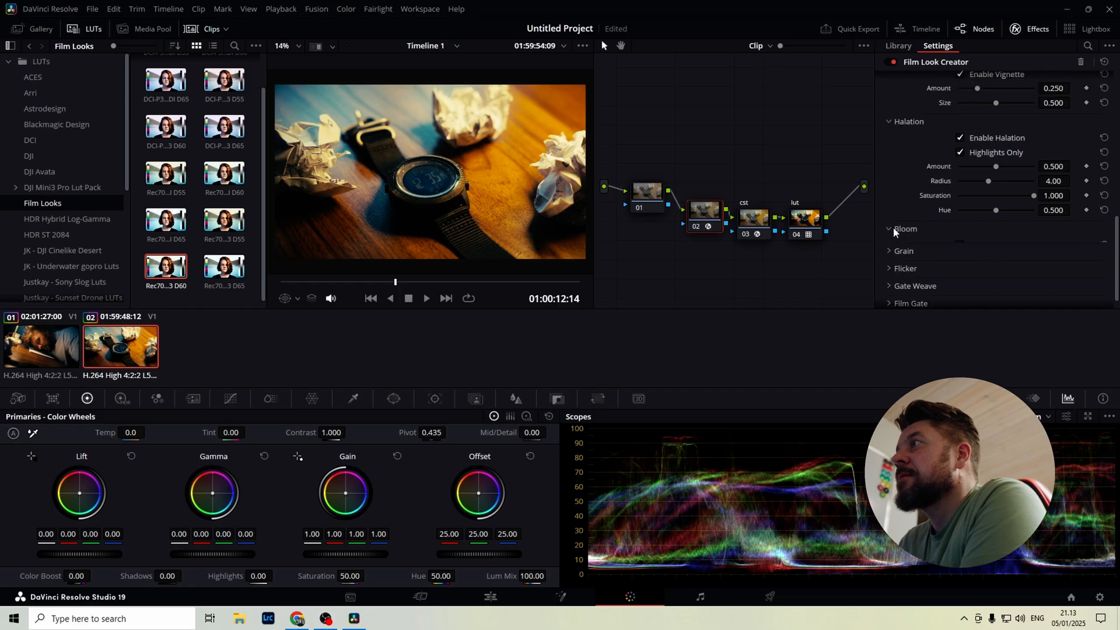
- Enable bloom, a custom grain preset at 0.195 amount, and flicker in Film Look Creator
click(896, 228)
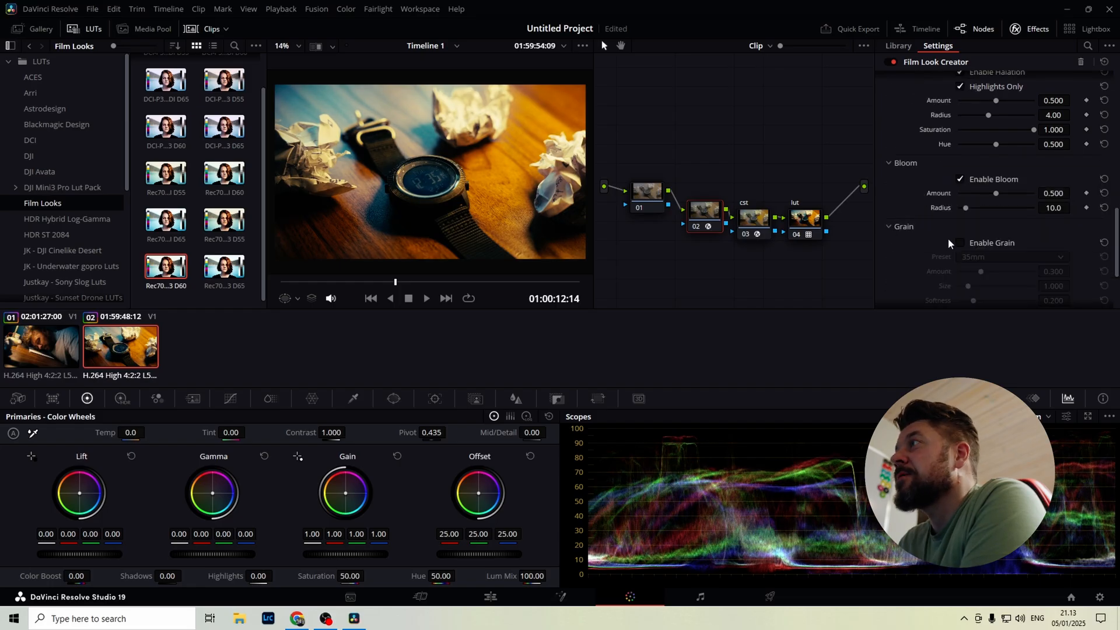
click(958, 243)
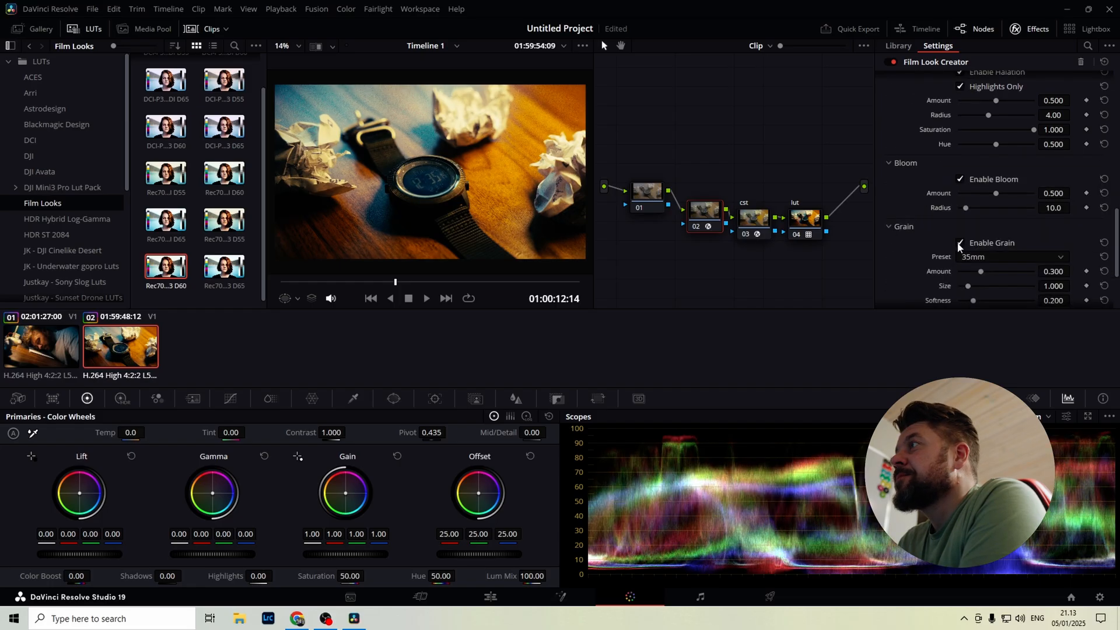
click(958, 242)
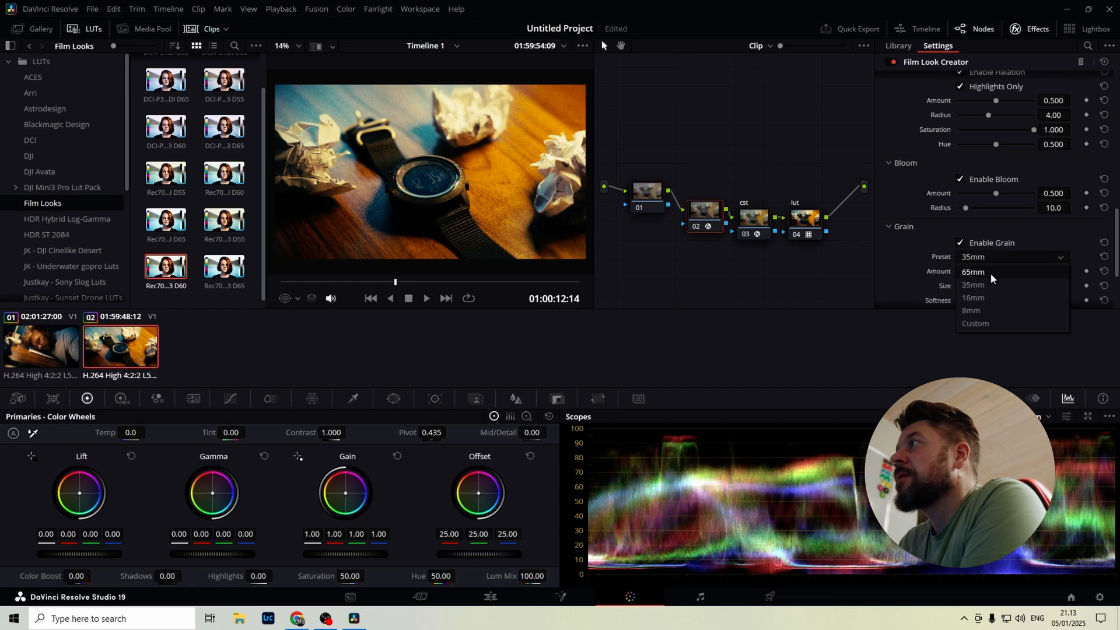
click(973, 285)
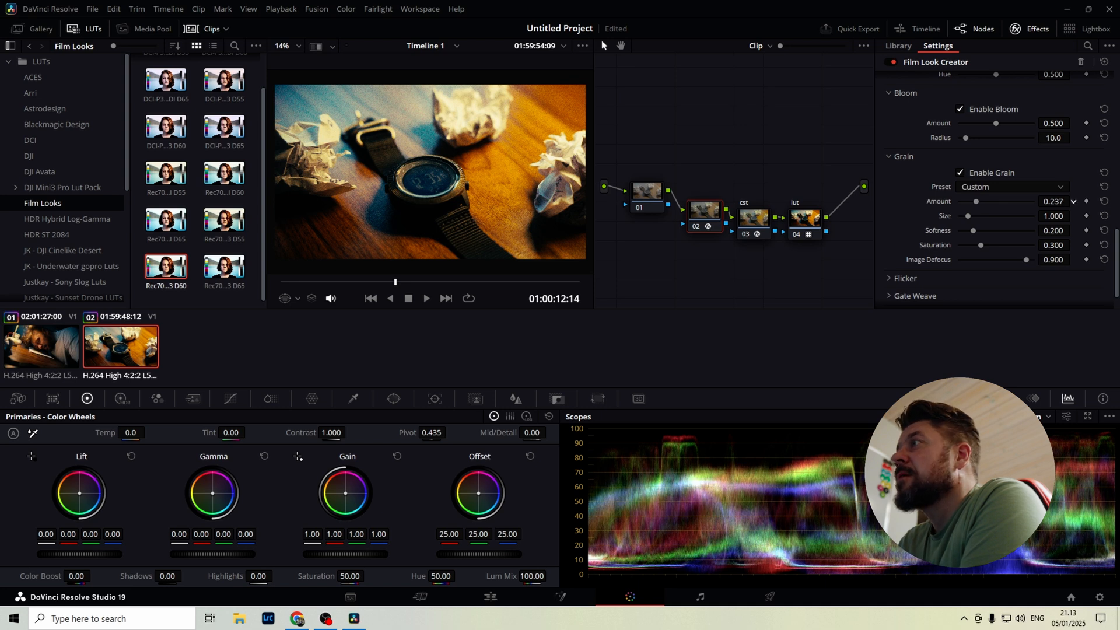
drag(992, 200, 975, 201)
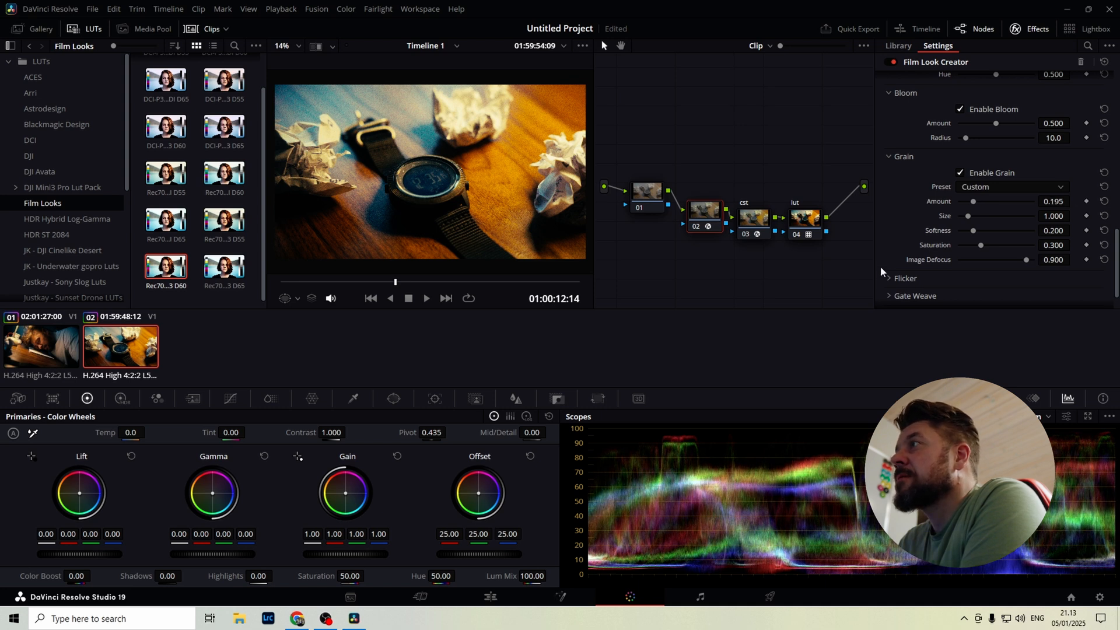
click(960, 260)
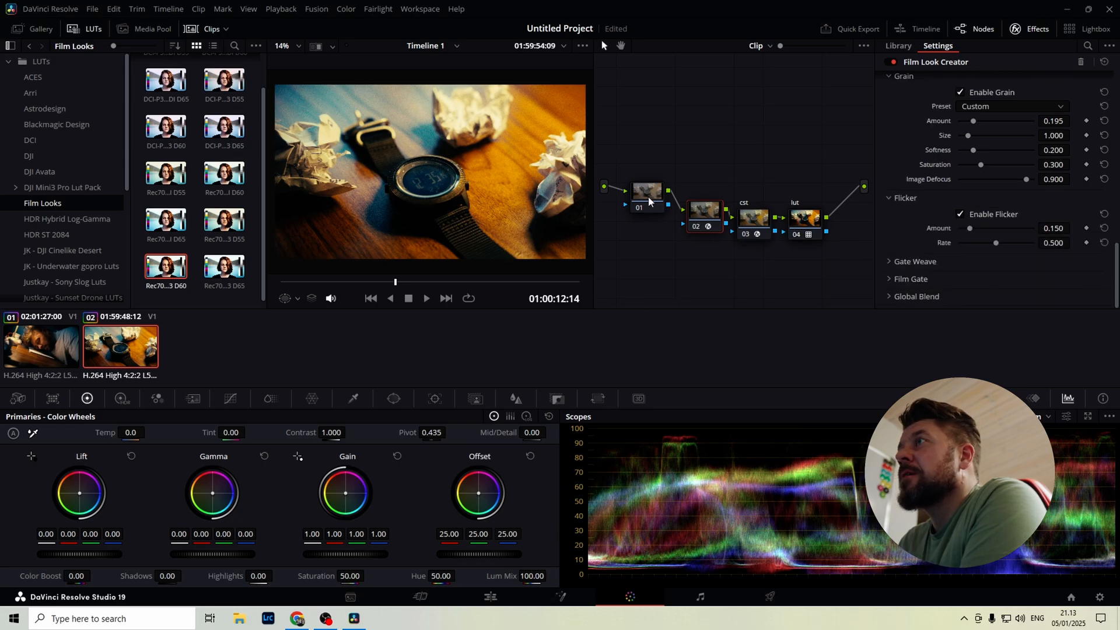
- Label node 02 'film look creator'
click(896, 46)
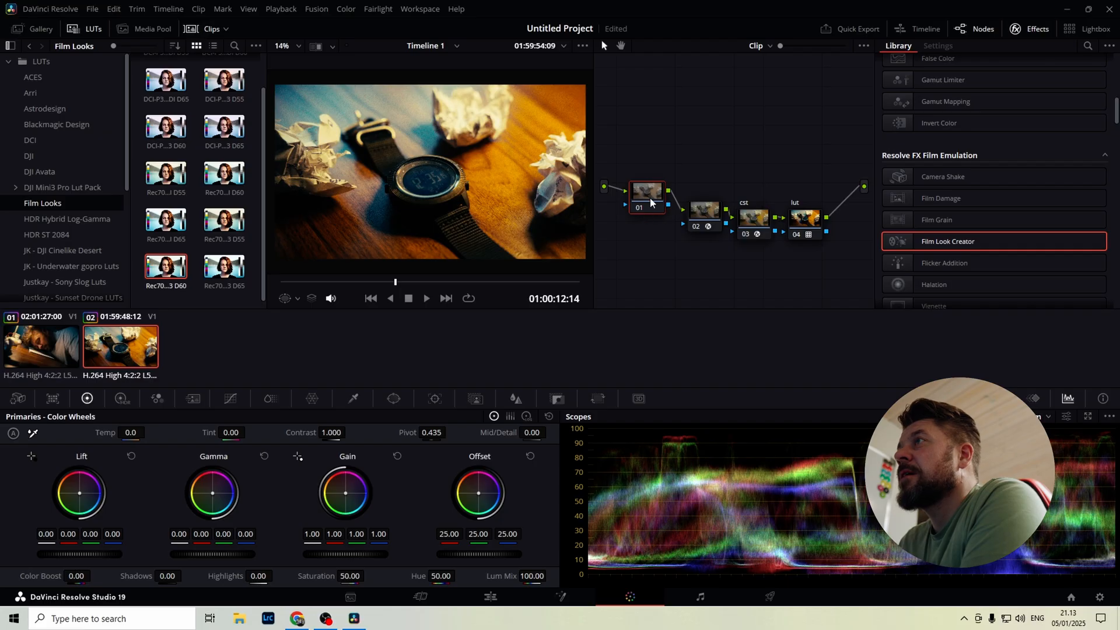
right_click(703, 210)
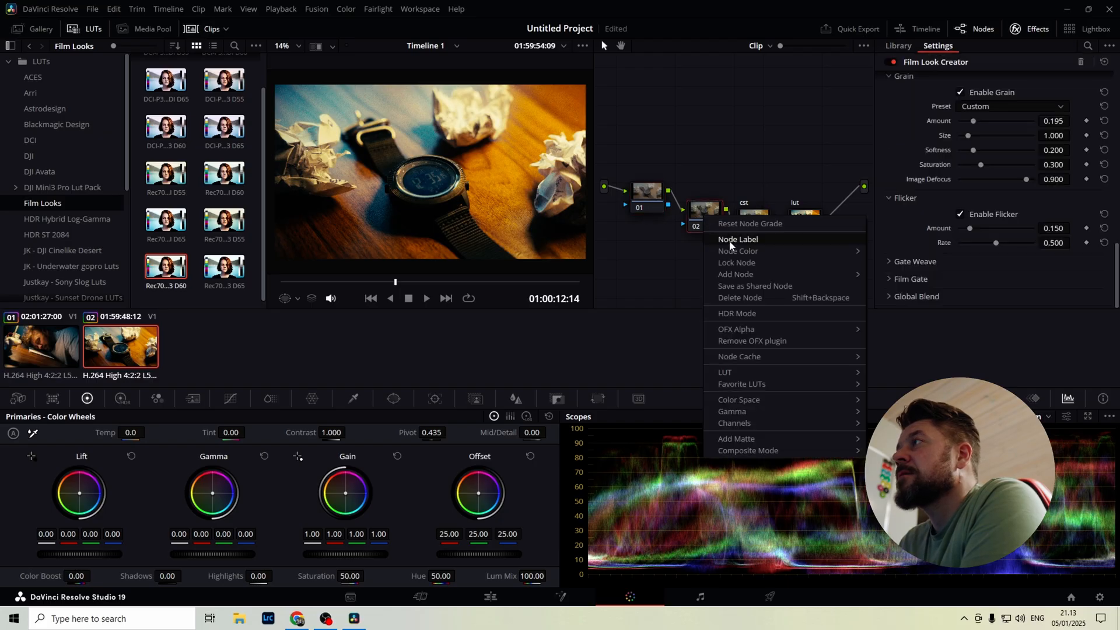
click(737, 239)
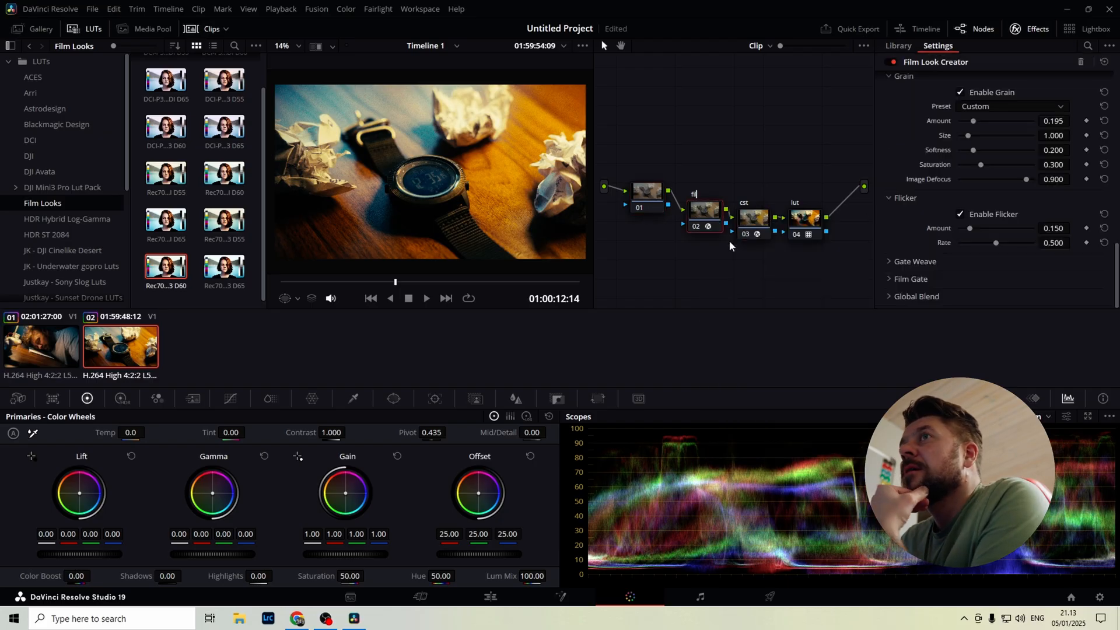
text(film look creator)
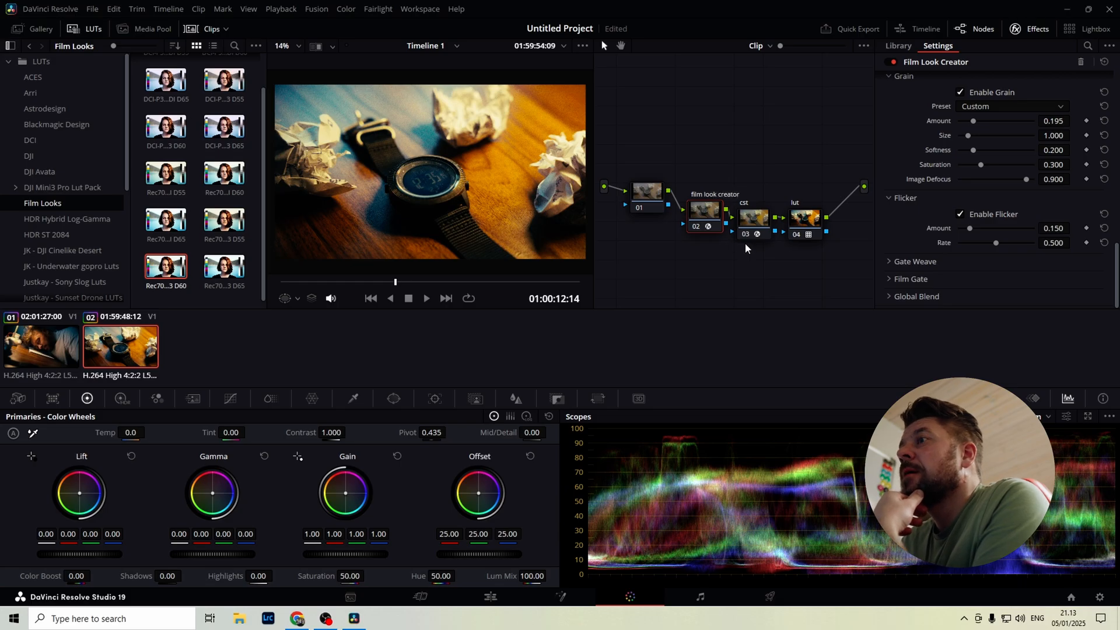
mouse_move(654, 198)
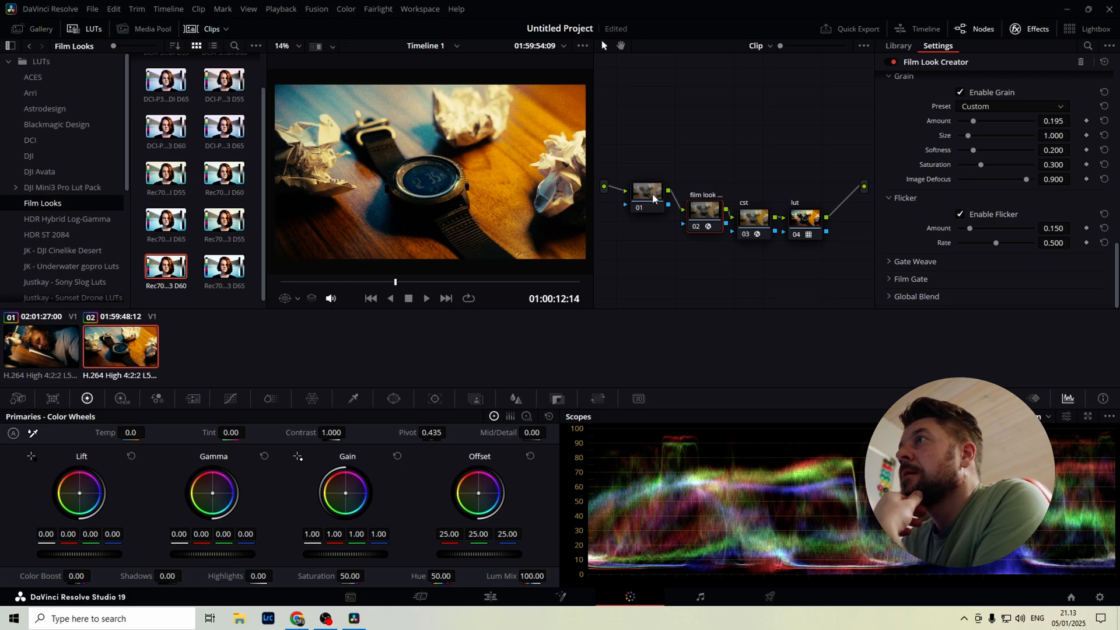
- Label node 01 'exposure' from its context menu
click(897, 45)
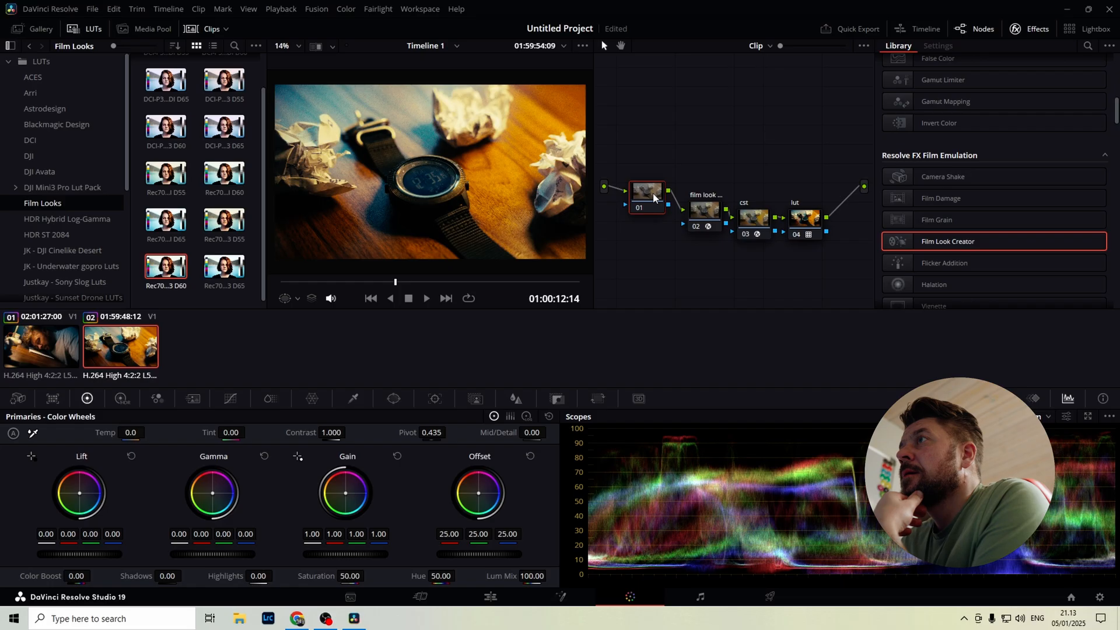
right_click(655, 196)
text(exposure)
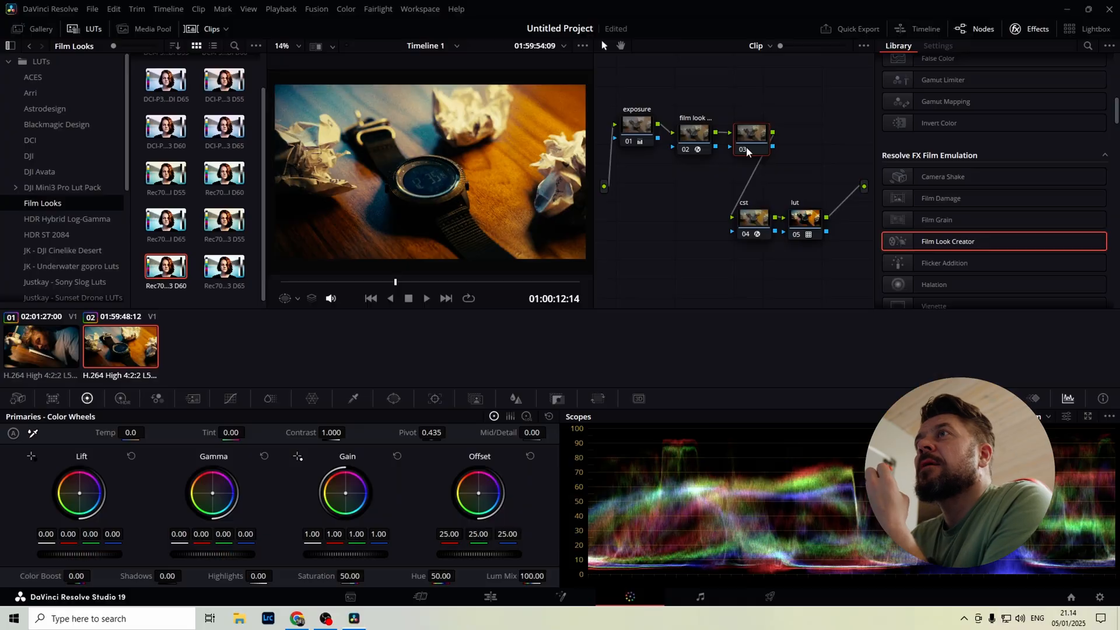
- Label node 03 'power window' and bring up the window shape tools
right_click(748, 130)
text(power window)
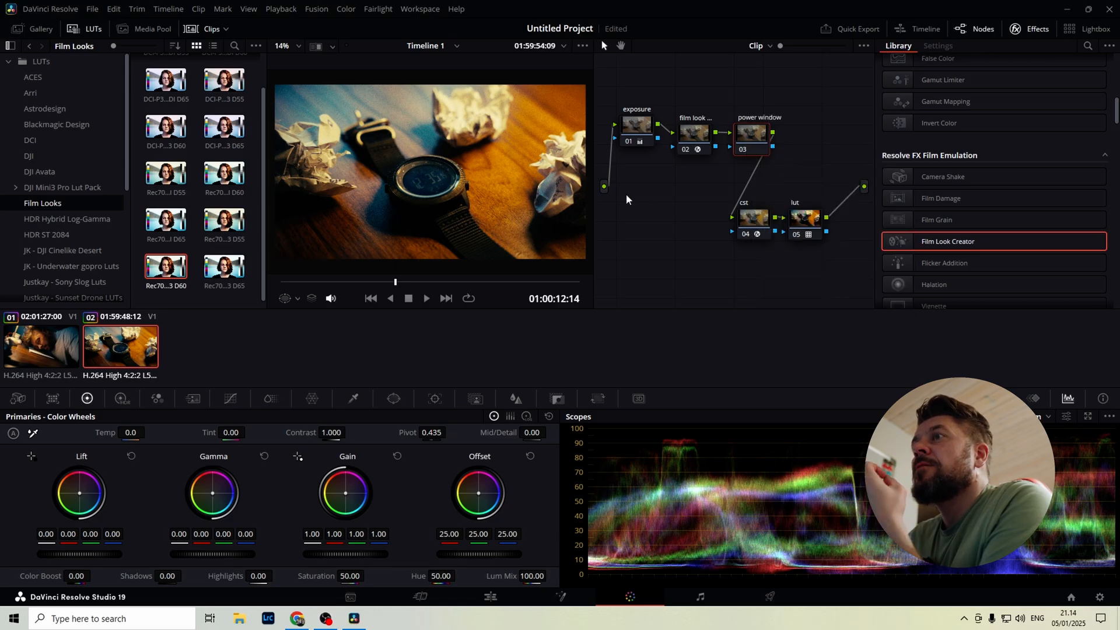
click(395, 399)
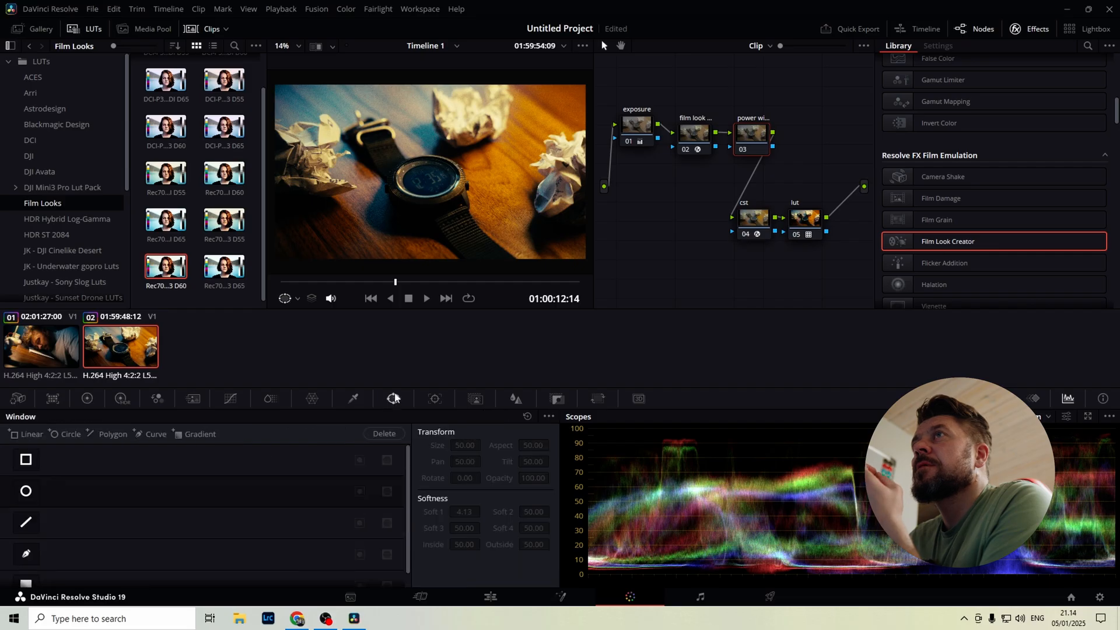
- Place a circular window over the watch and lower its lift to -0.07
click(26, 490)
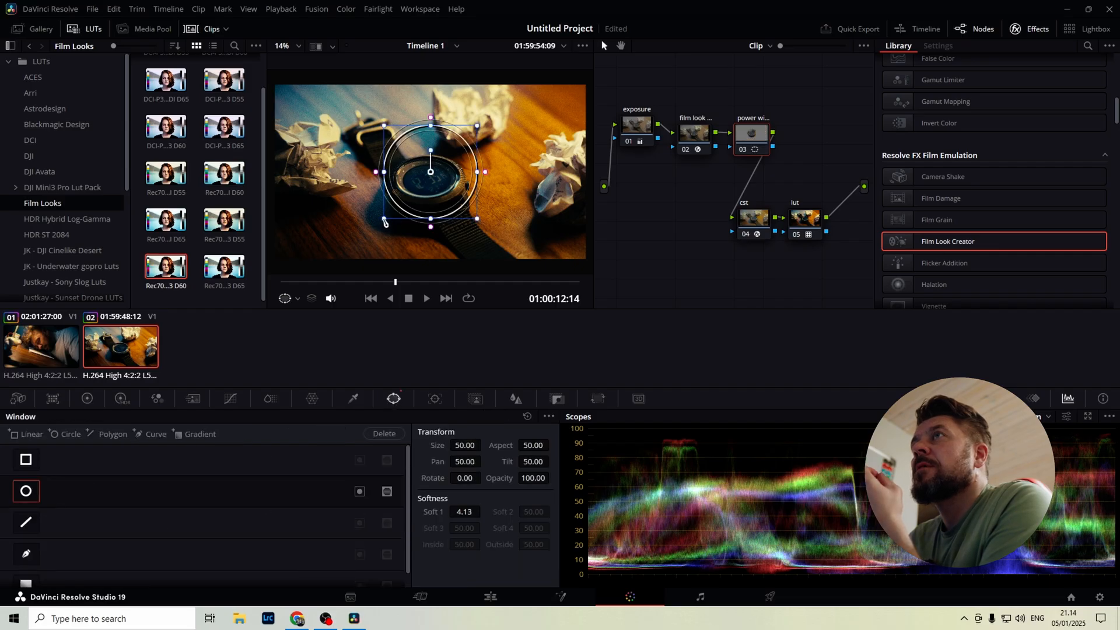
drag(430, 171, 425, 176)
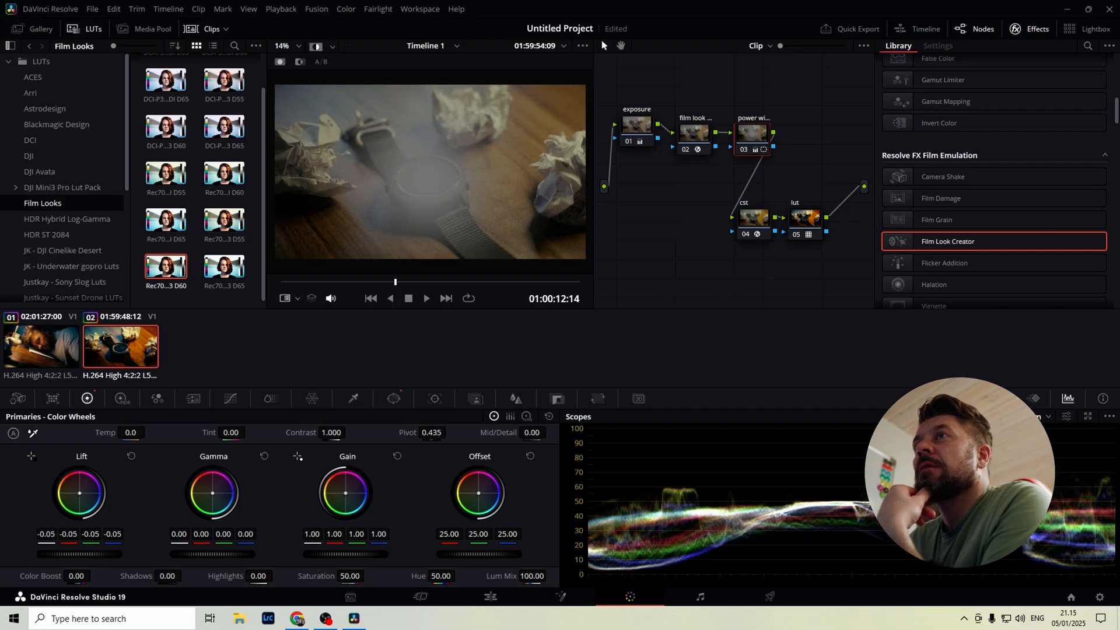
drag(81, 492, 80, 501)
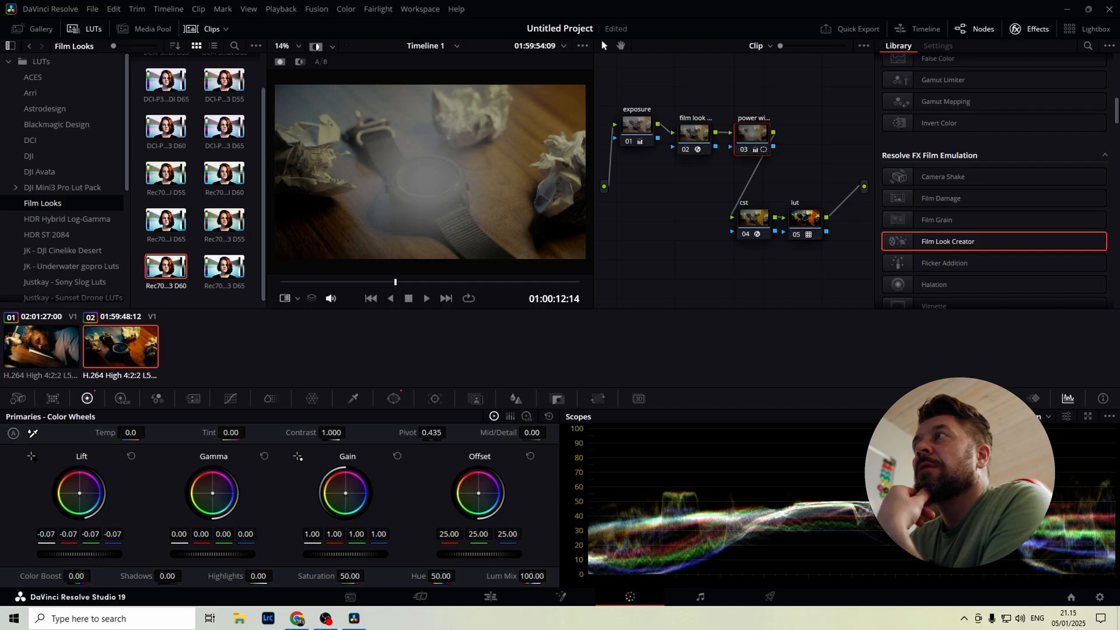